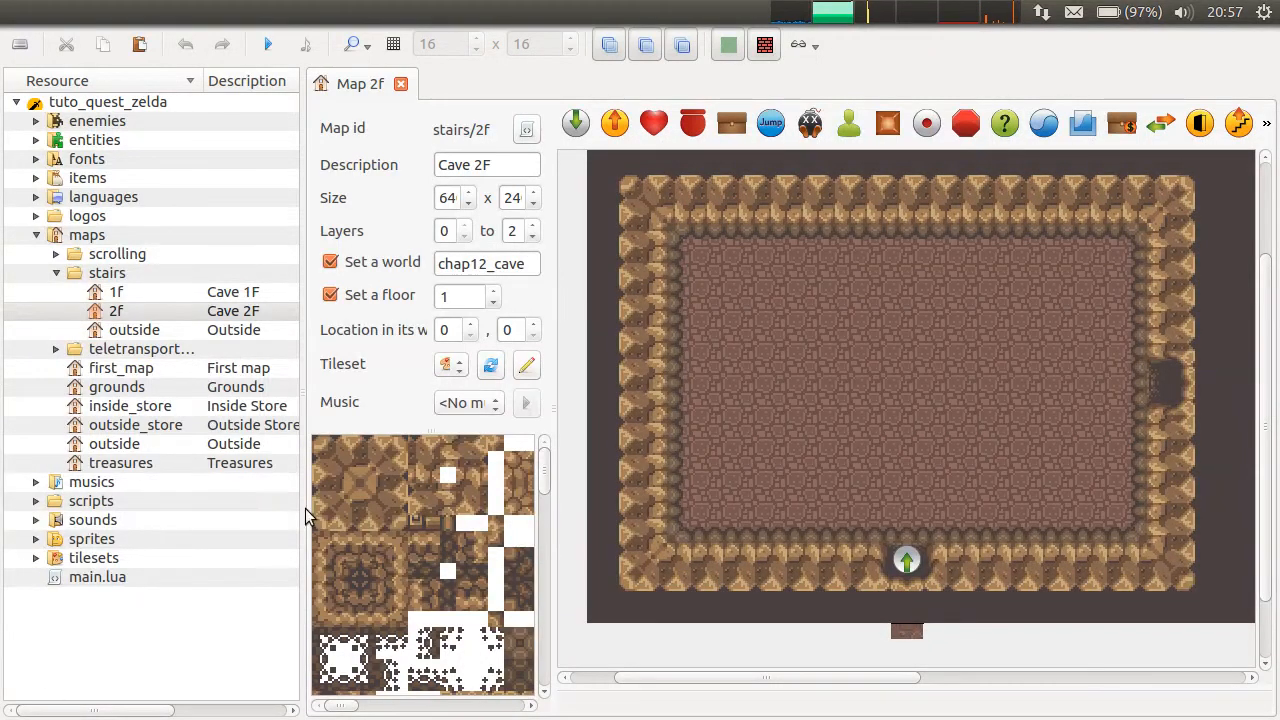
# - Open main.lua from the resource tree and close the stairs 2f map tab
pyautogui.click(116, 311)
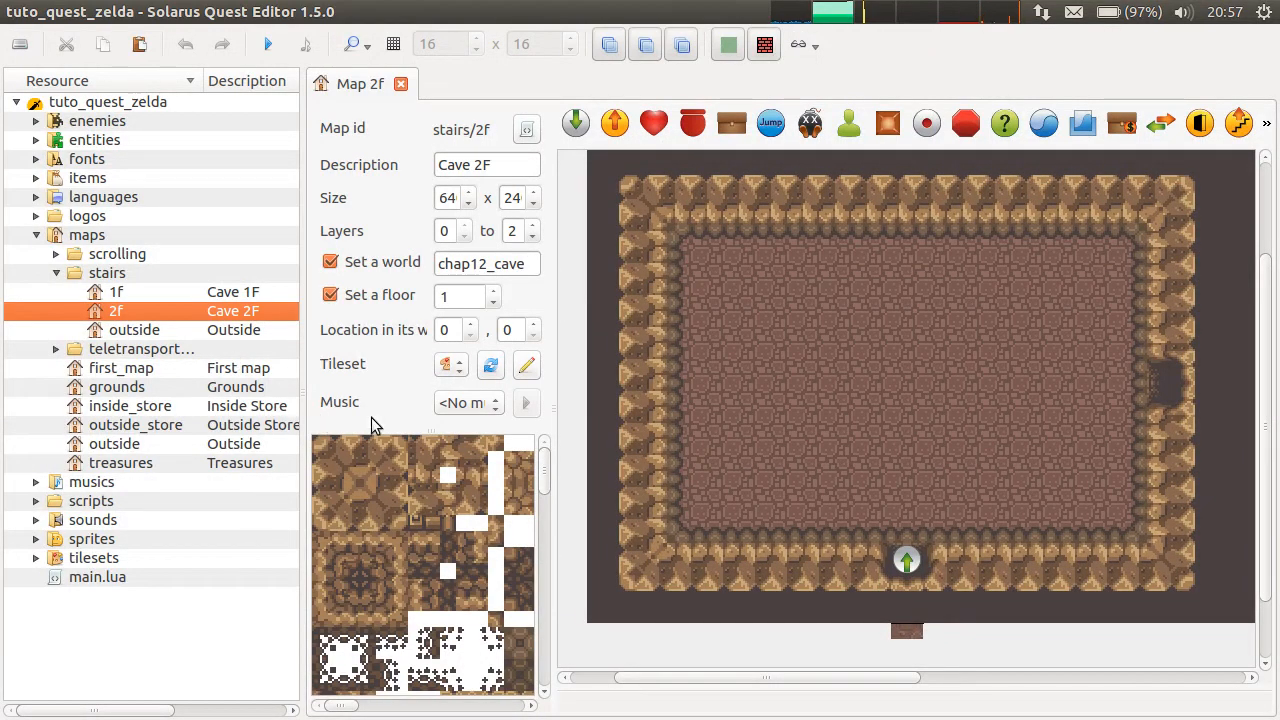
pyautogui.moveTo(1006, 647)
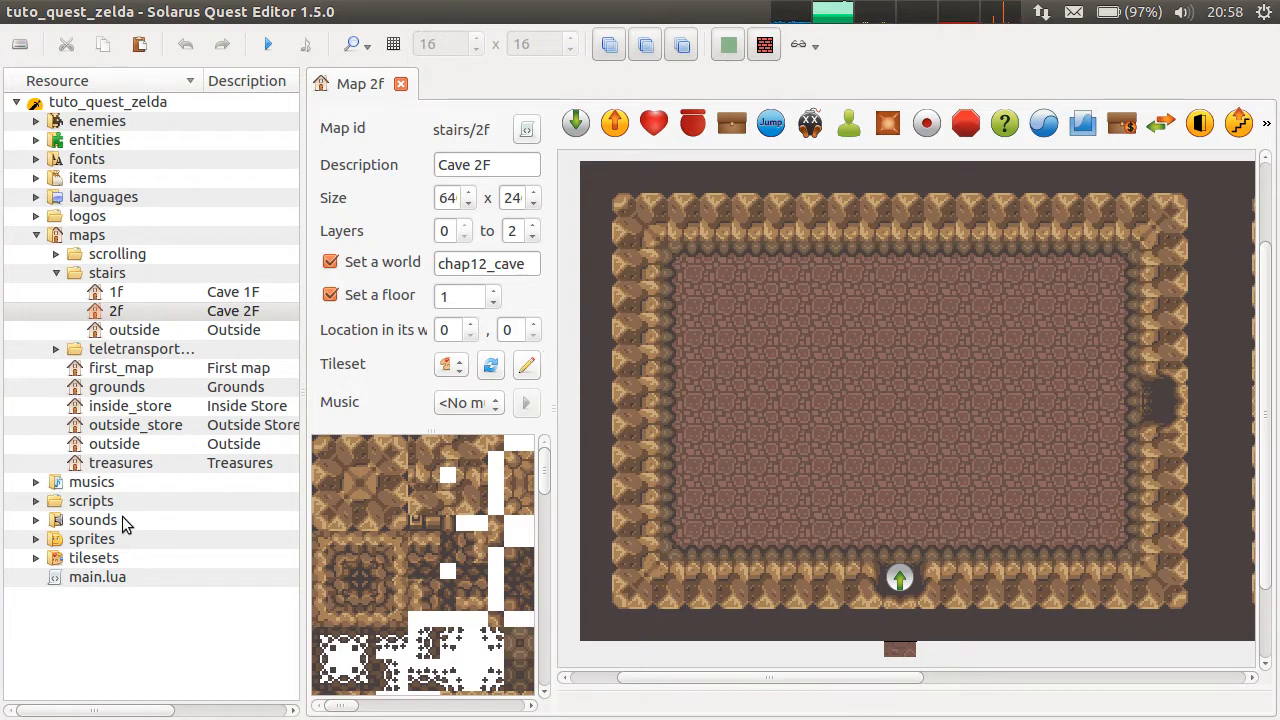
pyautogui.doubleClick(97, 577)
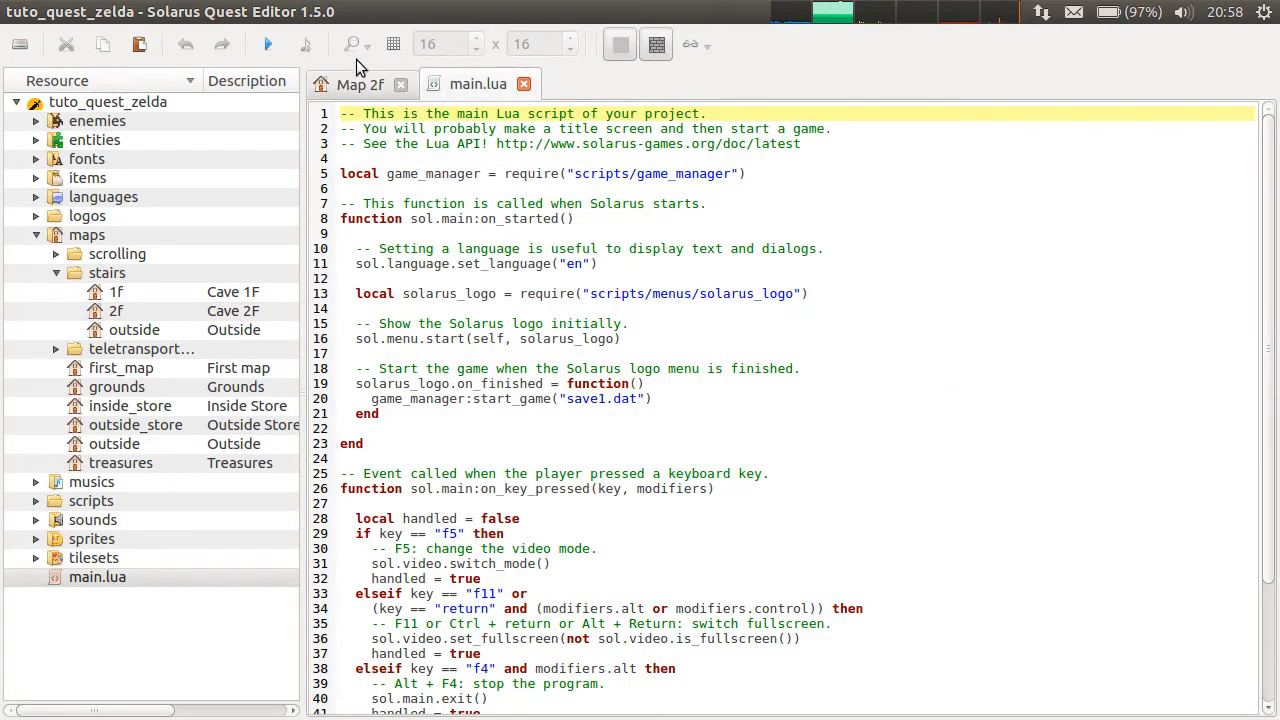
pyautogui.click(401, 84)
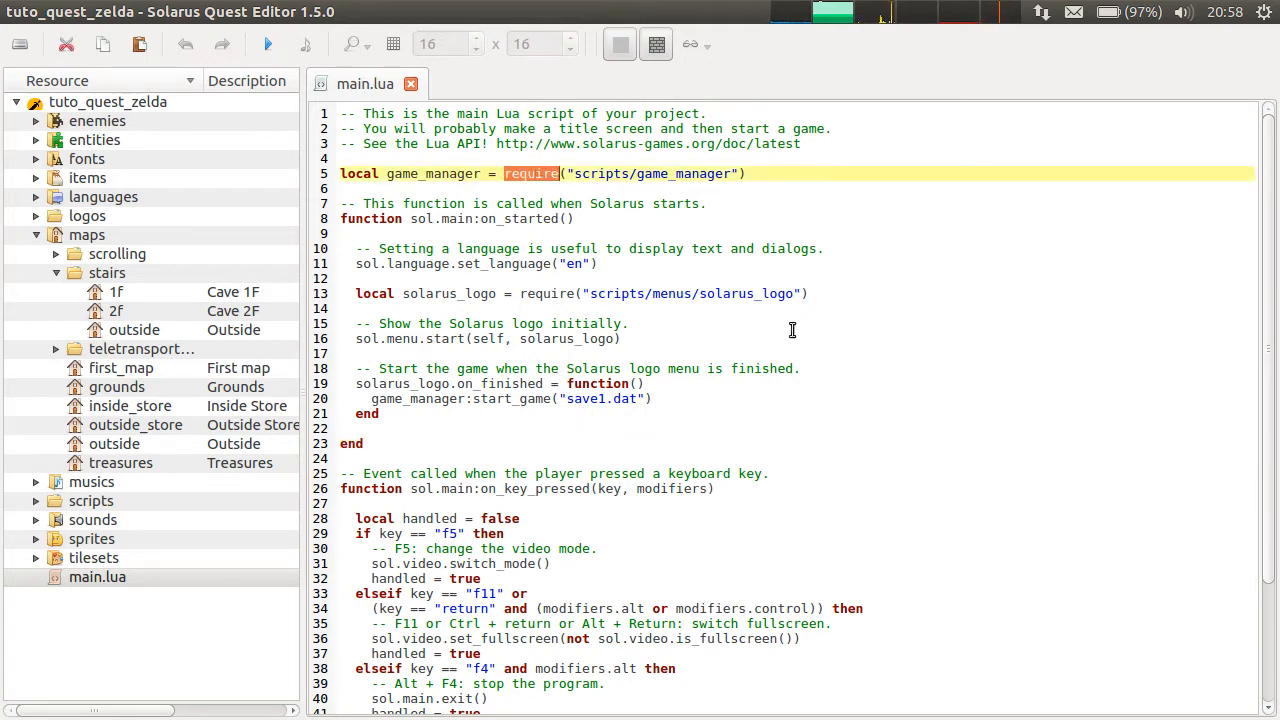
pyautogui.moveTo(549, 257)
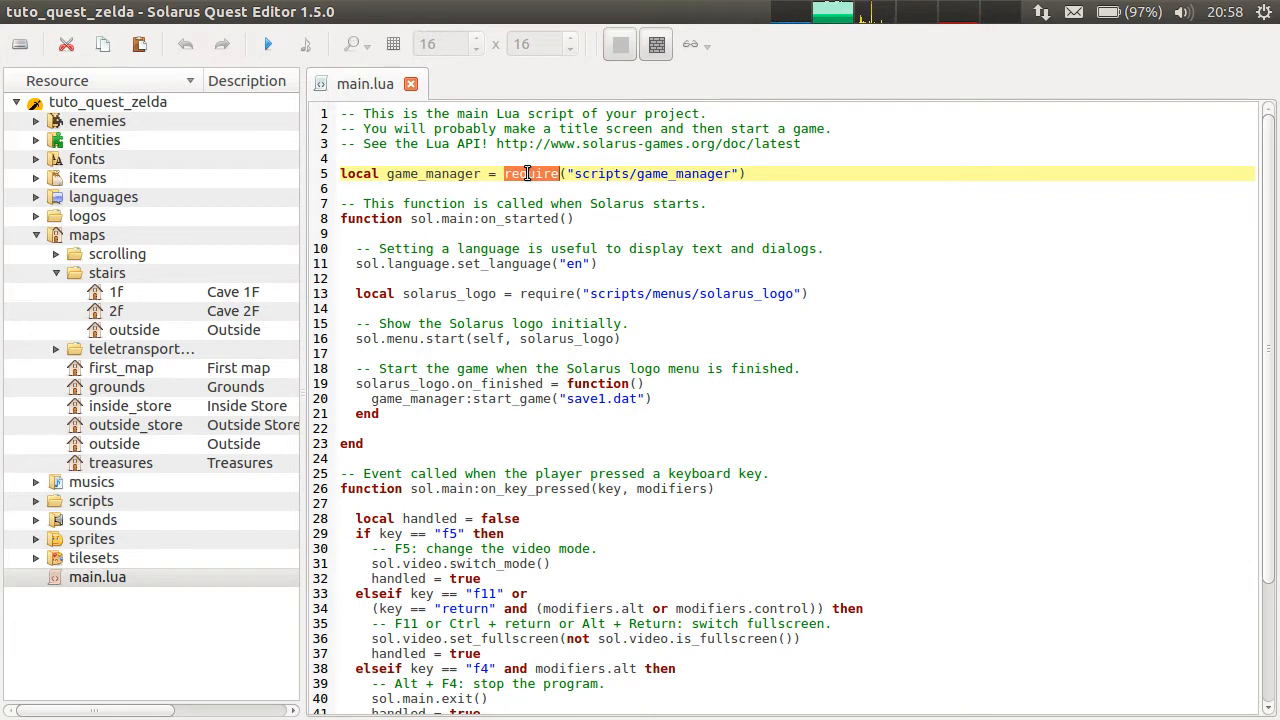
# - Inspect main.lua by selecting the word require on line 5
pyautogui.click(427, 218)
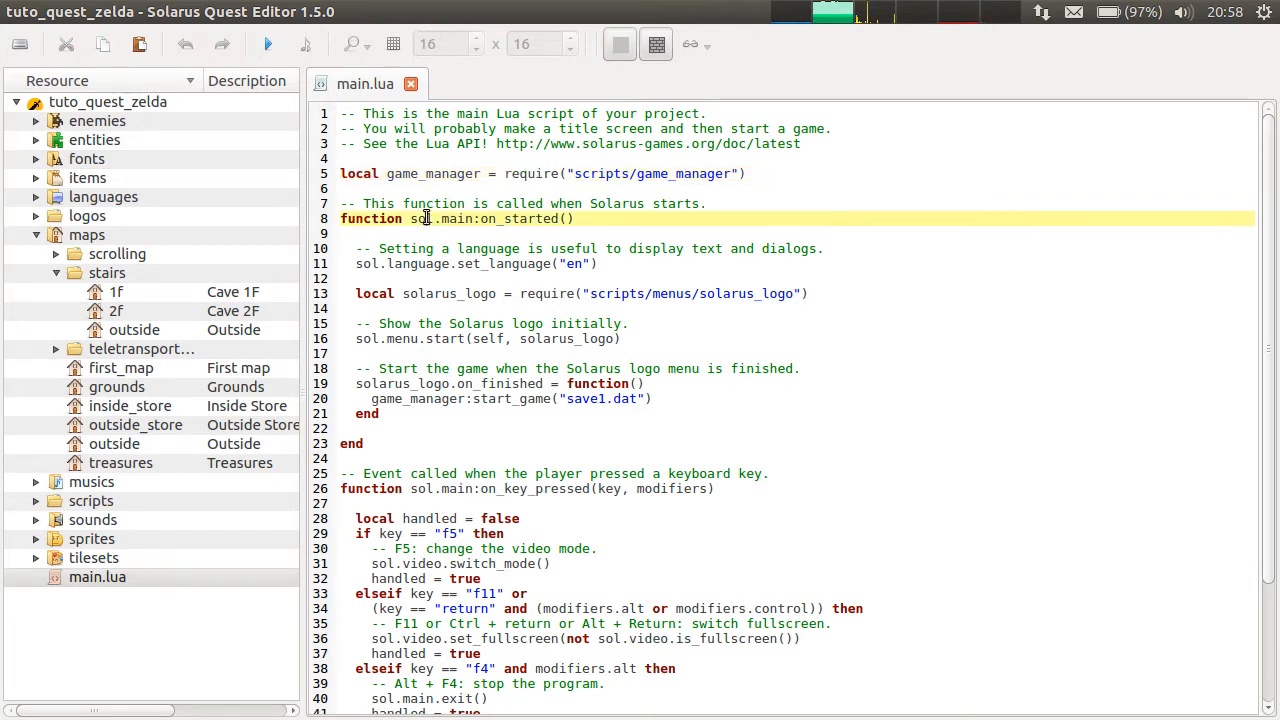
pyautogui.doubleClick(531, 173)
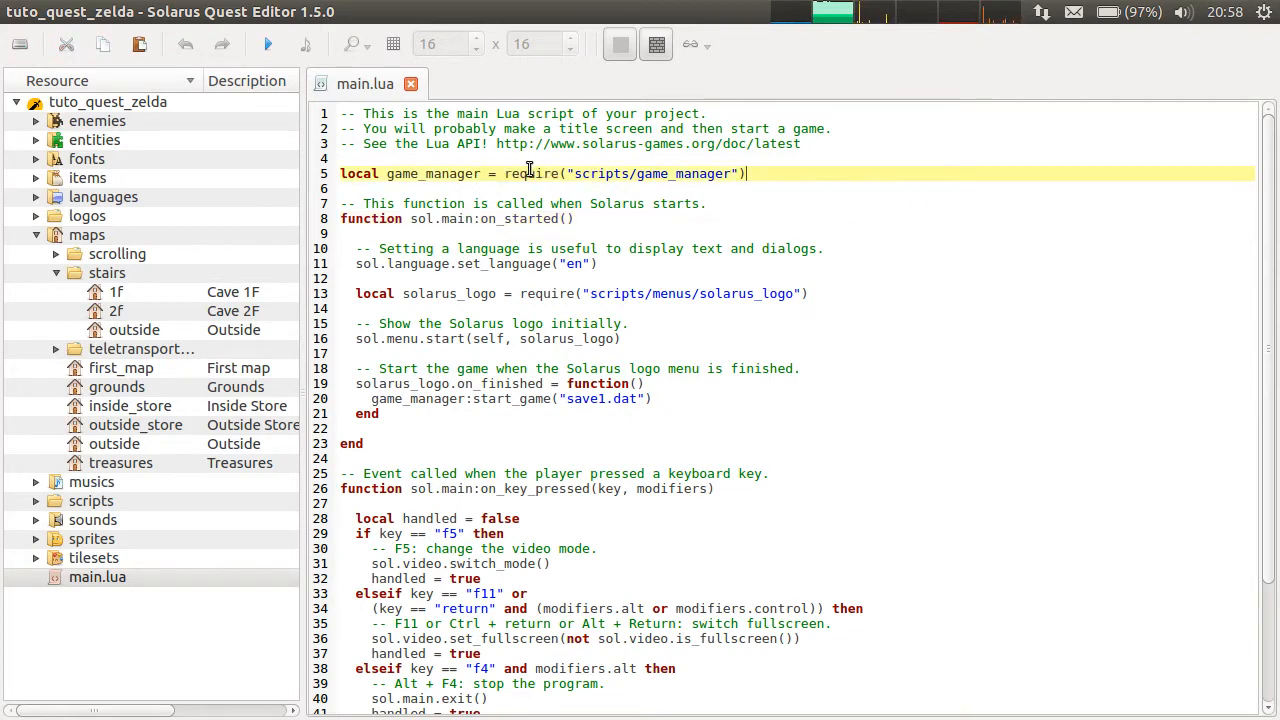
pyautogui.doubleClick(531, 173)
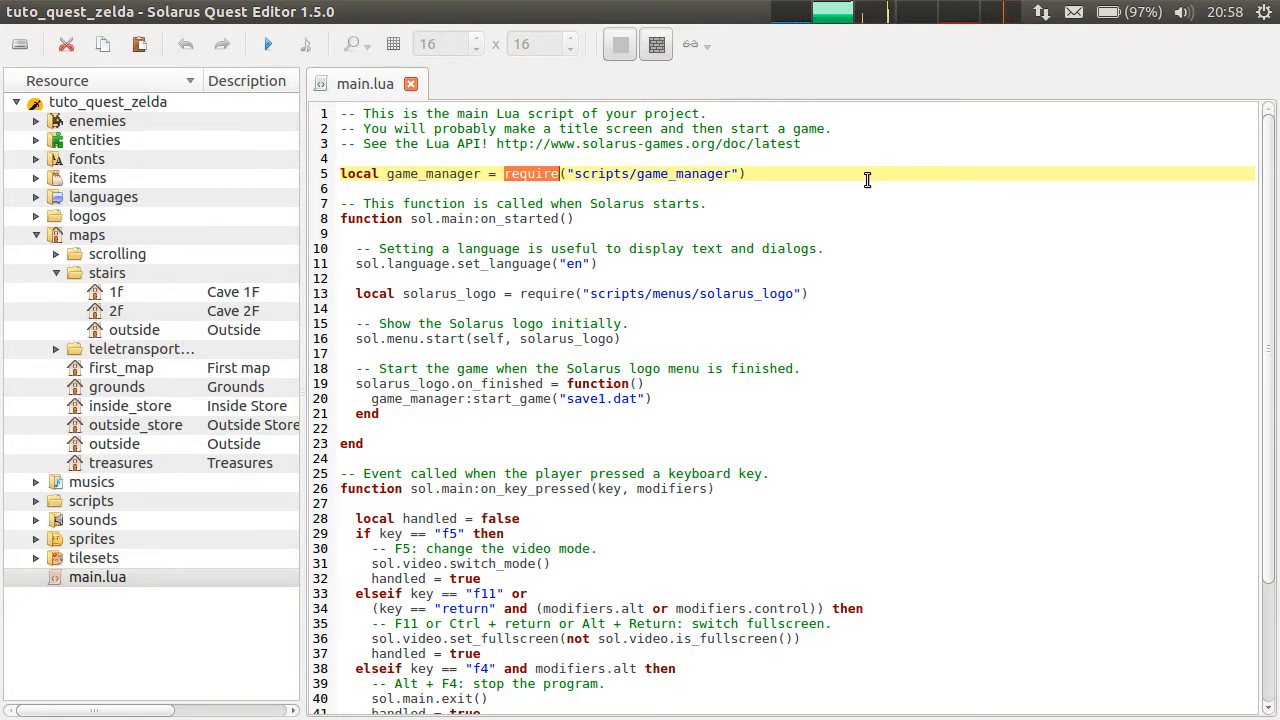
pyautogui.moveTo(584, 180)
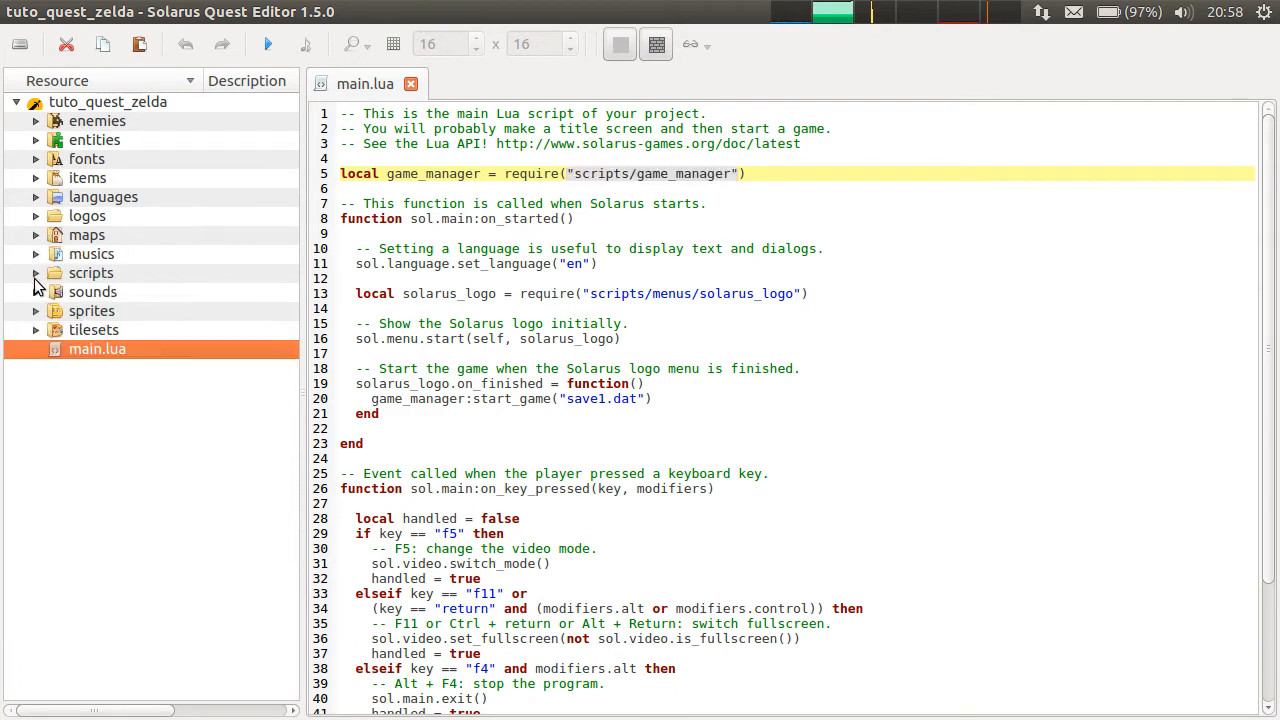
# - Expand the scripts folder and insert blank lines at the start of on_started
pyautogui.click(35, 273)
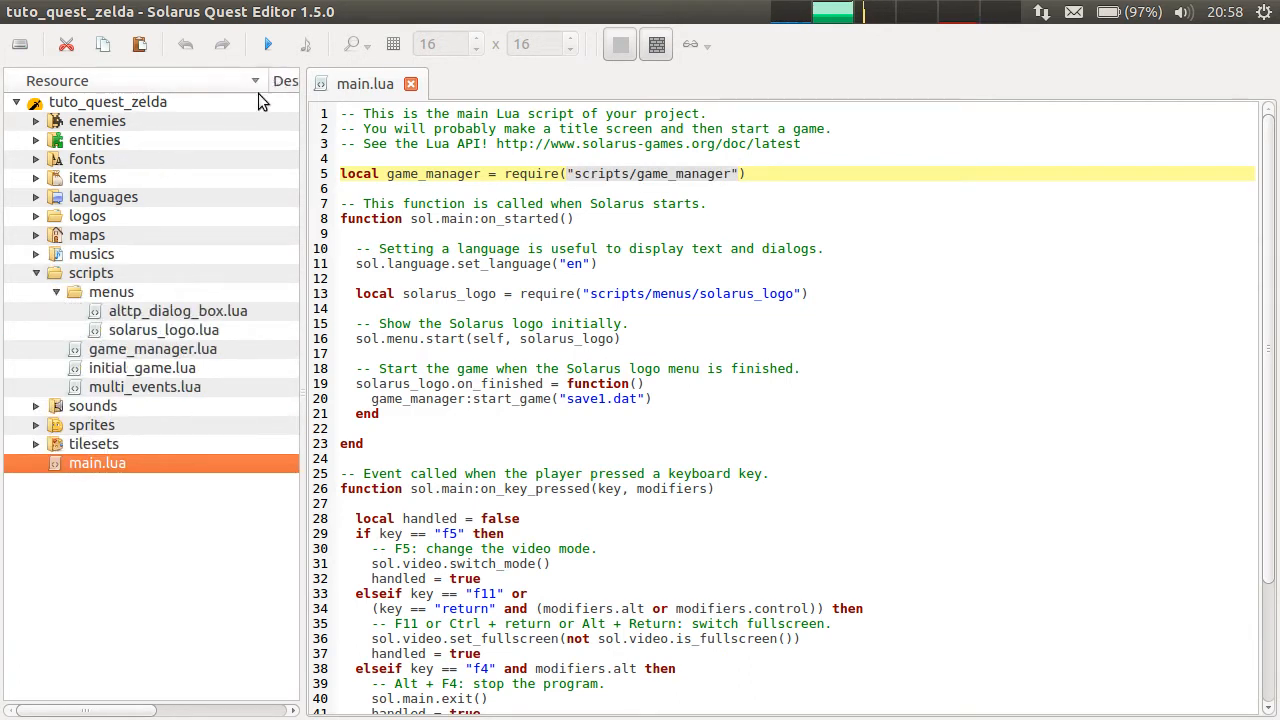
pyautogui.moveTo(547, 165)
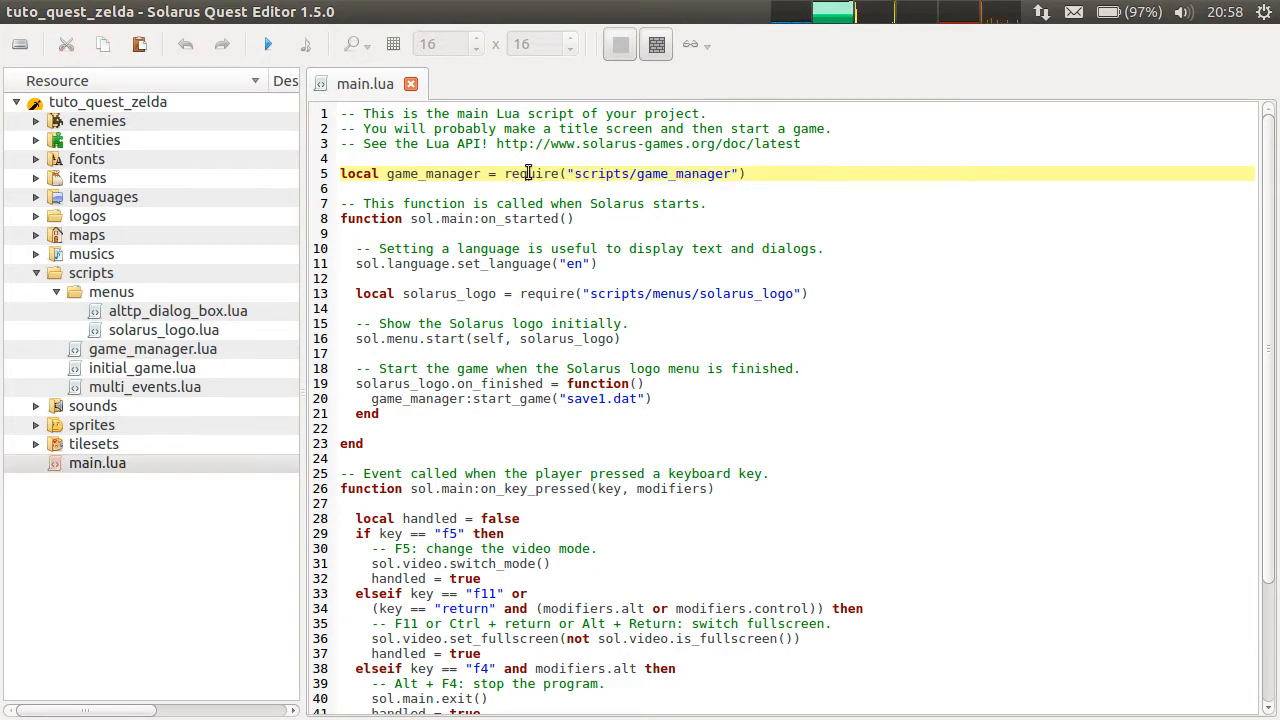
pyautogui.doubleClick(531, 173)
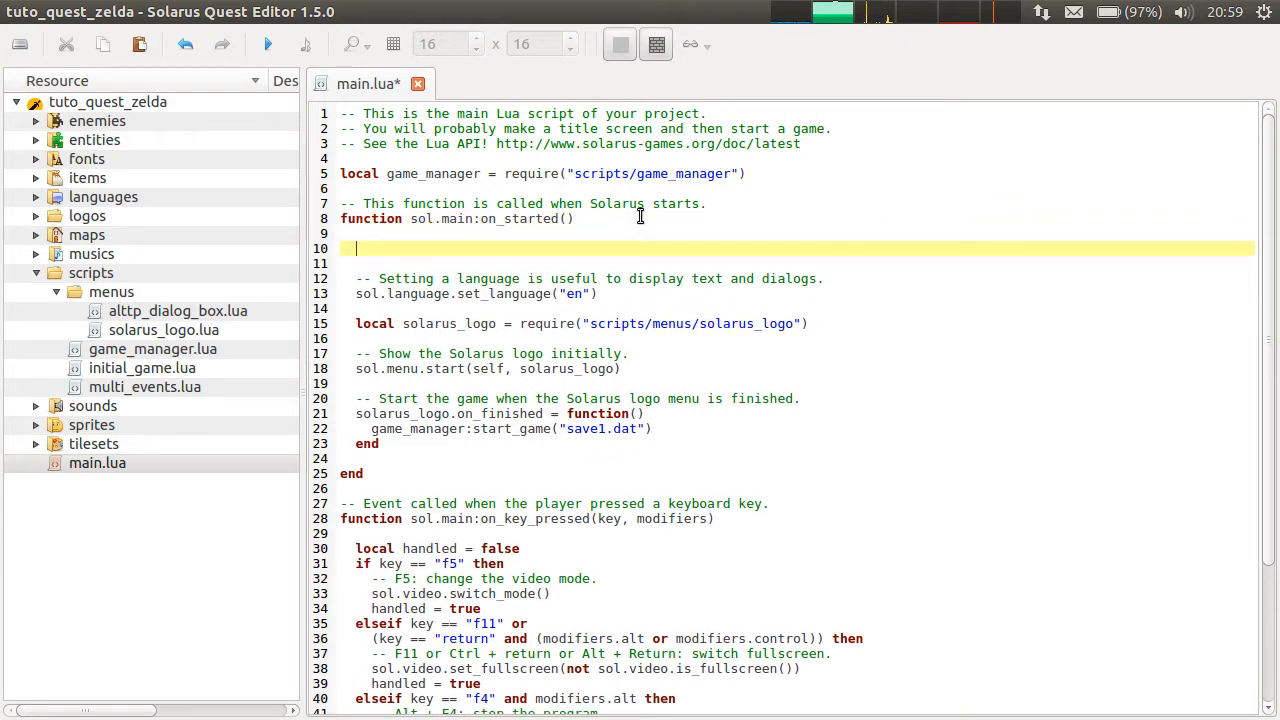
# - Type print("Hello world") as the first line of sol.main:on_started and save
pyautogui.write('print("')
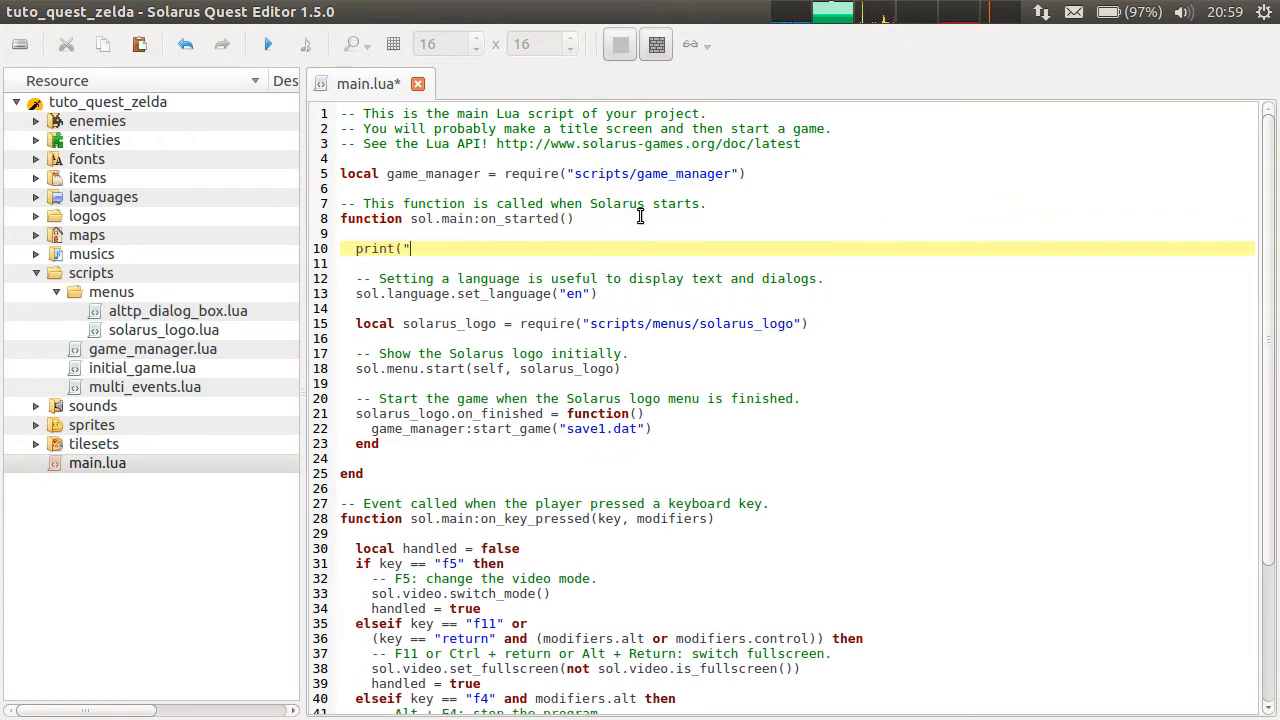
pyautogui.write('Hel')
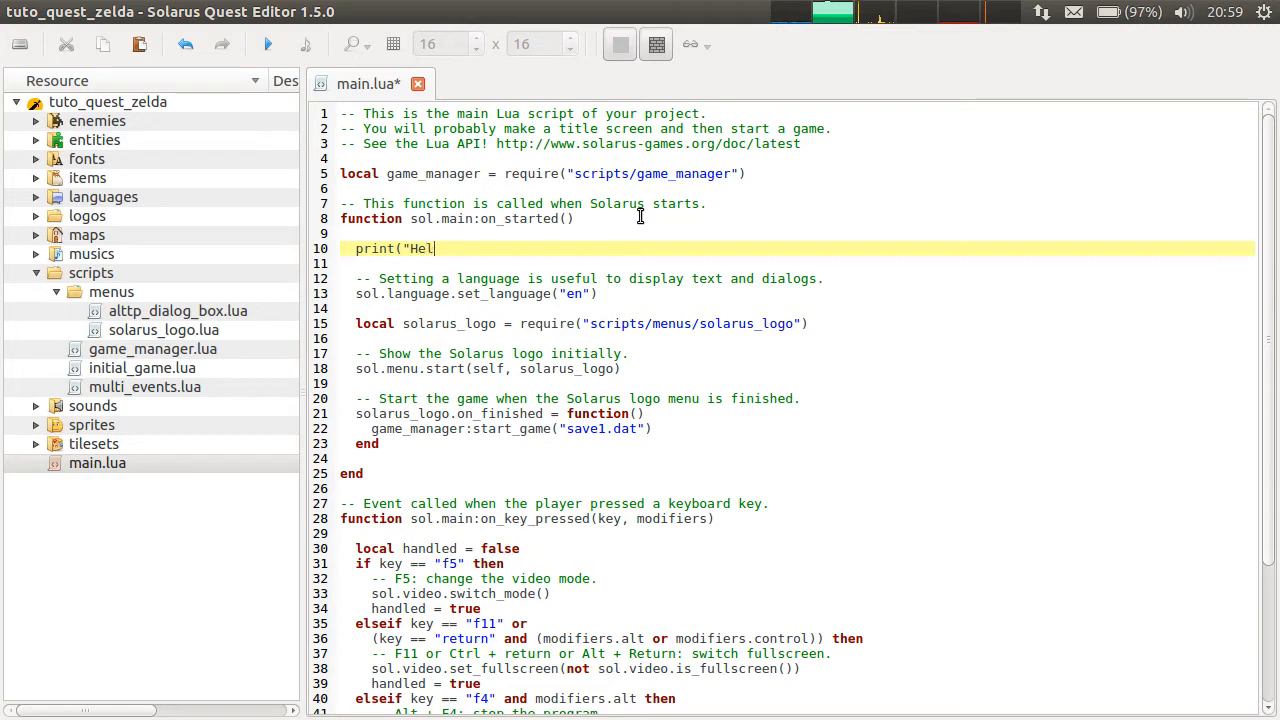
pyautogui.write('lo world")')
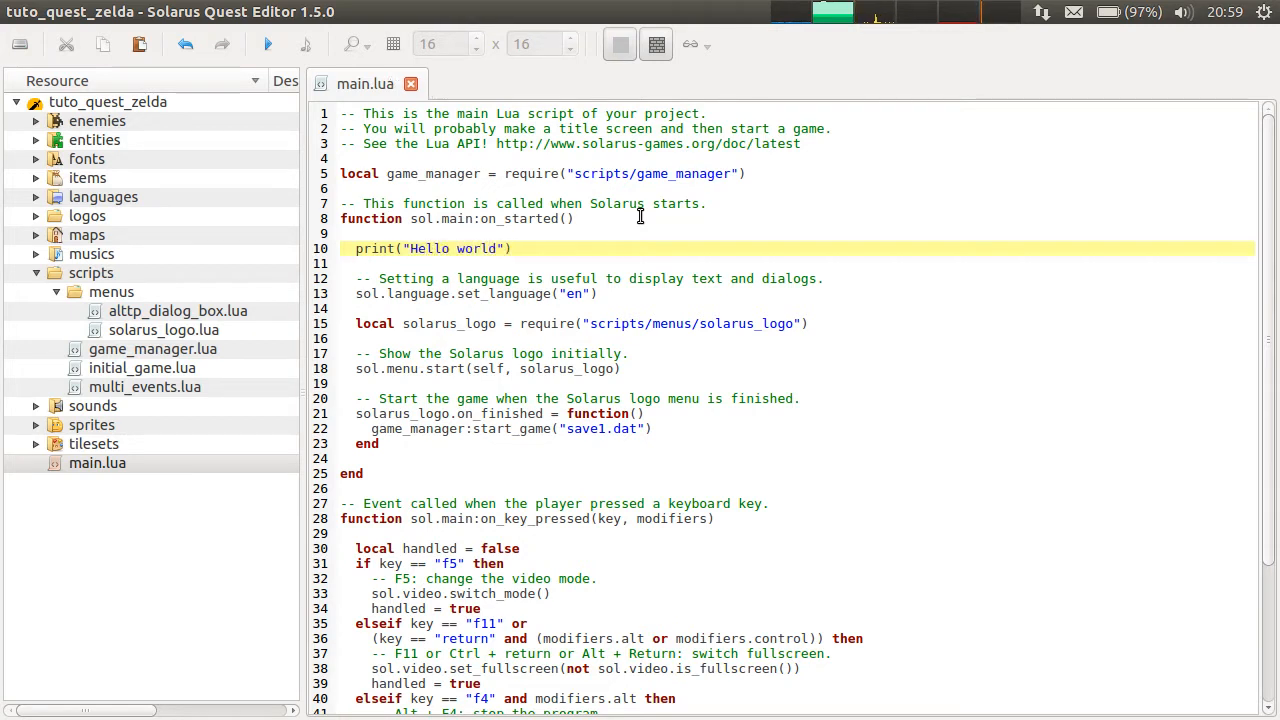
pyautogui.click(547, 233)
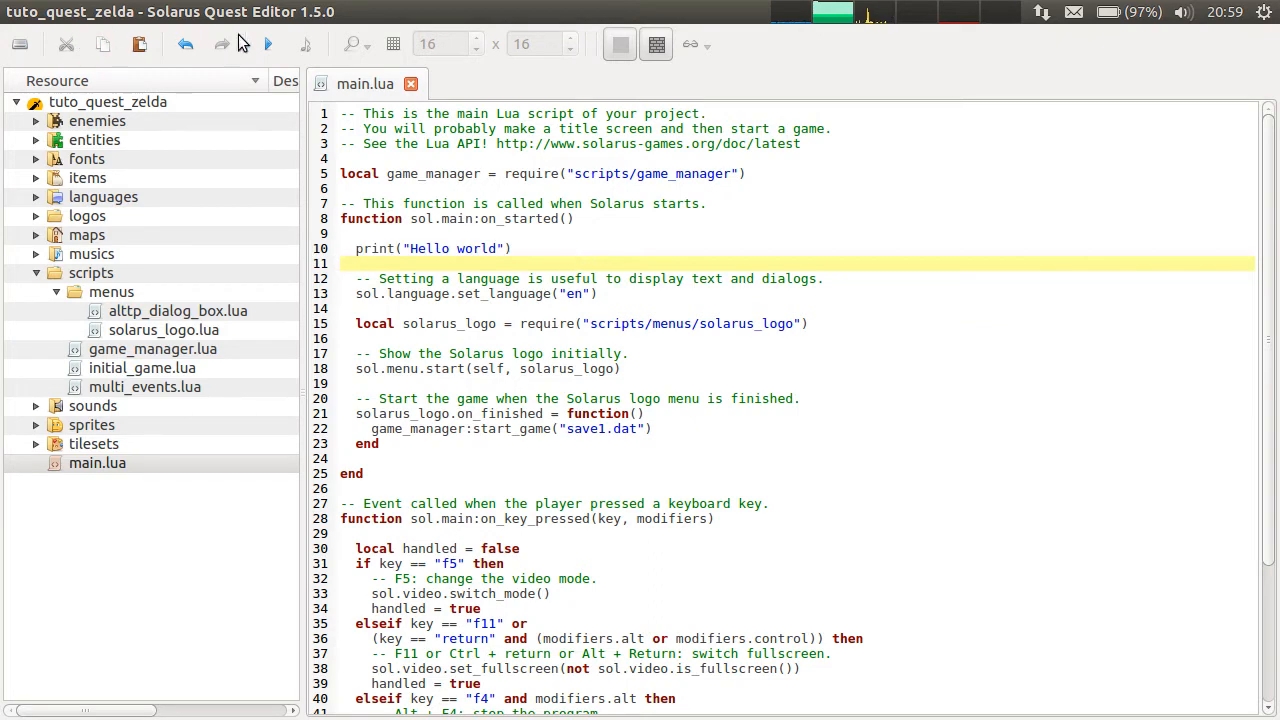
# - Run the quest from the toolbar, then select the Hello world print line
pyautogui.click(267, 44)
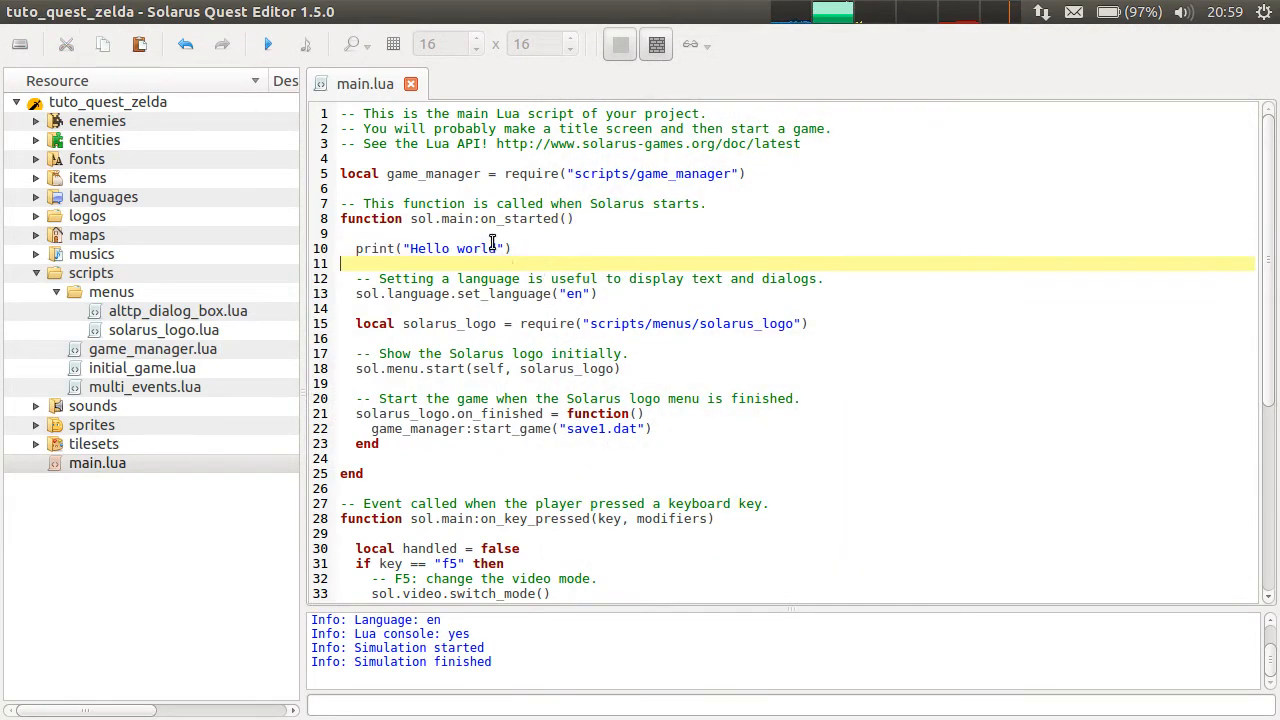
pyautogui.tripleClick(430, 248)
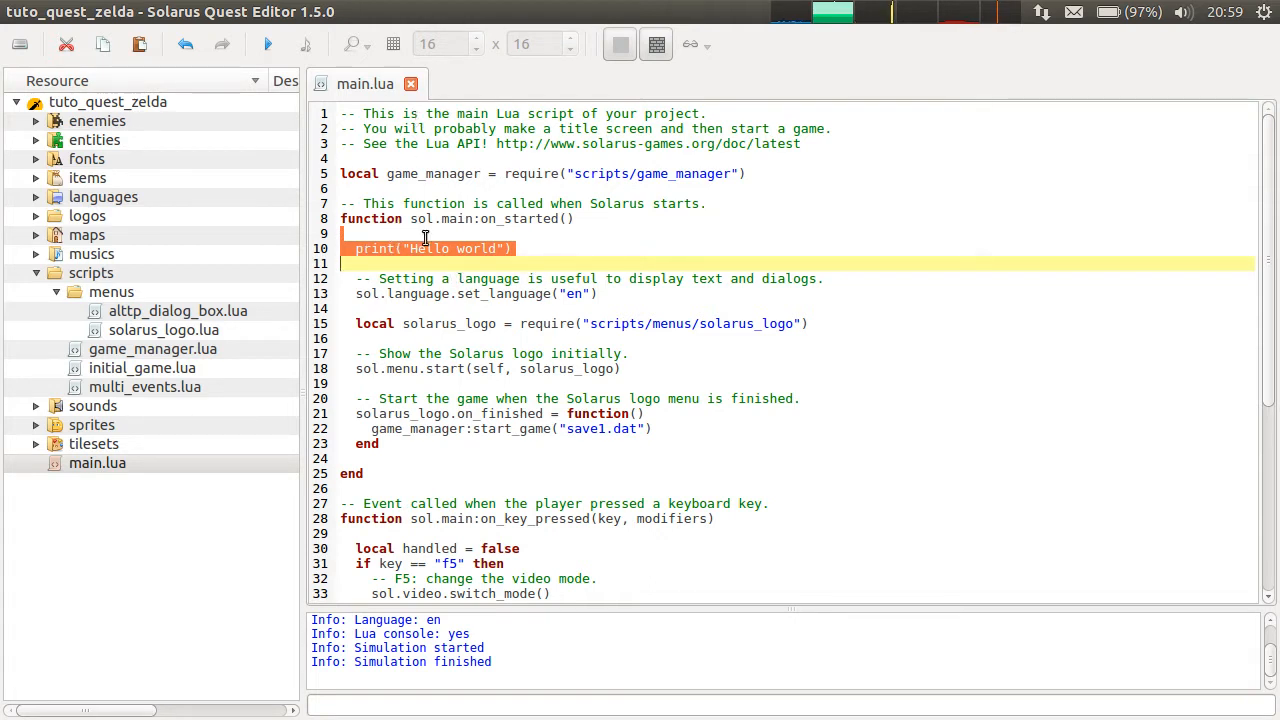
pyautogui.moveTo(497, 203)
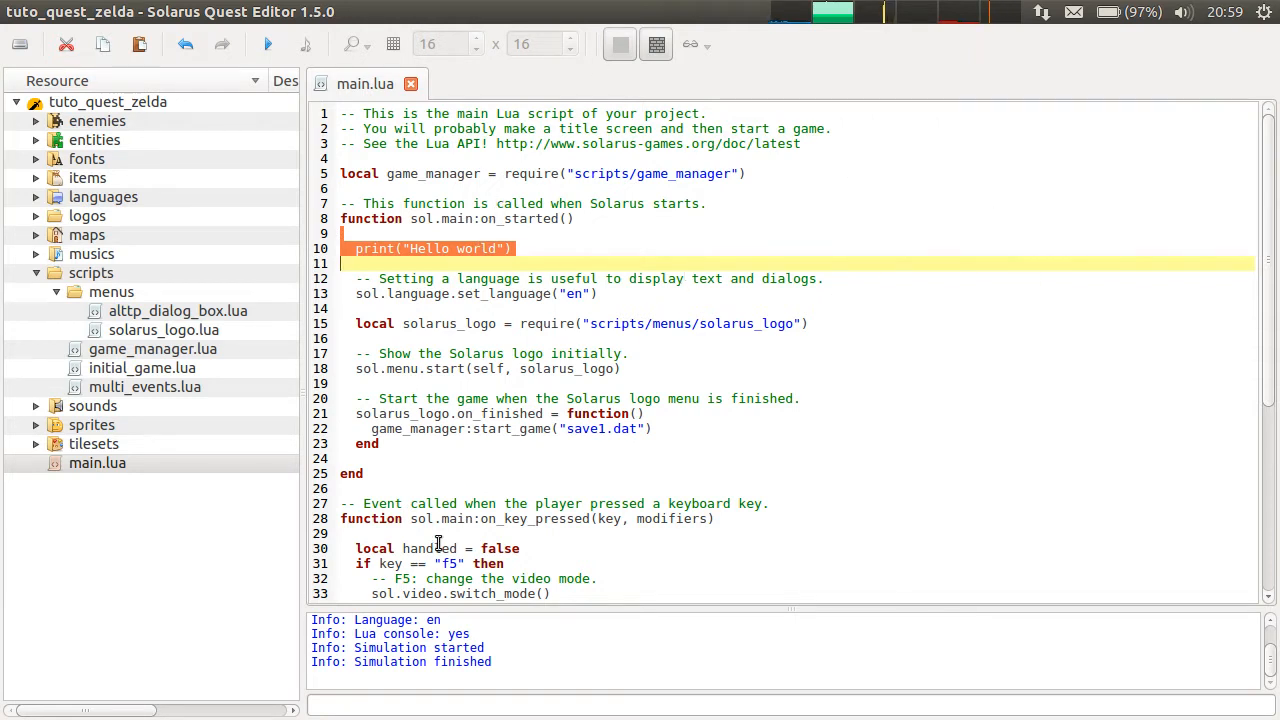
pyautogui.click(548, 248)
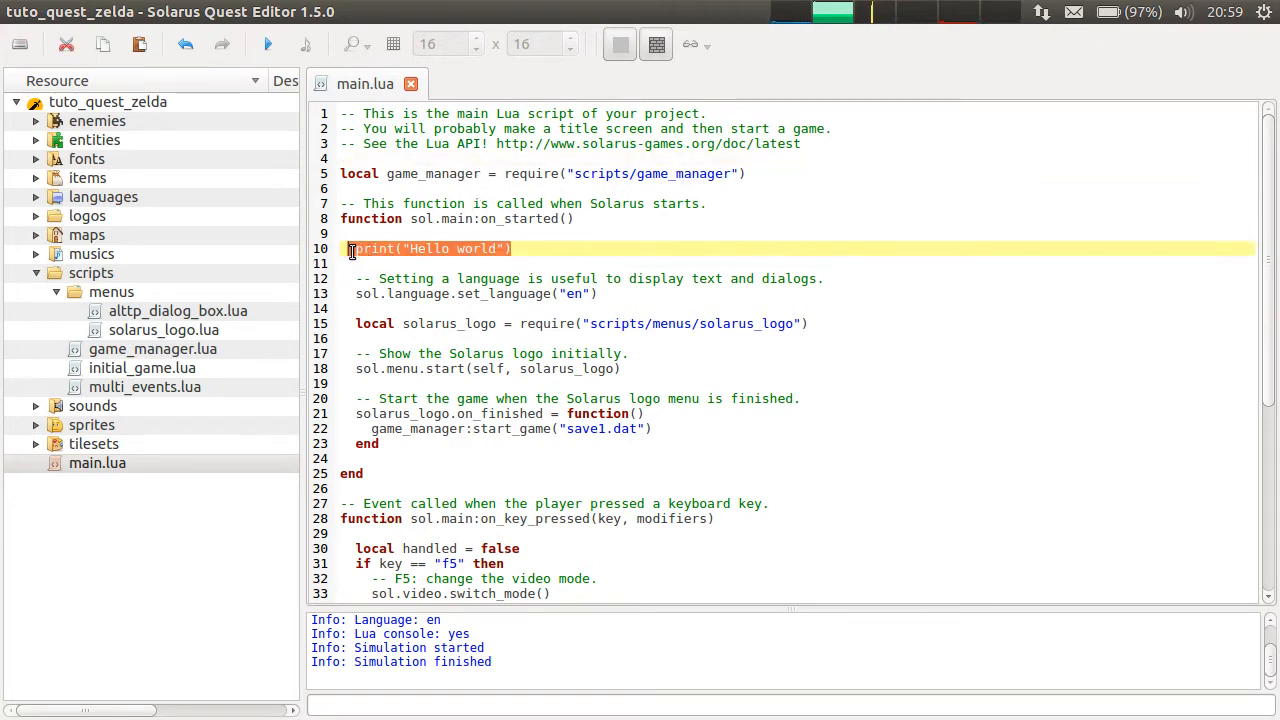
# - Replace the Hello world print line with a hello:hello_world() call
pyautogui.press('Delete')
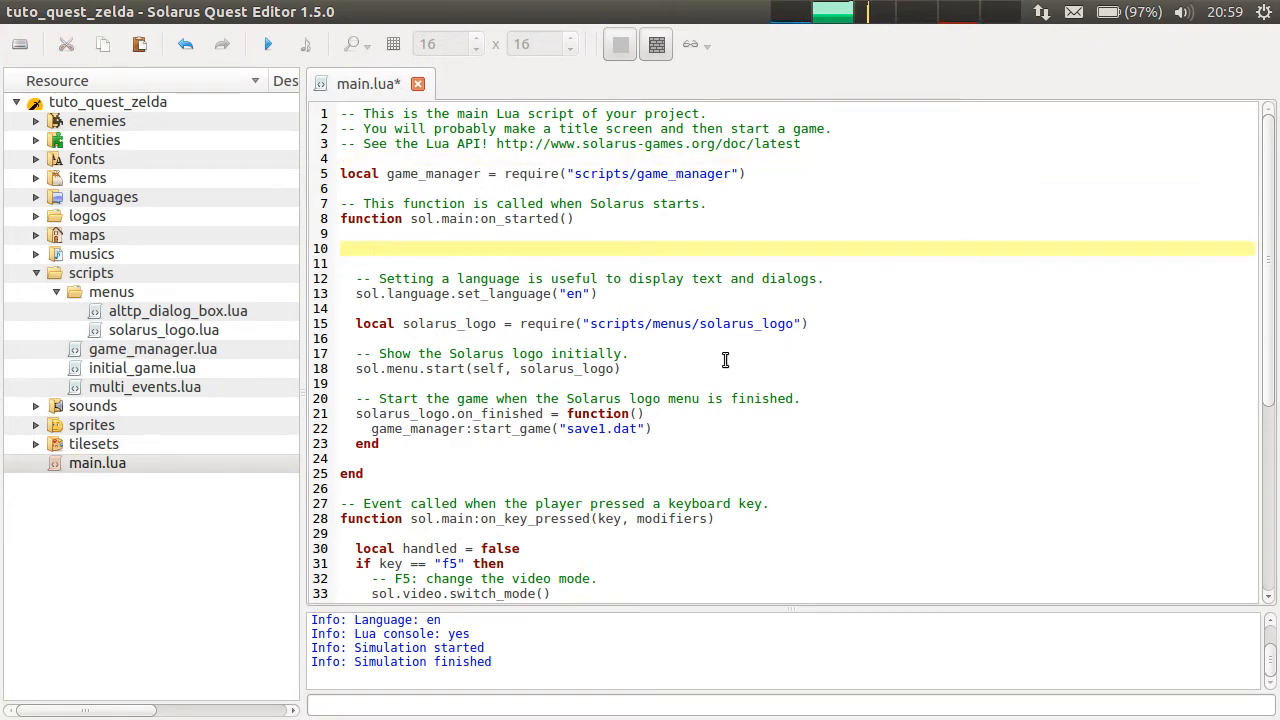
pyautogui.write('hello:')
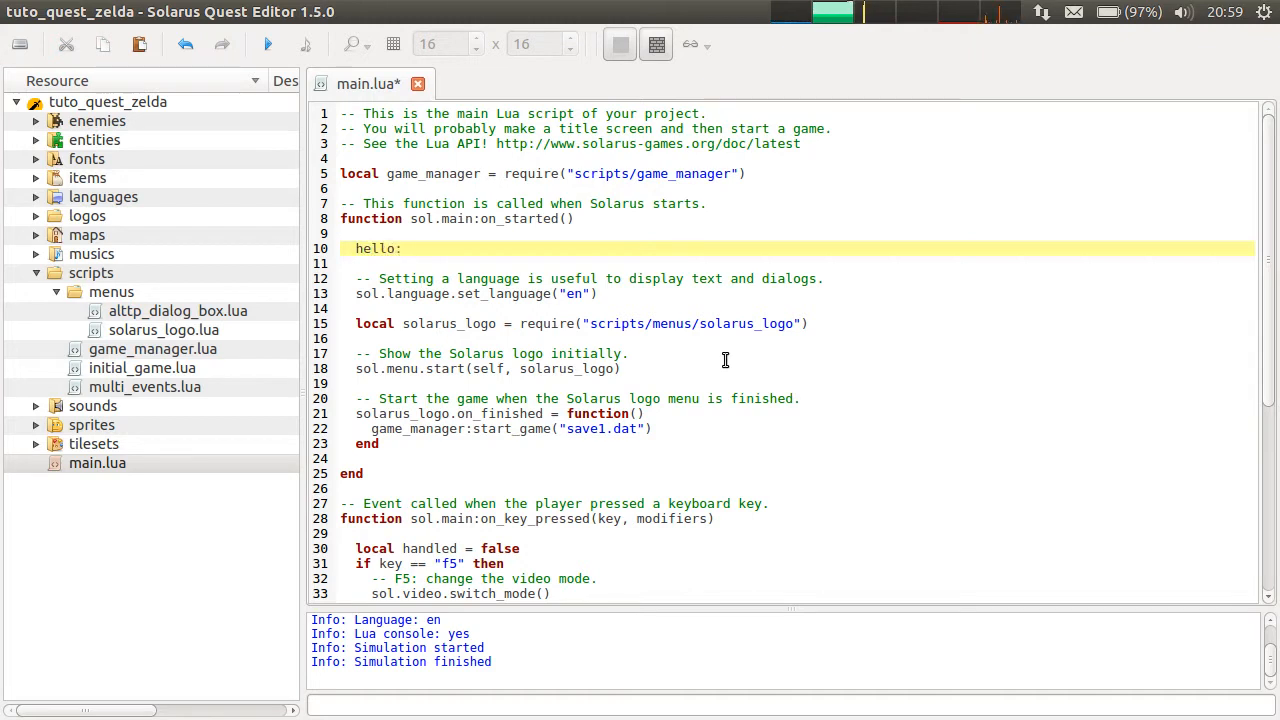
pyautogui.write('hello_world()')
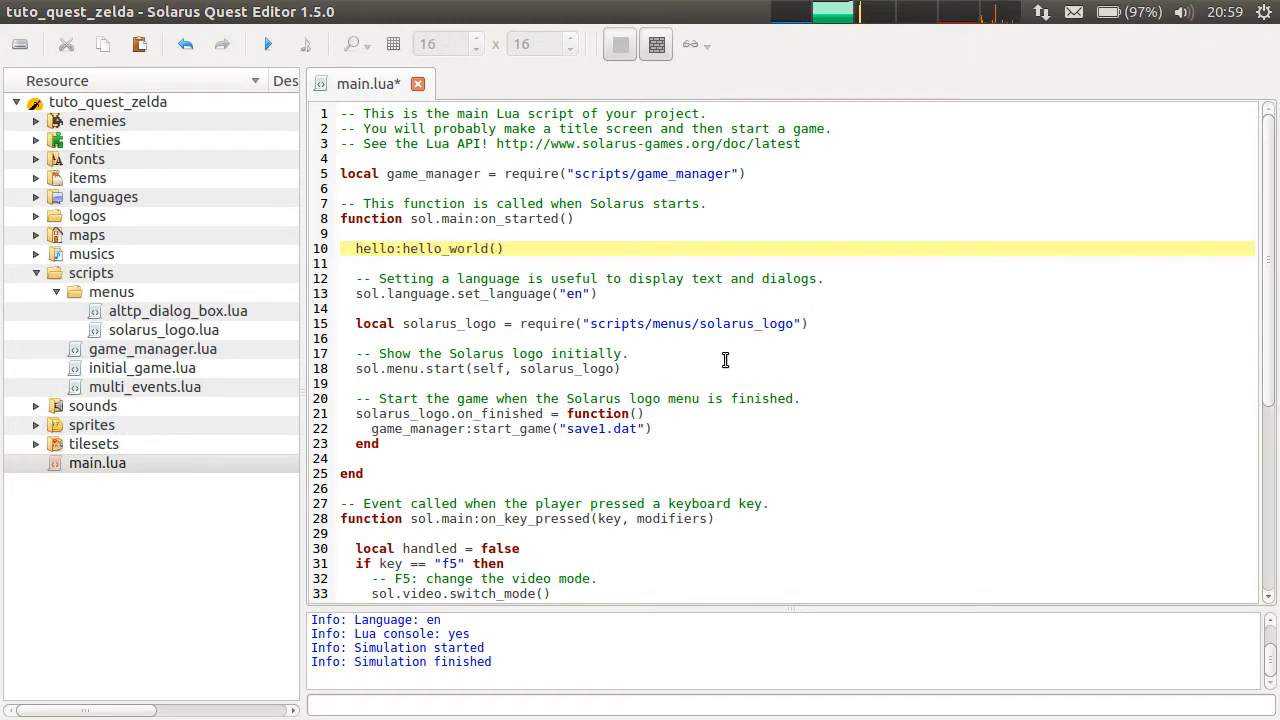
# - Add local hello = require("scripts/hello") above the game_manager line
pyautogui.click(434, 158)
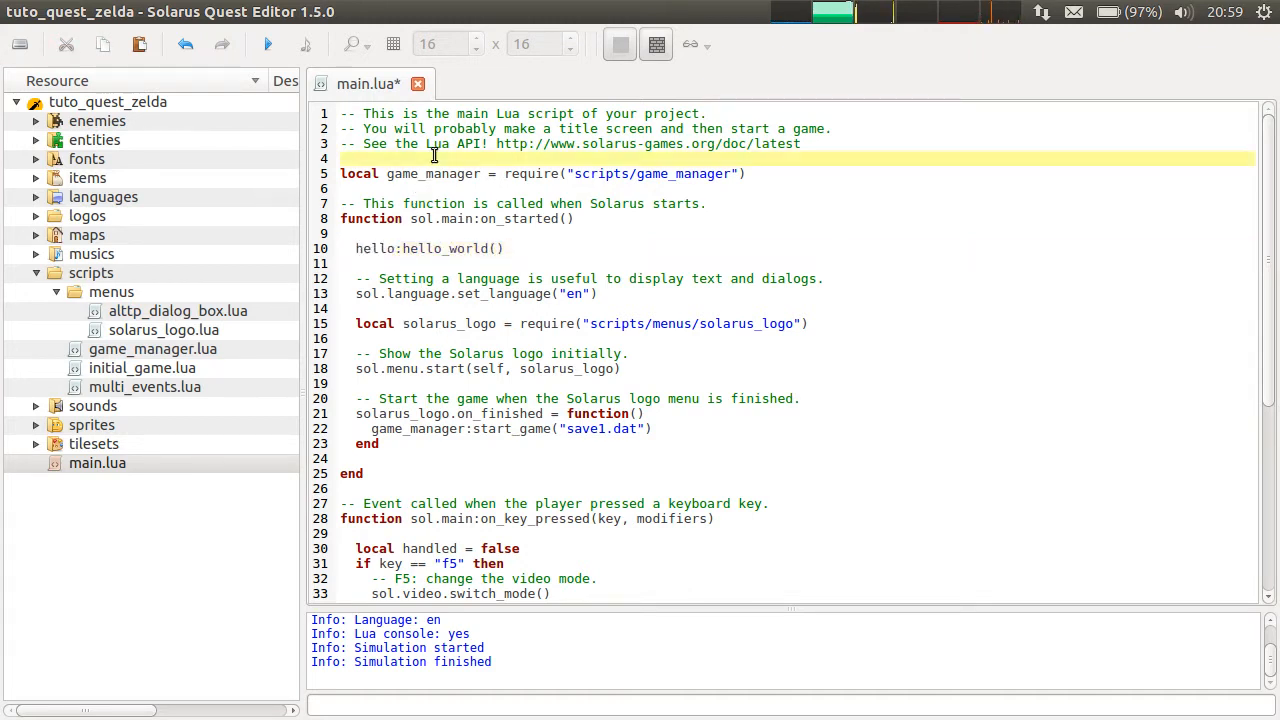
pyautogui.write('local hel')
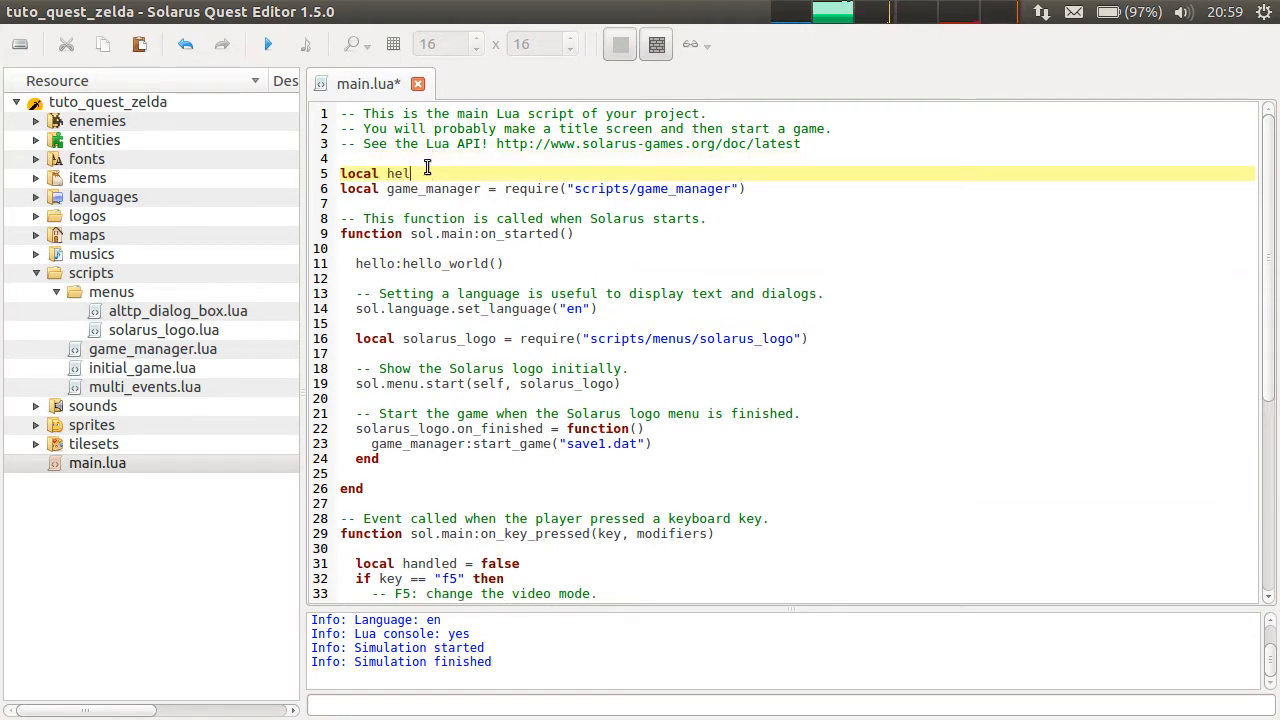
pyautogui.write('lo = require')
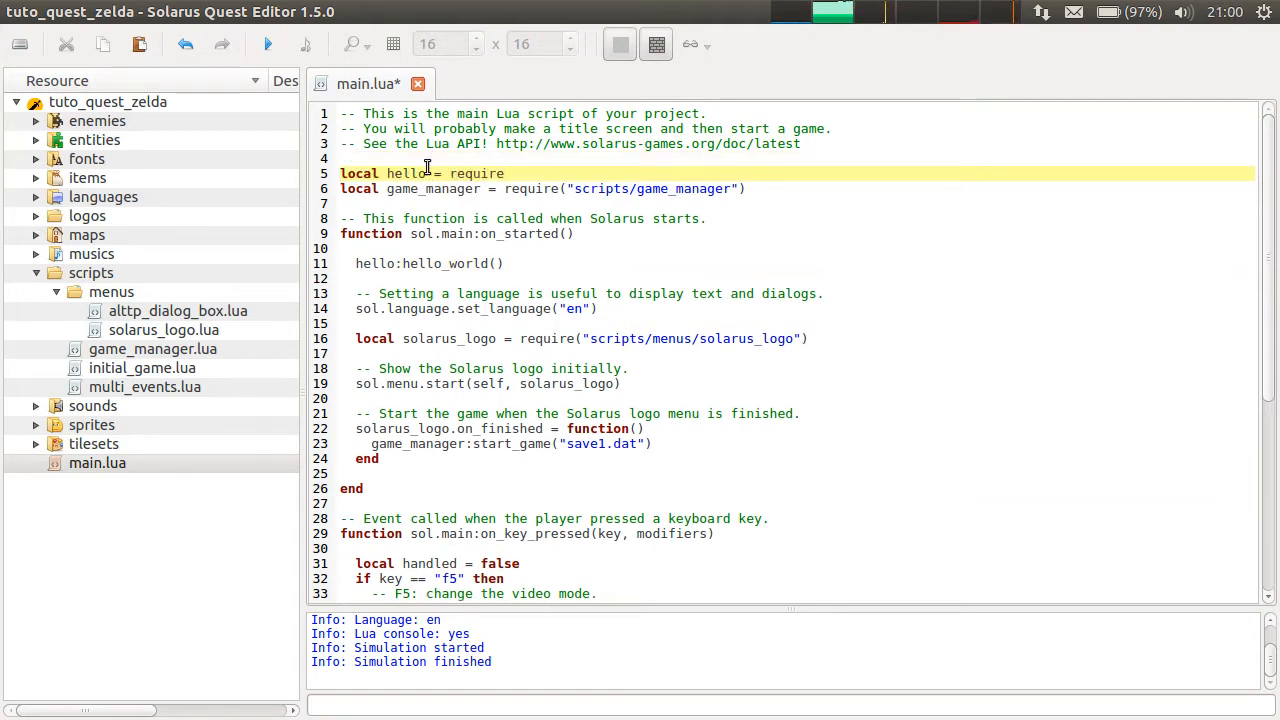
pyautogui.write('("scripts/')
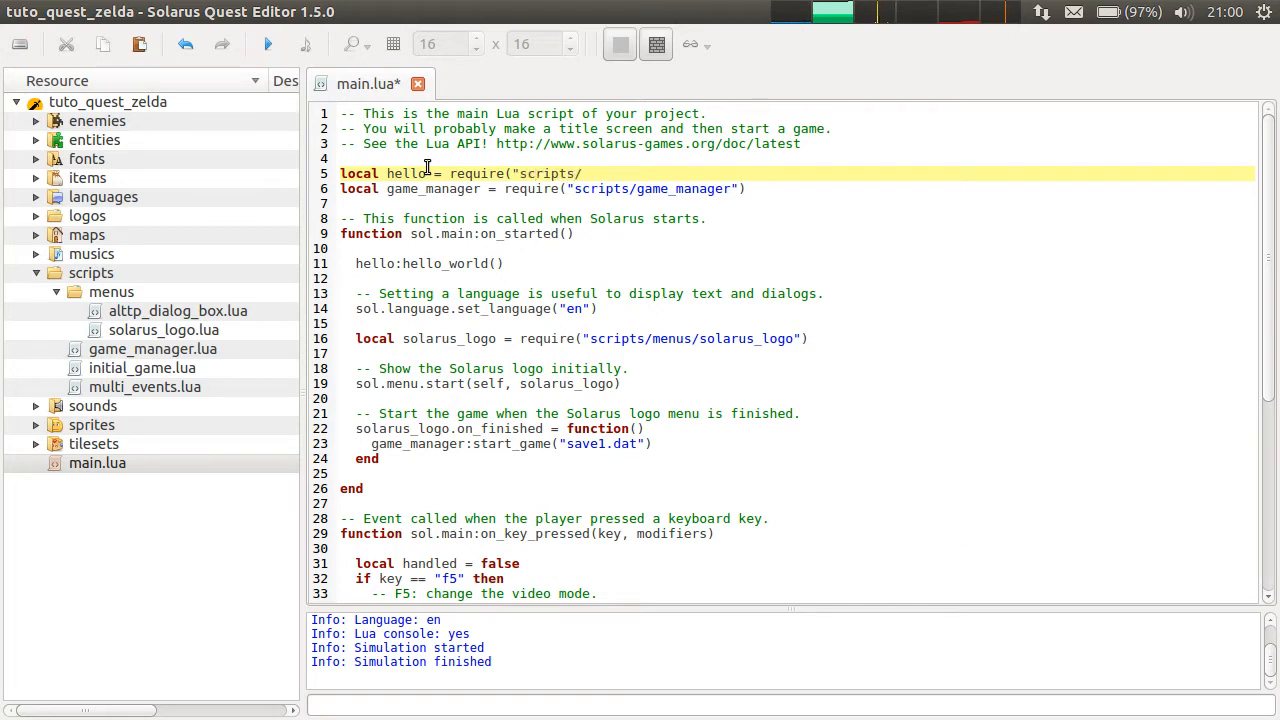
pyautogui.write('hello')
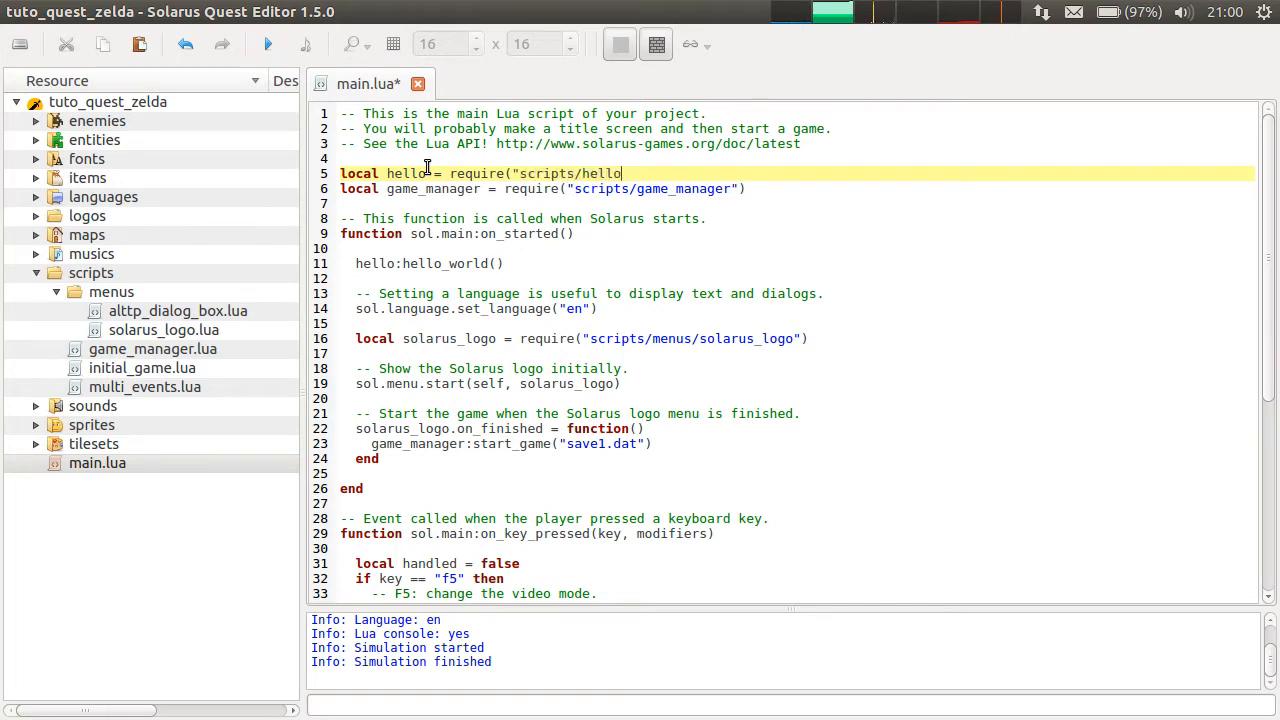
pyautogui.write('")')
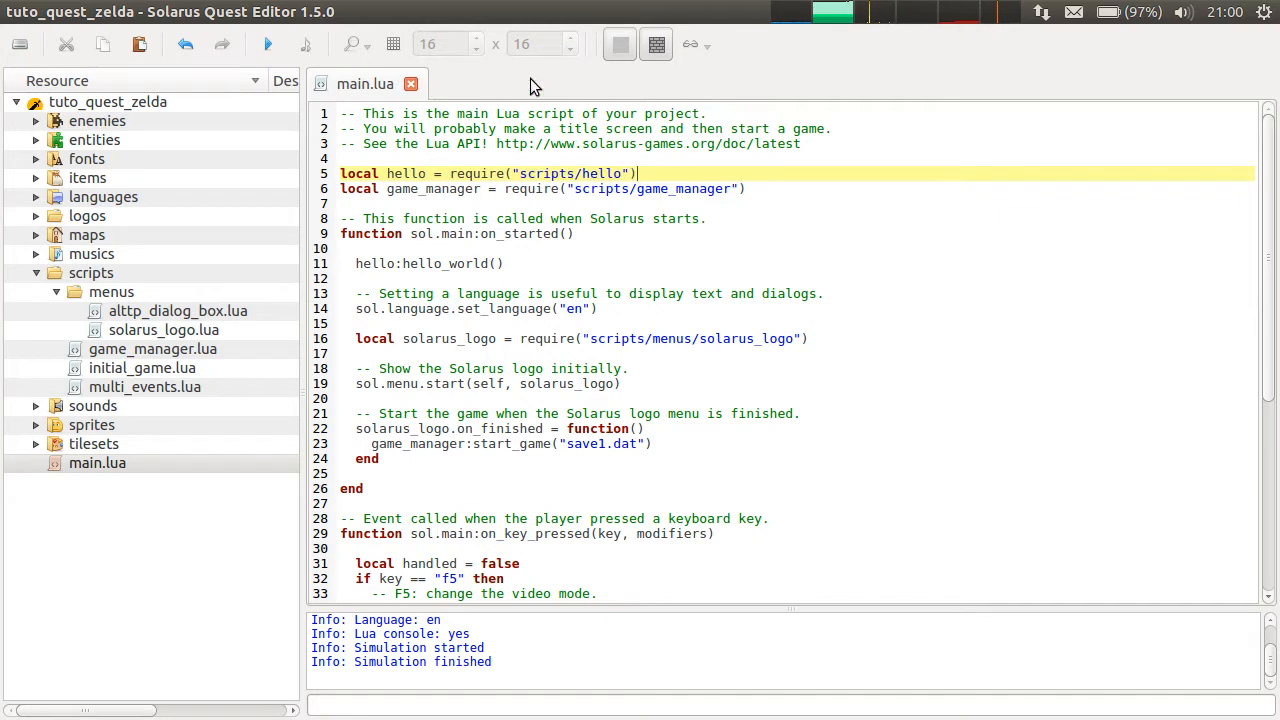
# - Launch the quest again to test loading the hello module
pyautogui.doubleClick(601, 173)
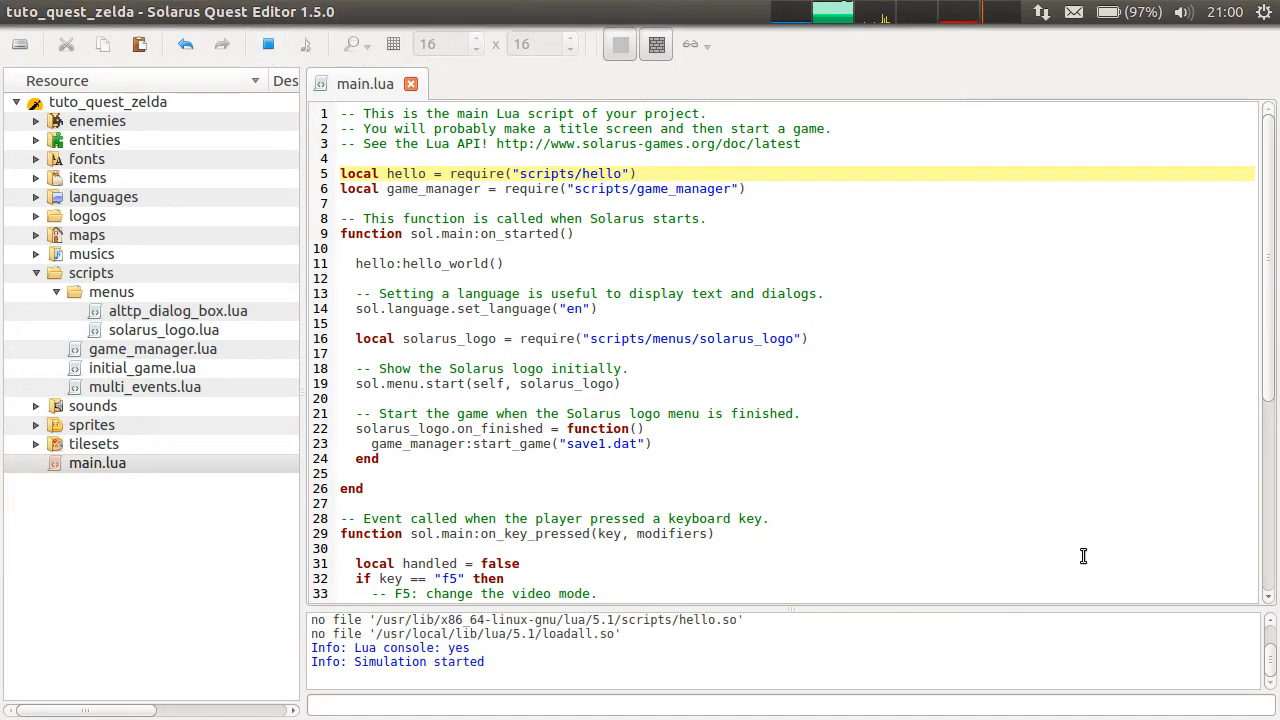
pyautogui.moveTo(597, 404)
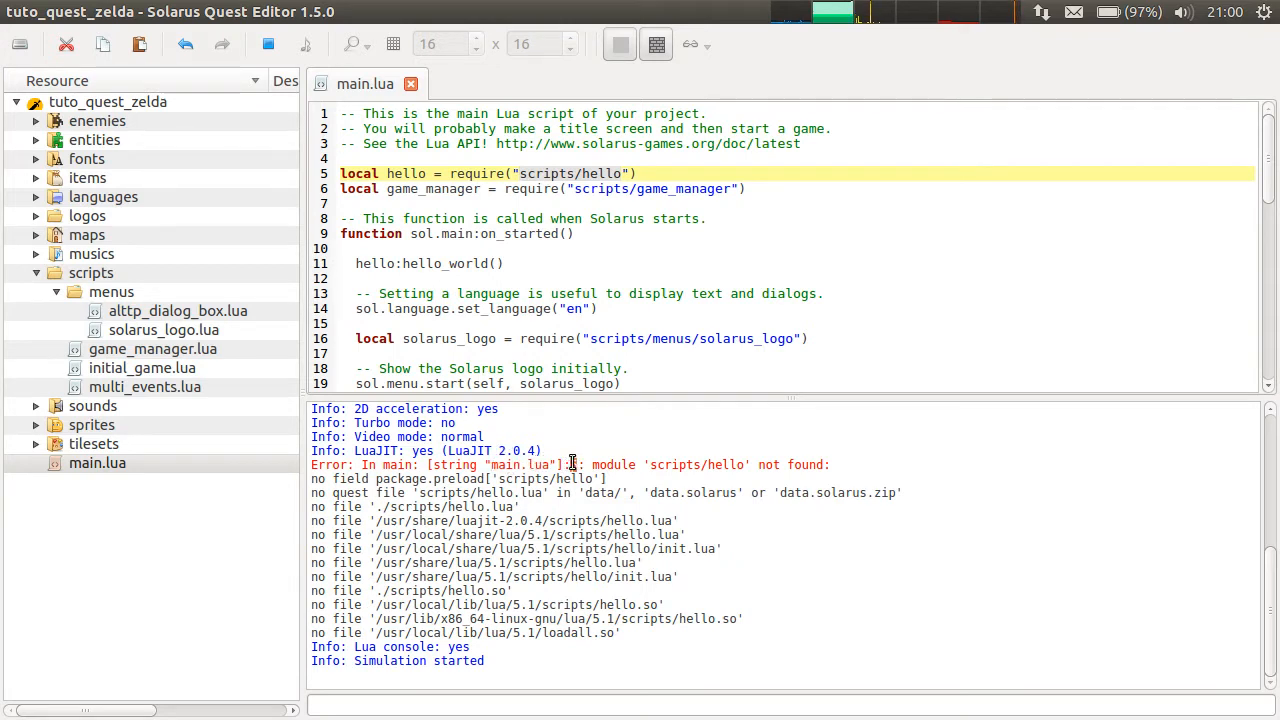
# - Highlight line 5, the missing scripts/hello.lua path, and the data folder in the error
pyautogui.doubleClick(361, 173)
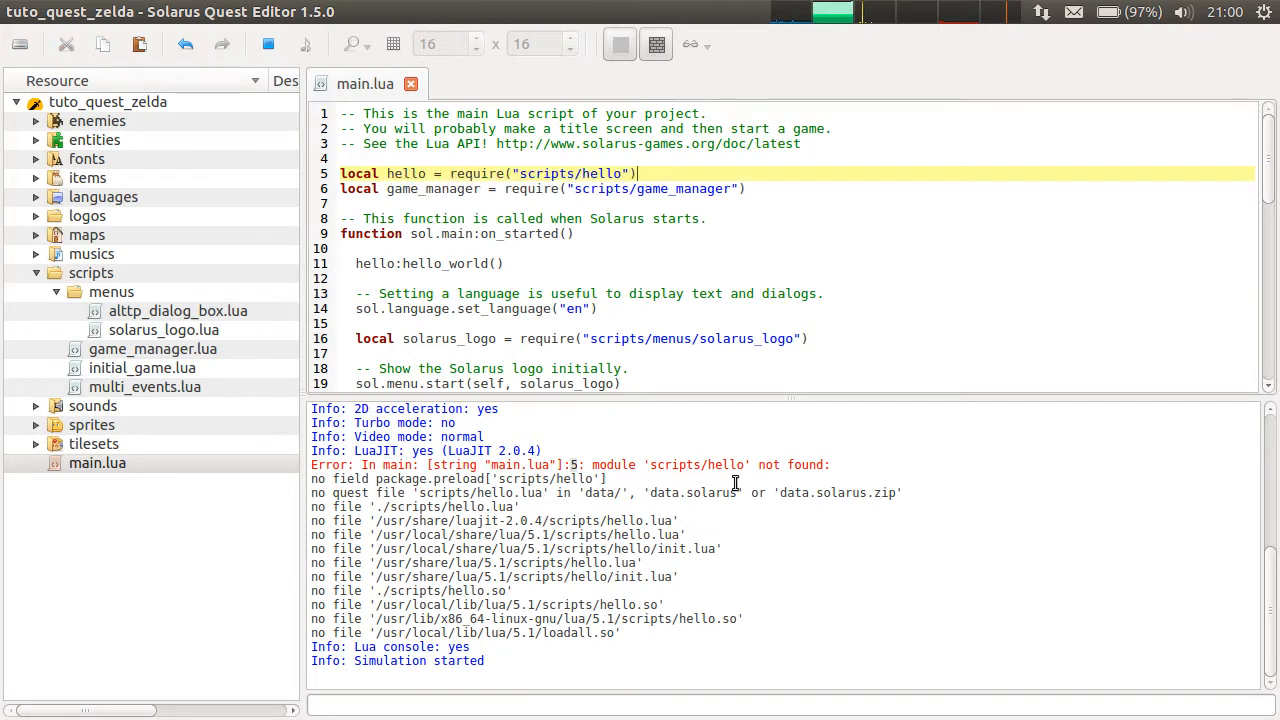
pyautogui.moveTo(695, 466)
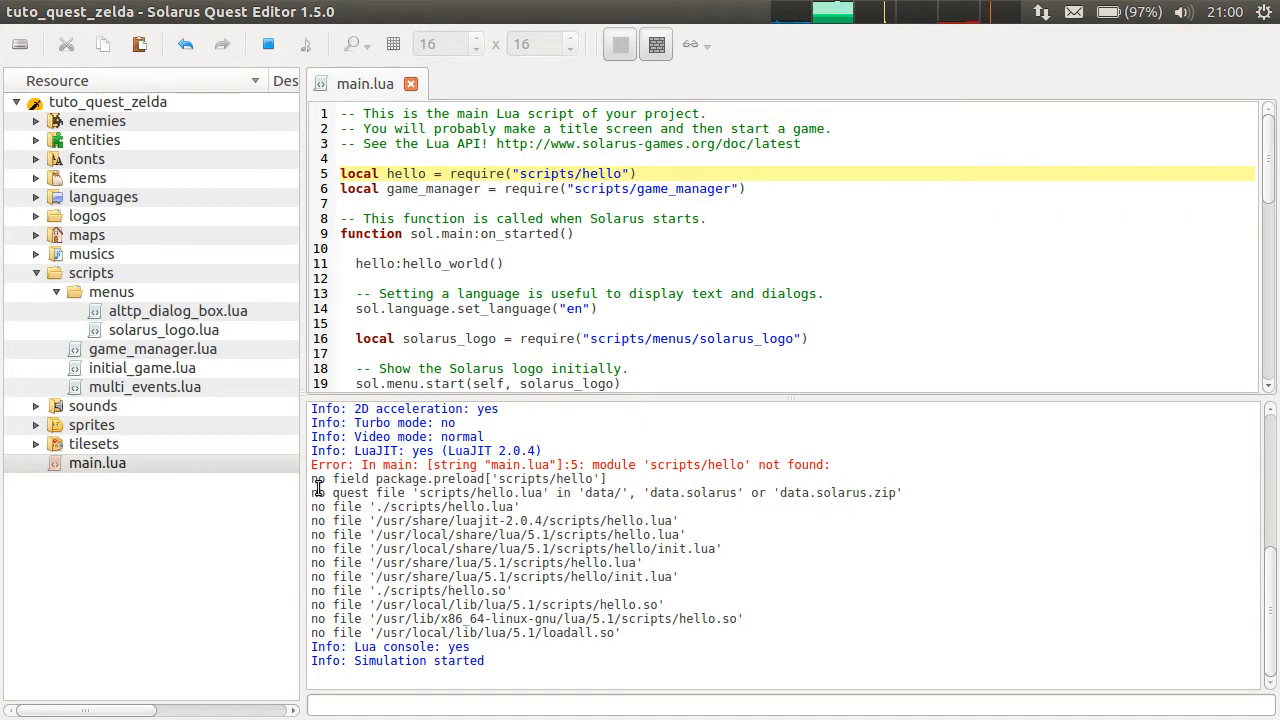
pyautogui.moveTo(825, 462)
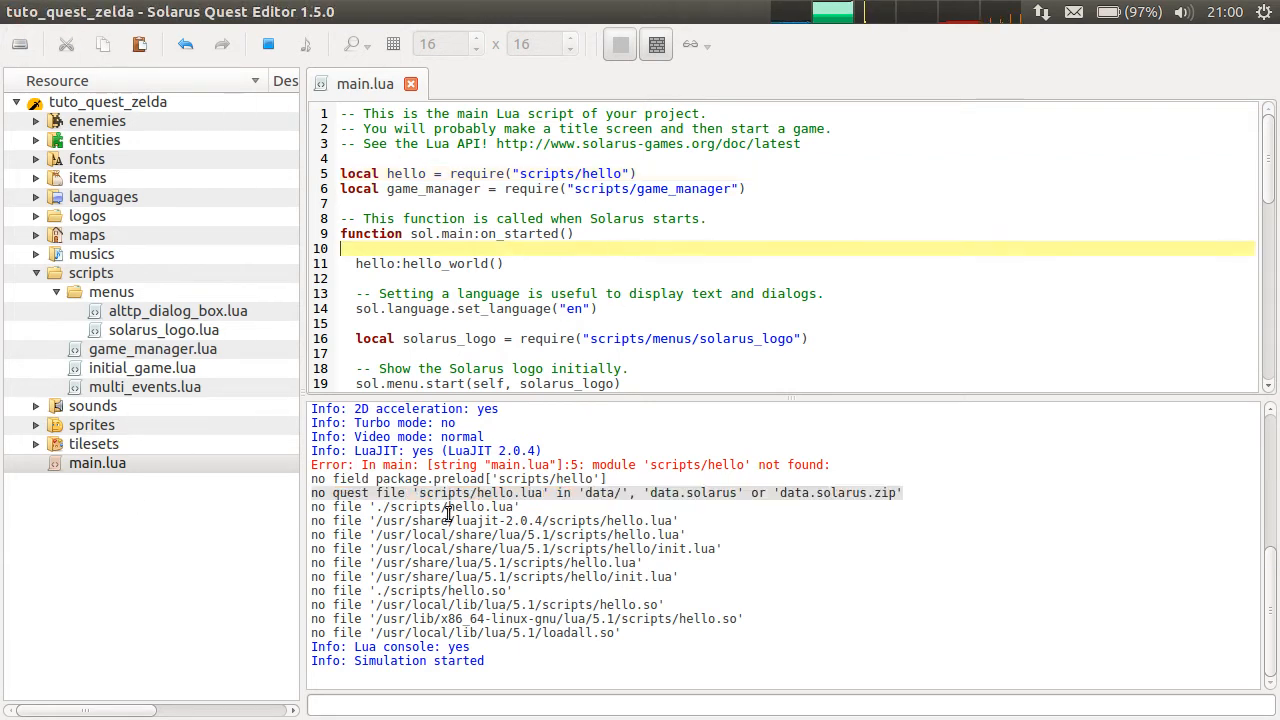
pyautogui.doubleClick(480, 493)
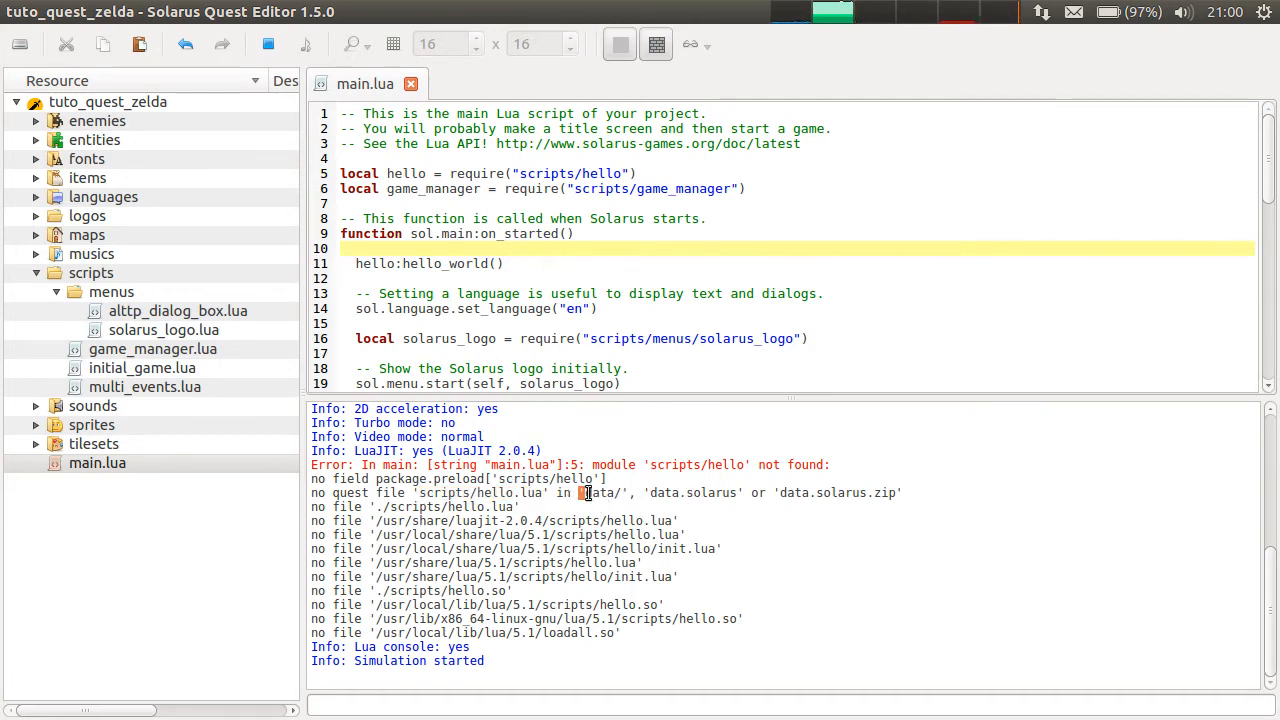
pyautogui.doubleClick(665, 492)
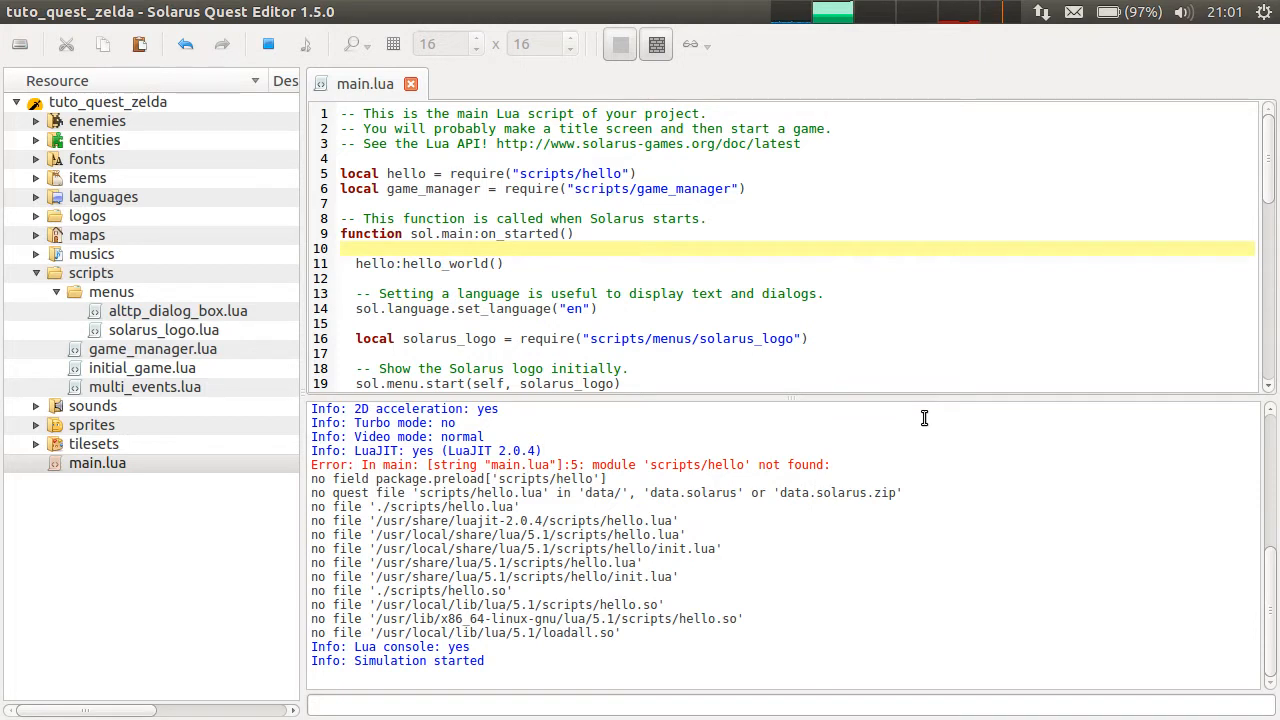
pyautogui.moveTo(630, 492); pyautogui.dragTo(900, 492)
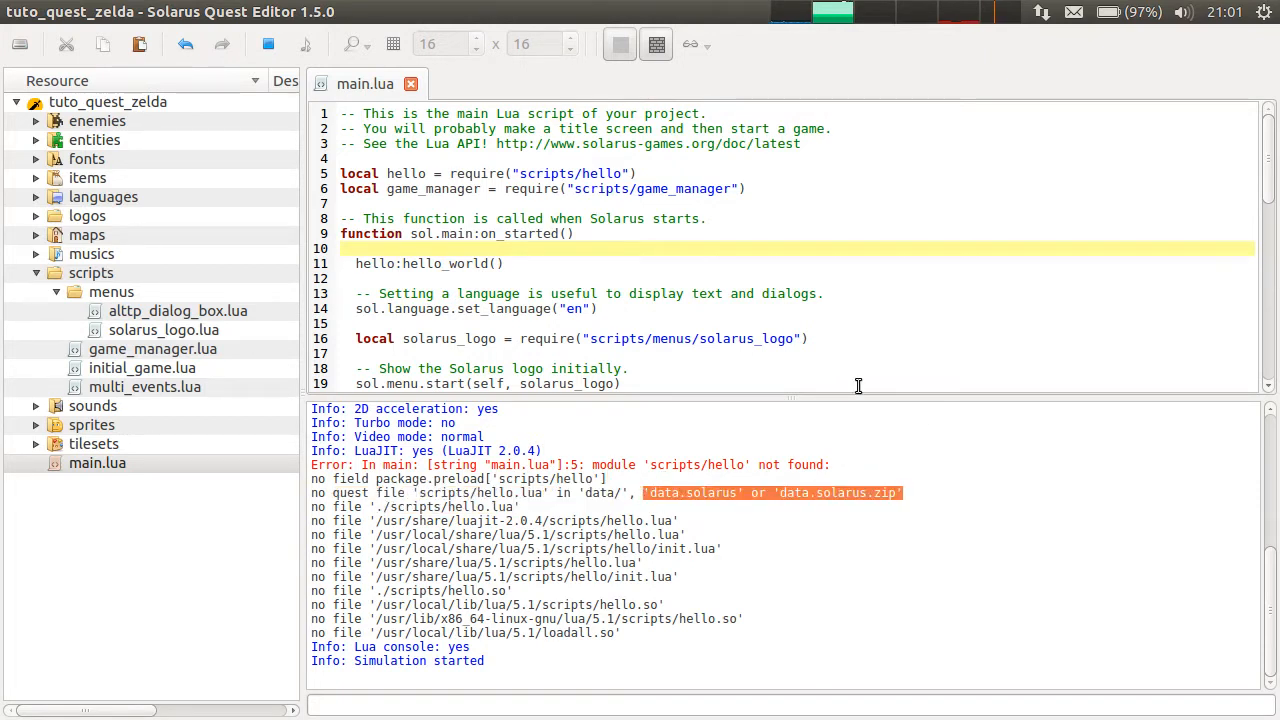
pyautogui.moveTo(760, 489)
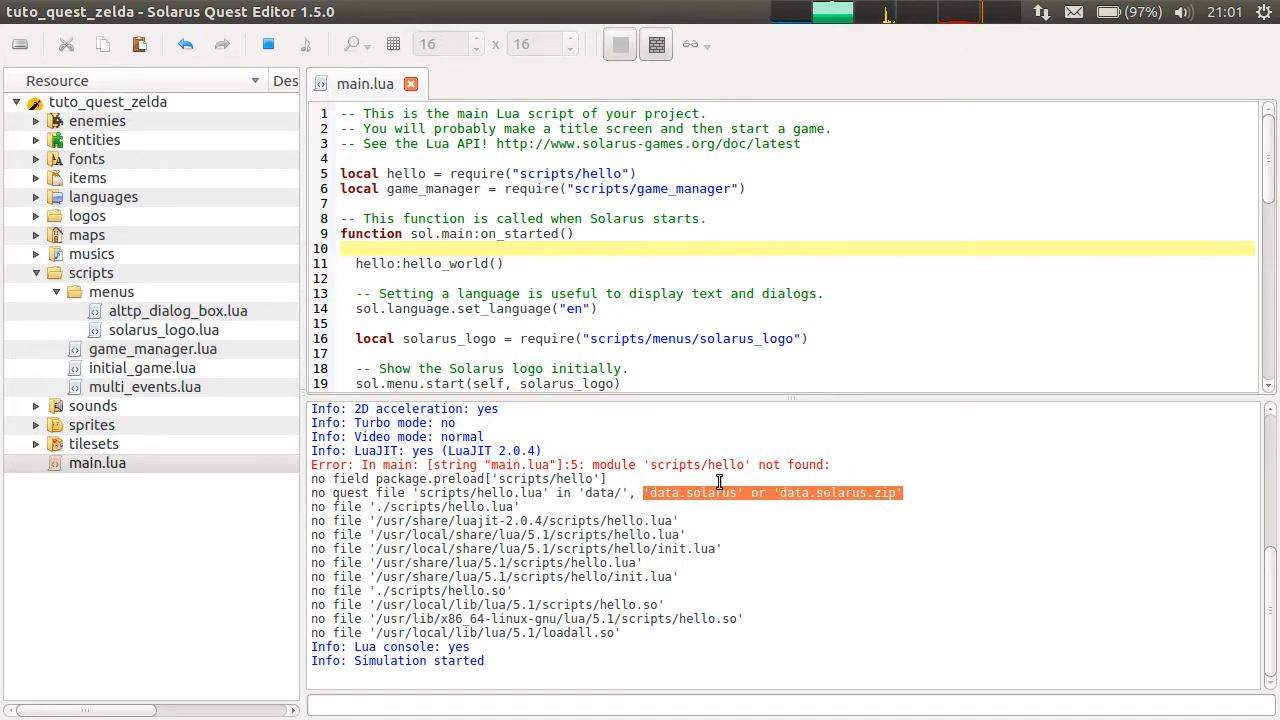
pyautogui.doubleClick(600, 492)
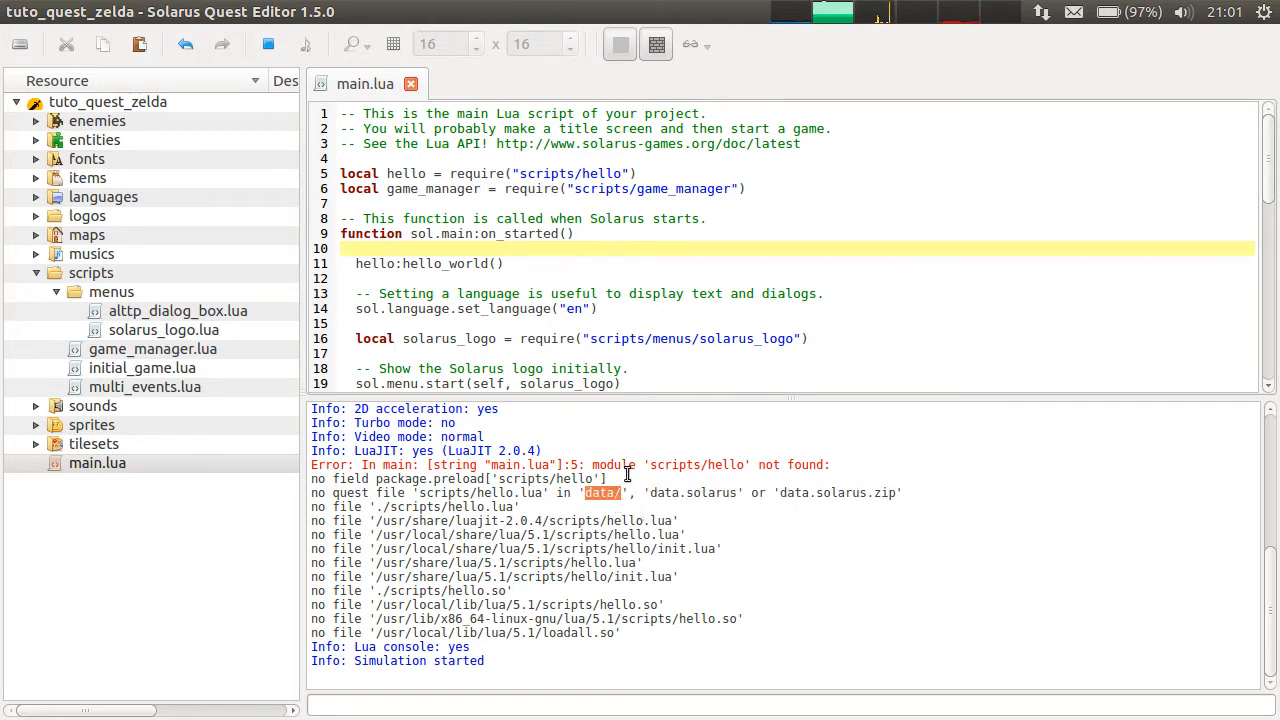
pyautogui.moveTo(695, 470)
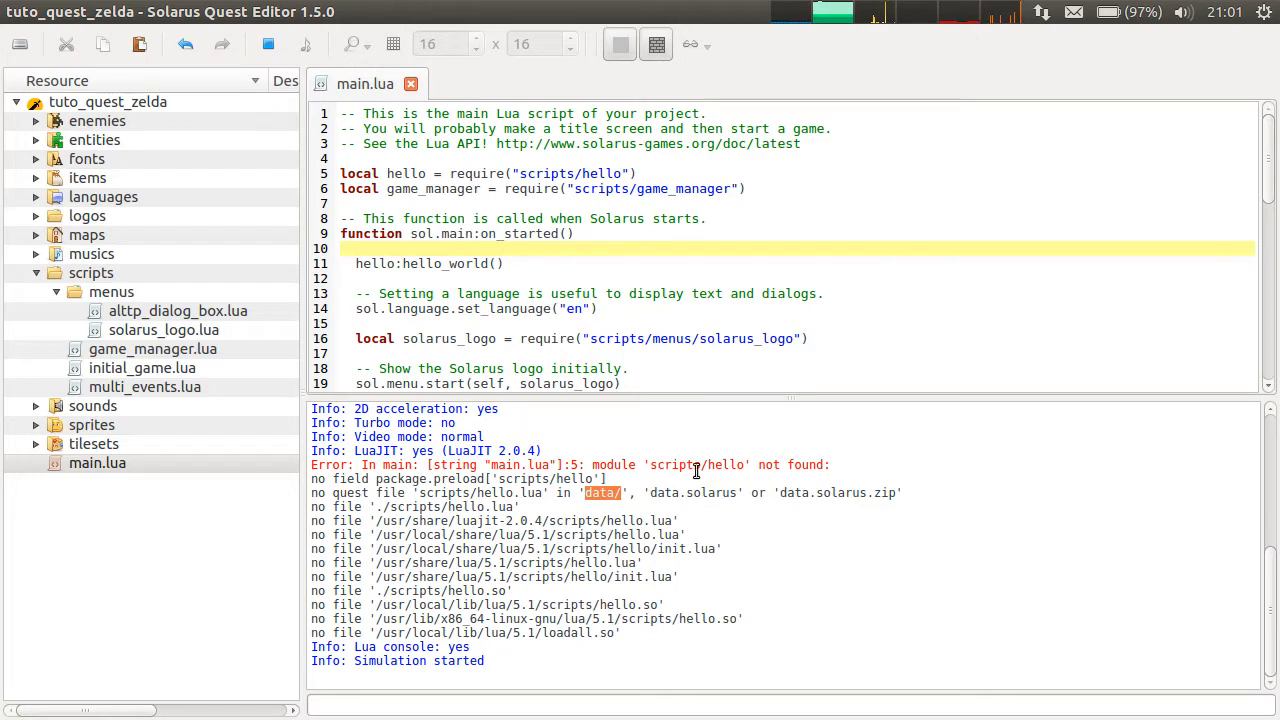
pyautogui.doubleClick(477, 173)
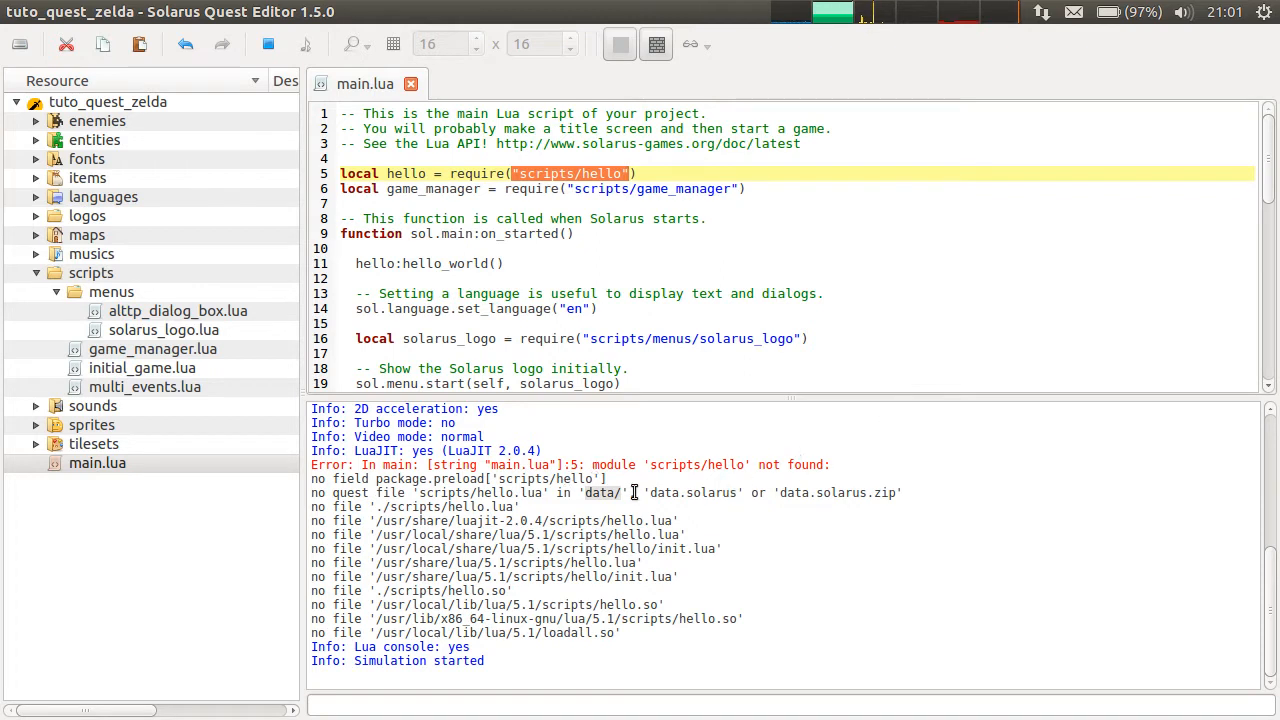
pyautogui.moveTo(751, 481)
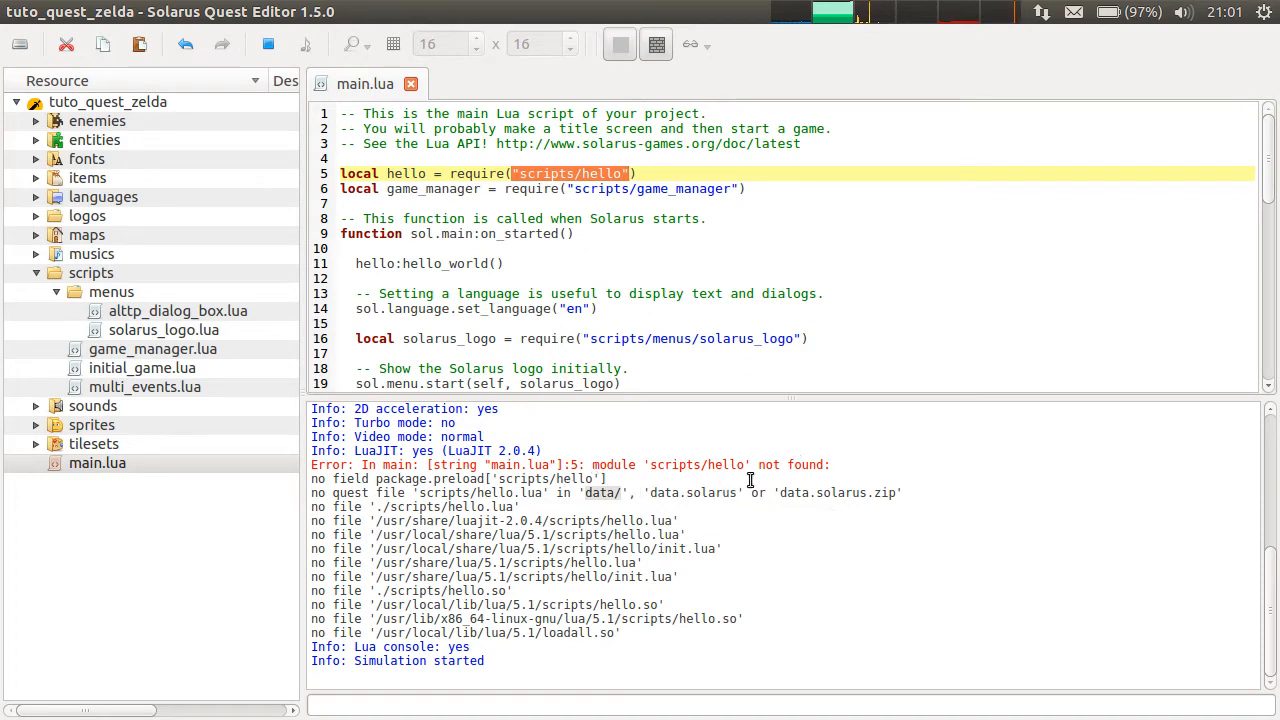
pyautogui.doubleClick(695, 492)
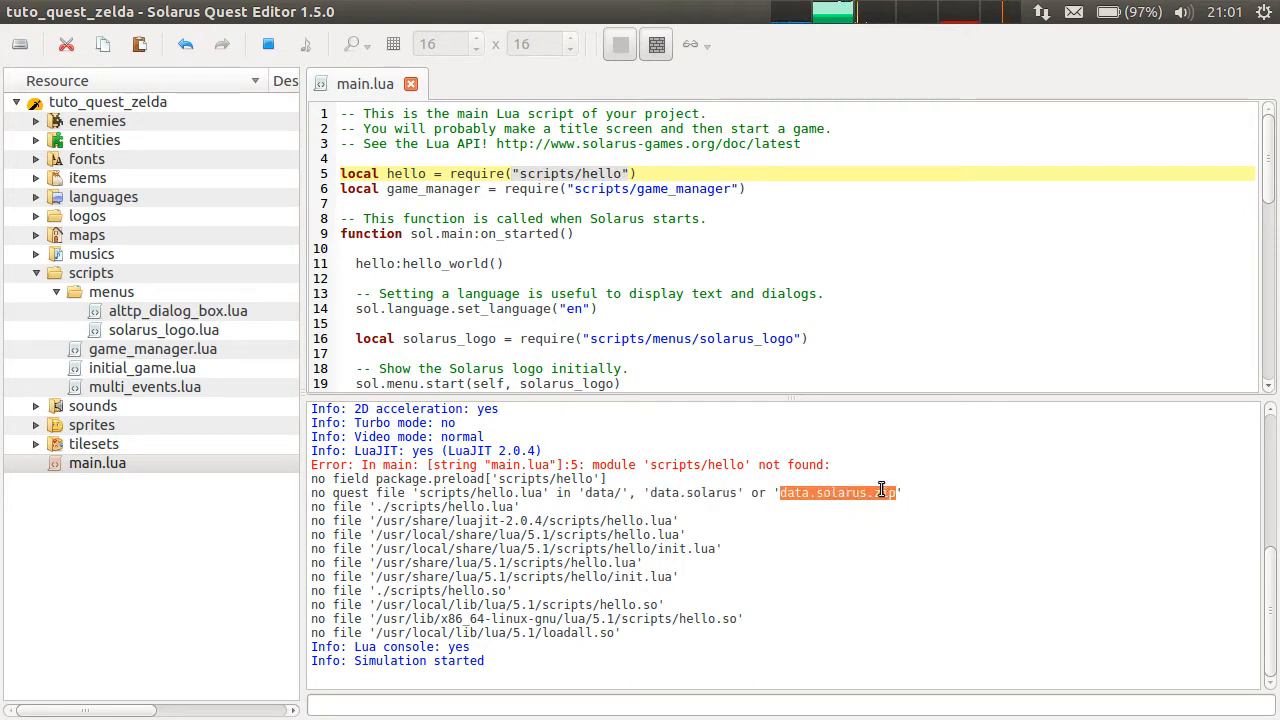
pyautogui.moveTo(807, 355)
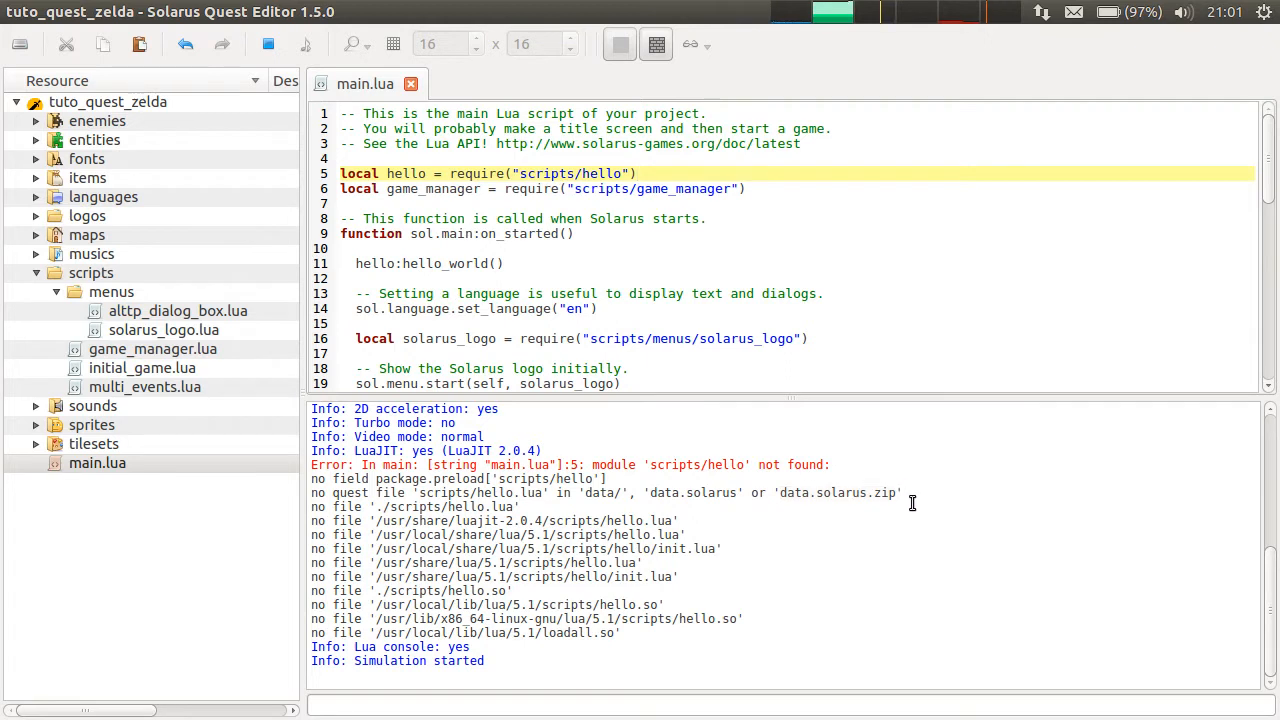
pyautogui.moveTo(592, 220)
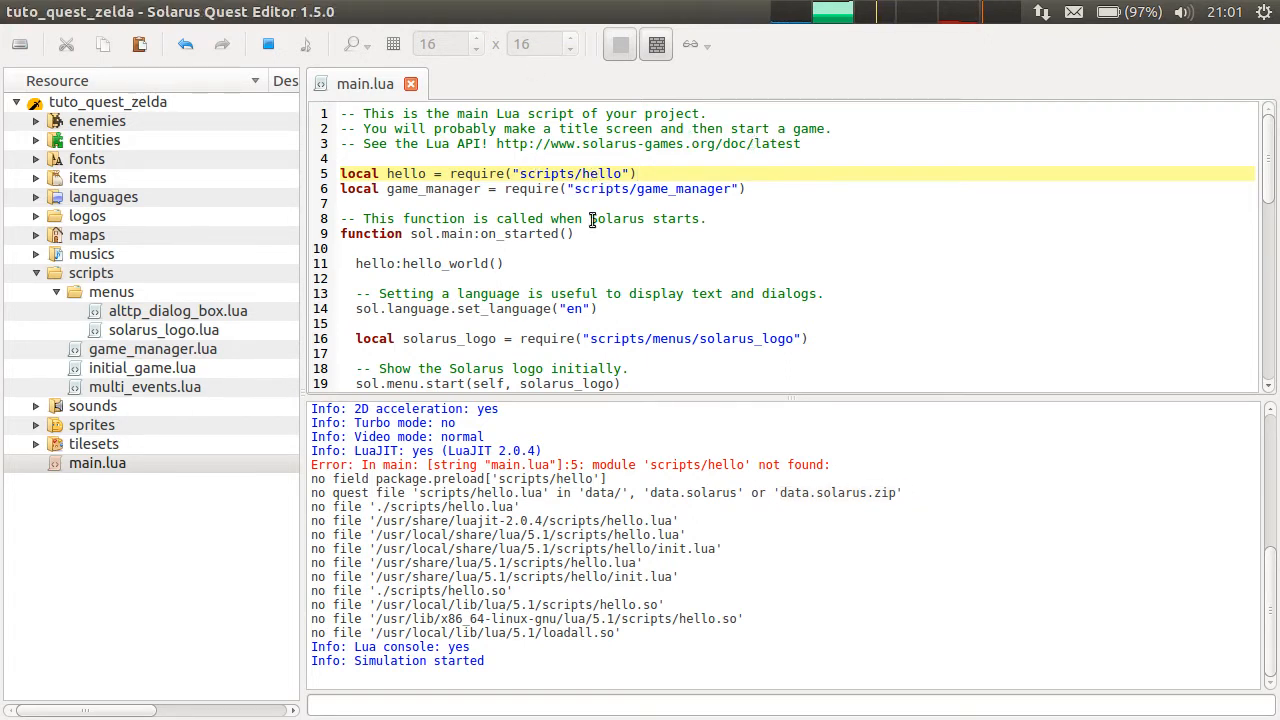
pyautogui.moveTo(927, 489)
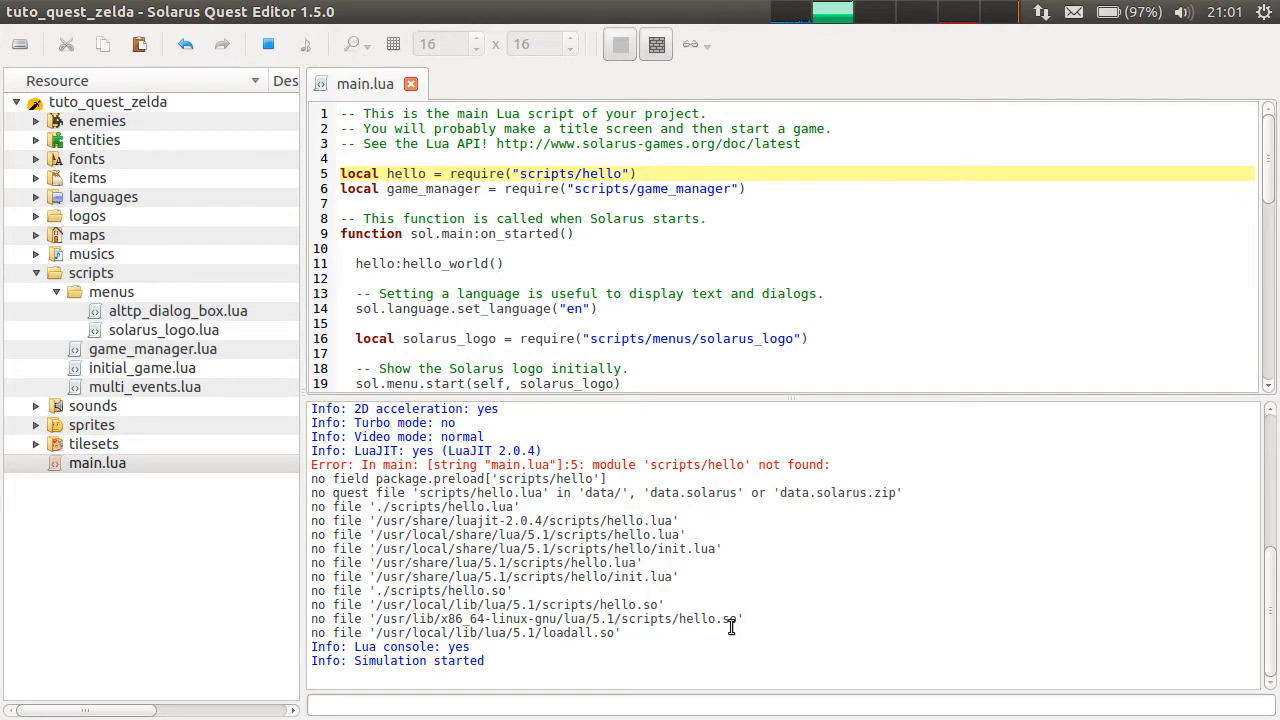
pyautogui.moveTo(612, 418)
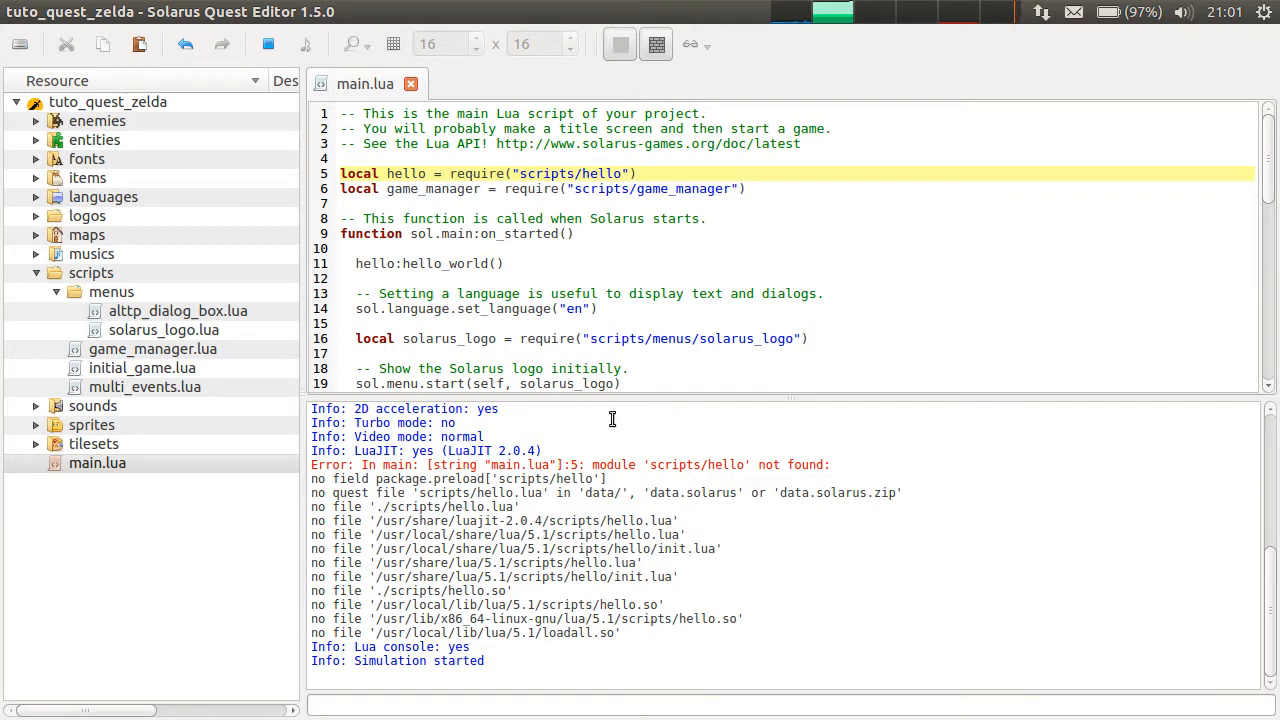
pyautogui.doubleClick(477, 173)
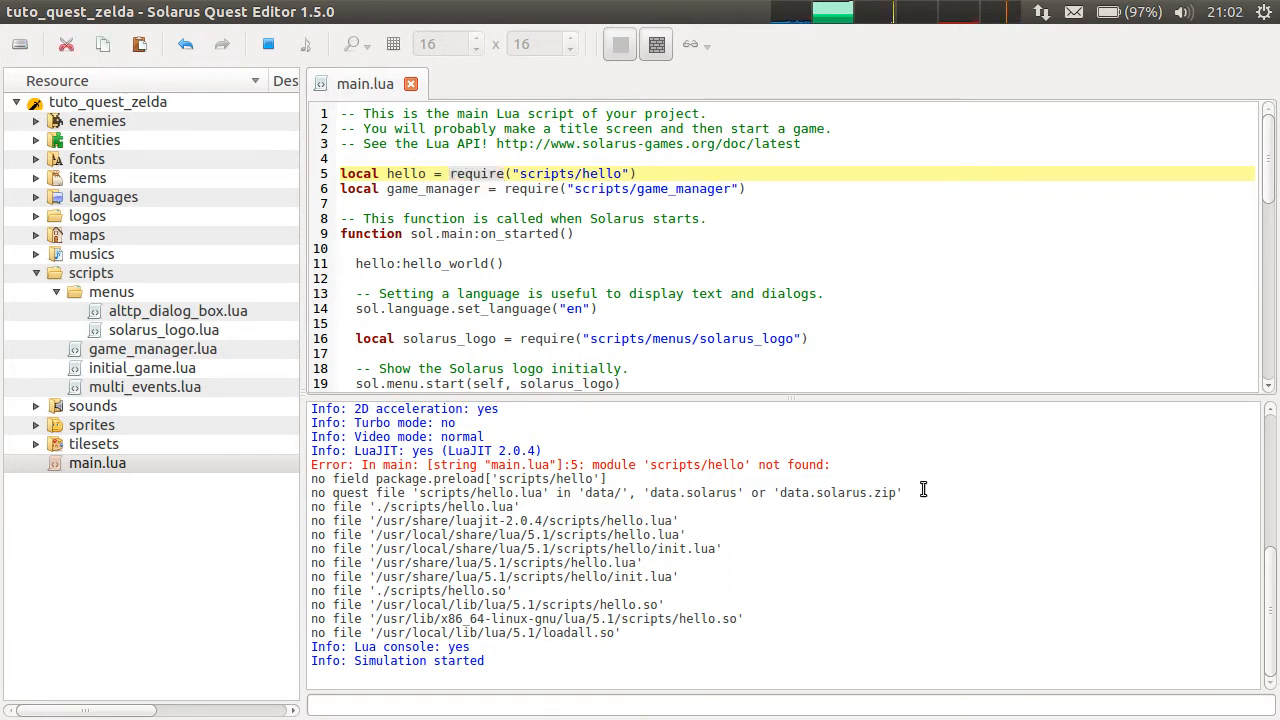
pyautogui.tripleClick(605, 492)
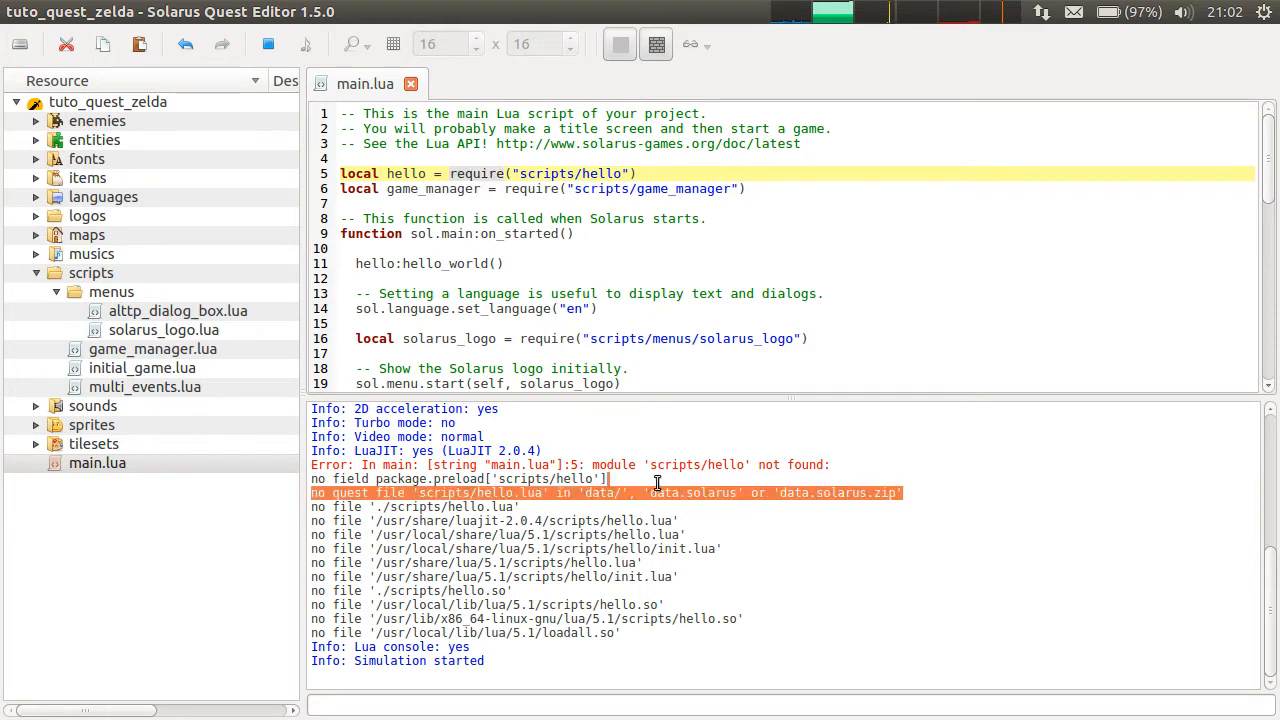
pyautogui.moveTo(665, 475)
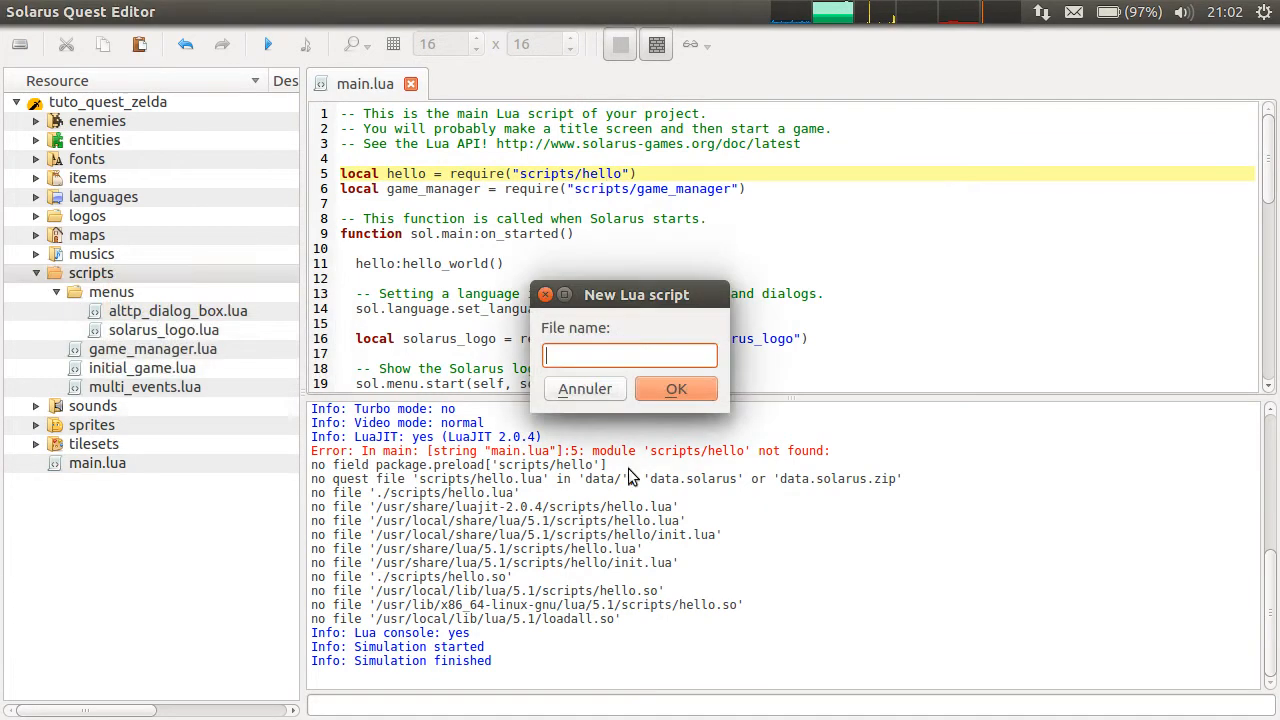
# - Create scripts/hello.lua and begin it with local hello =
pyautogui.write('hello.lua')
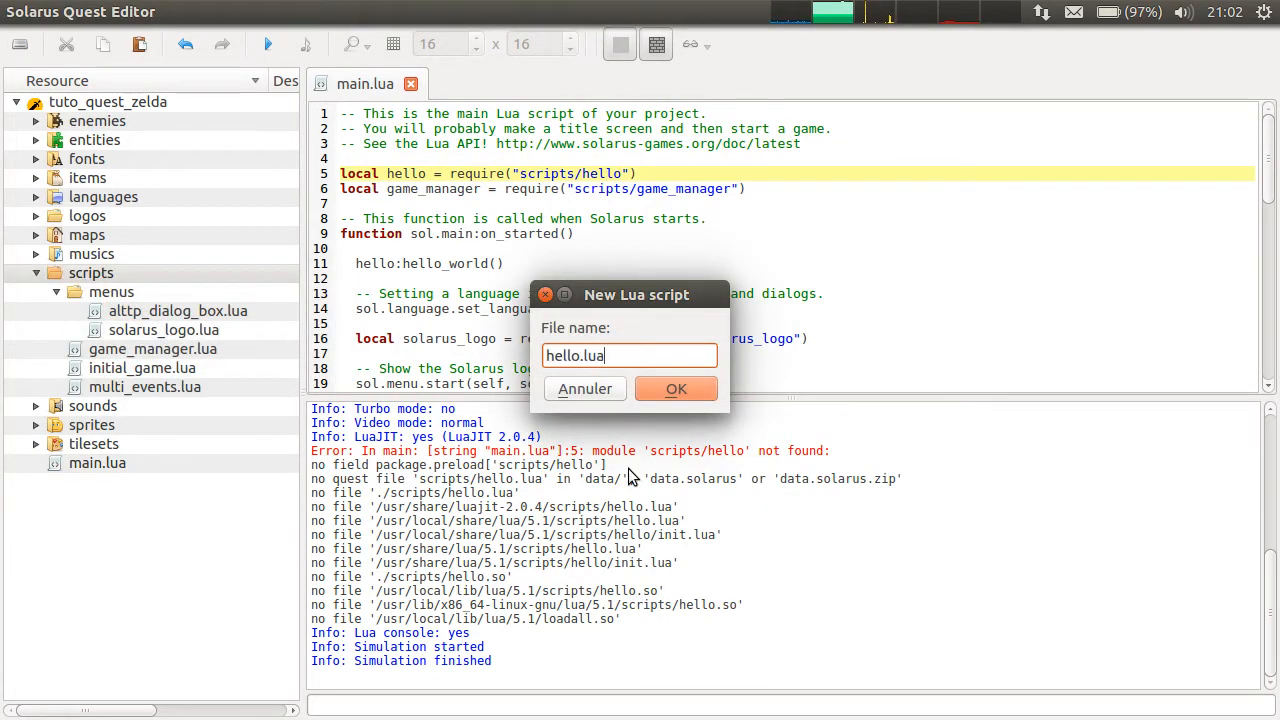
pyautogui.click(675, 389)
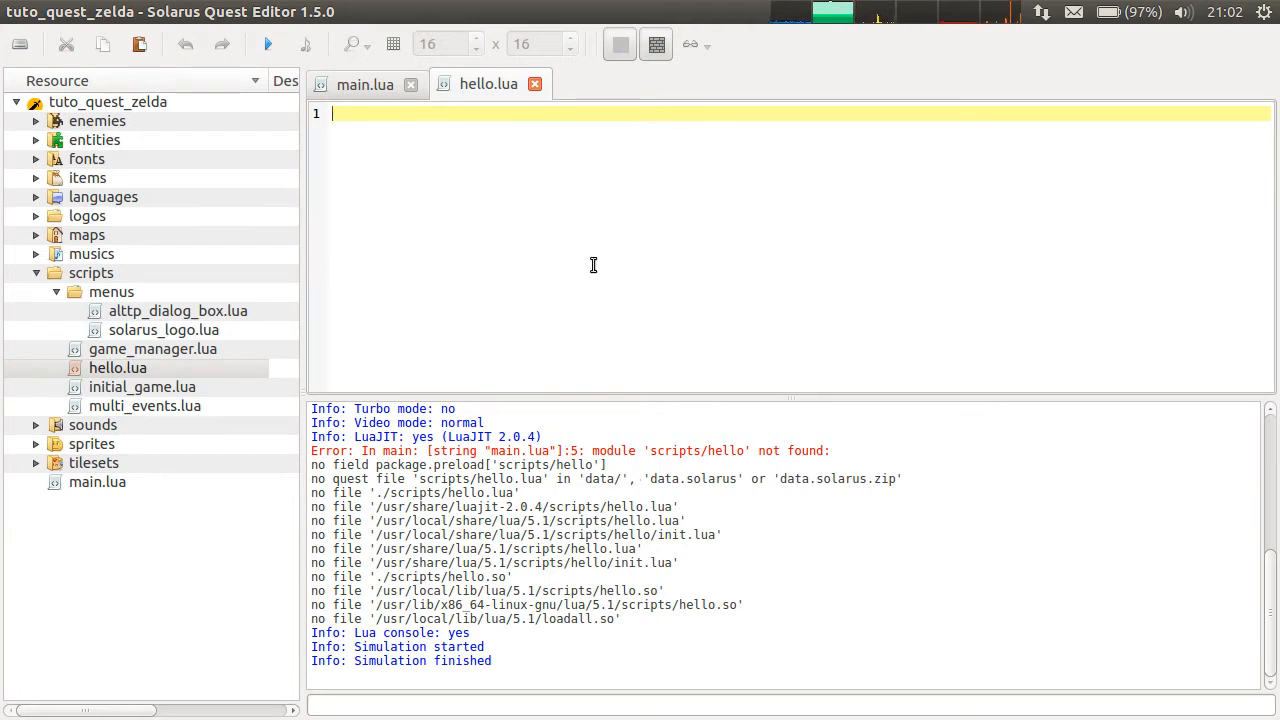
pyautogui.write('local')
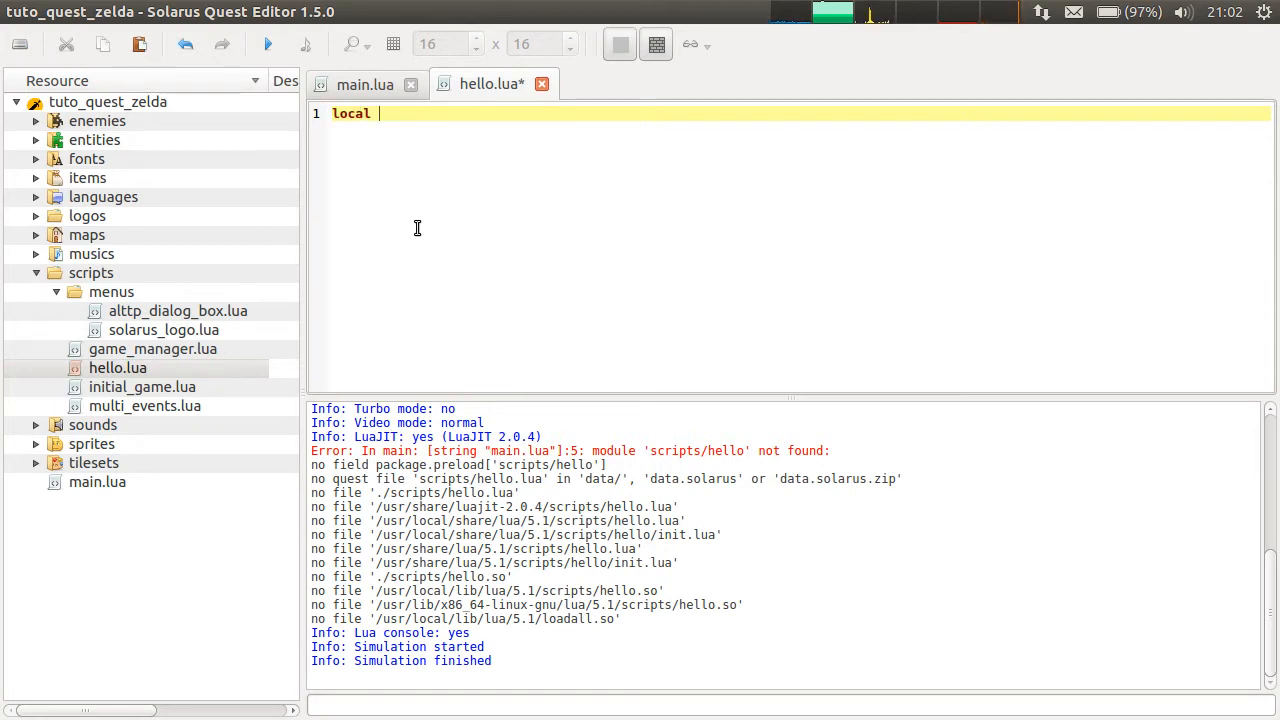
pyautogui.write('he')
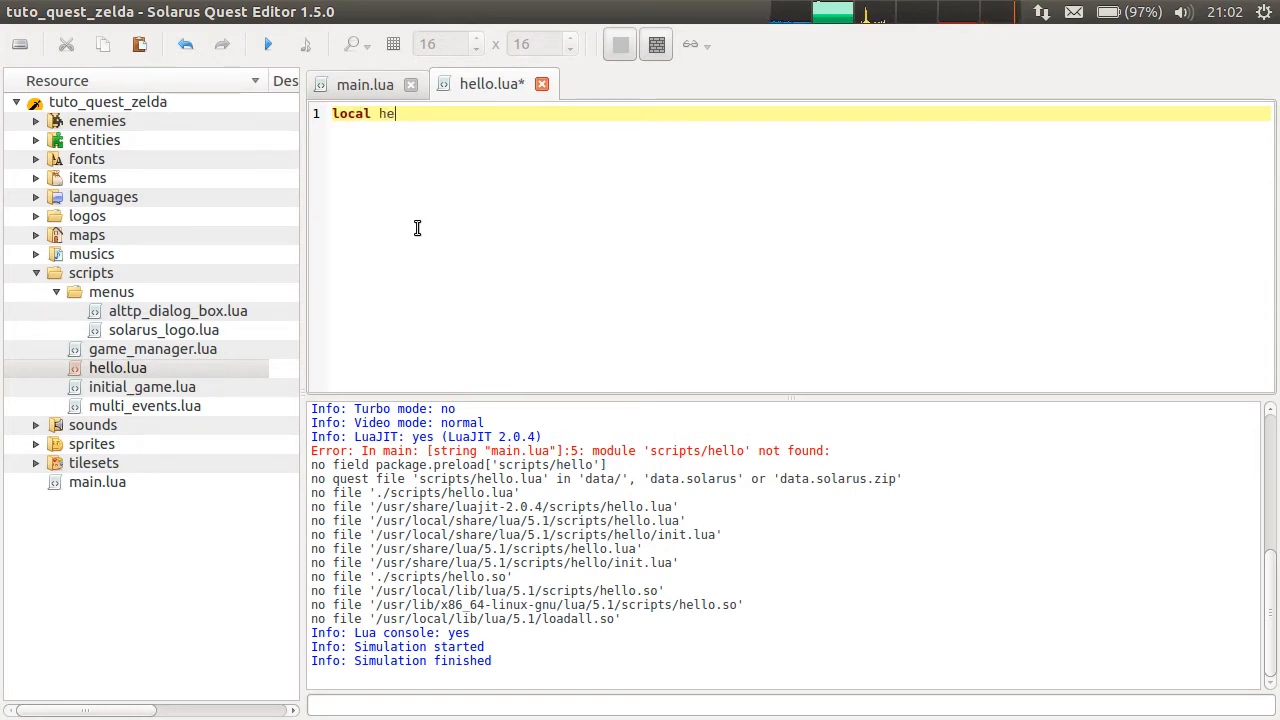
pyautogui.write('llo = {')
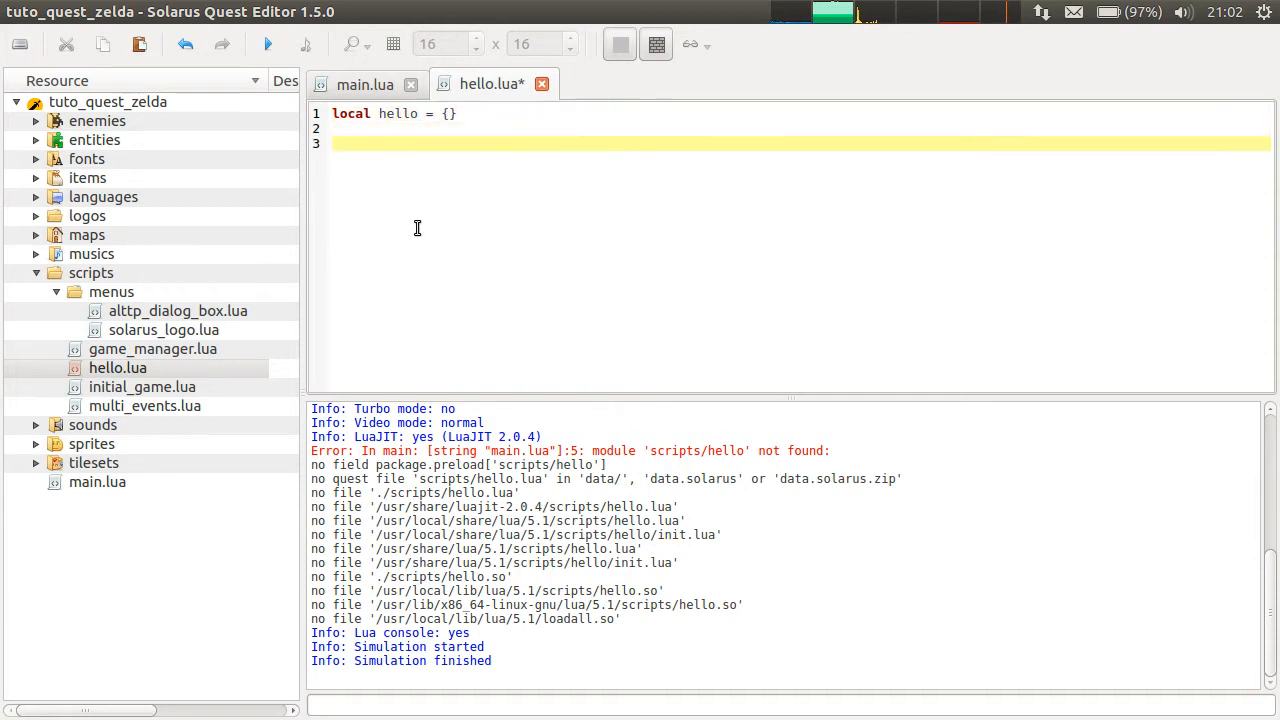
# - Declare function hello:hello_world(), matching the name main.lua calls
pyautogui.write('function hello')
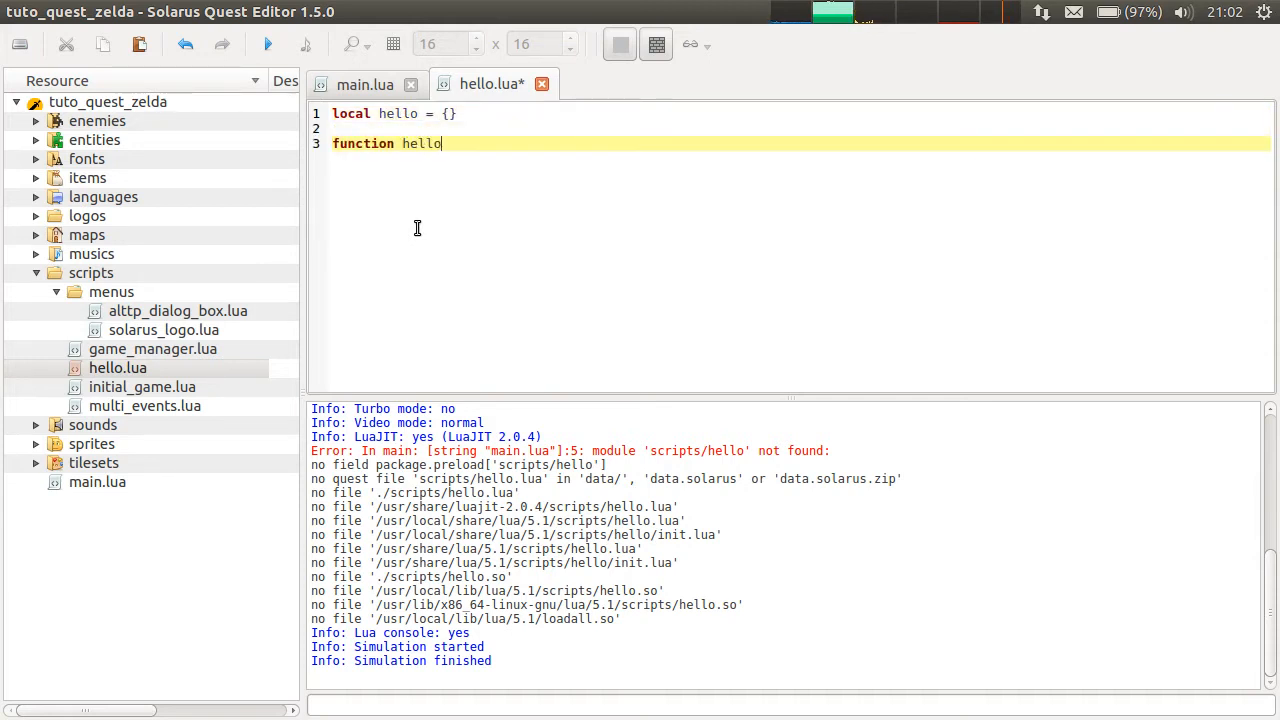
pyautogui.write(':print')
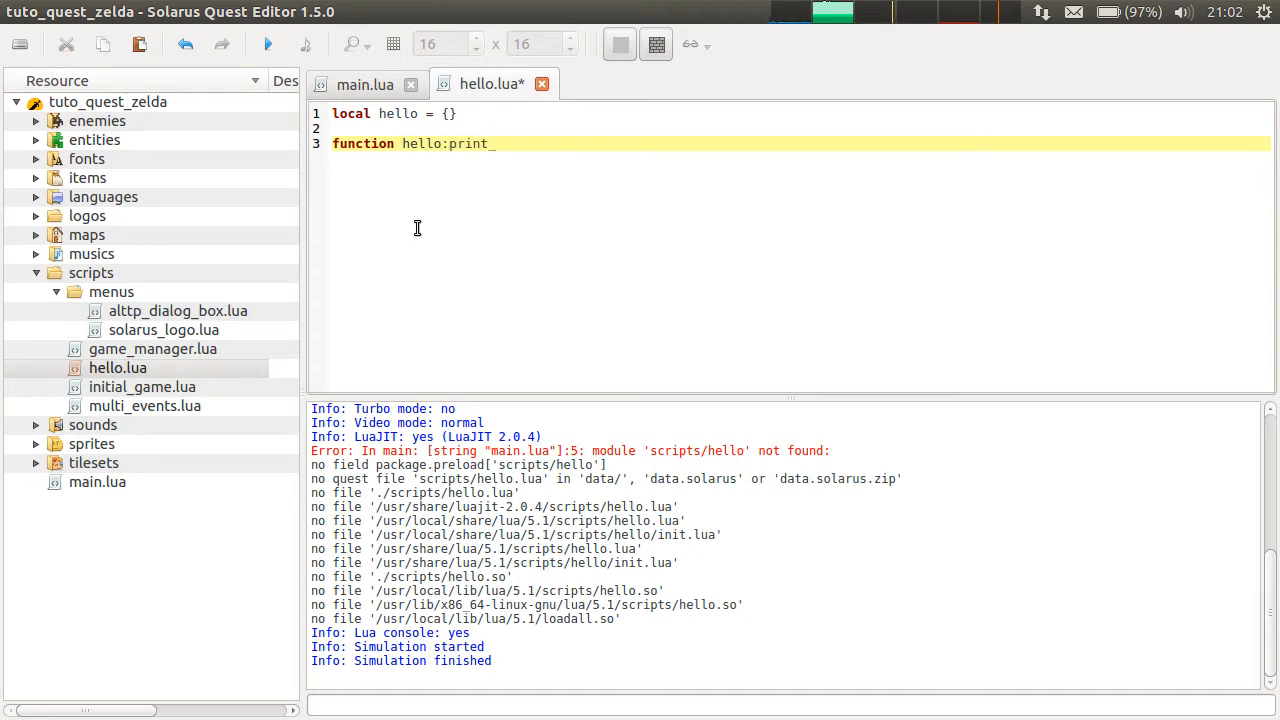
pyautogui.write('_hello()')
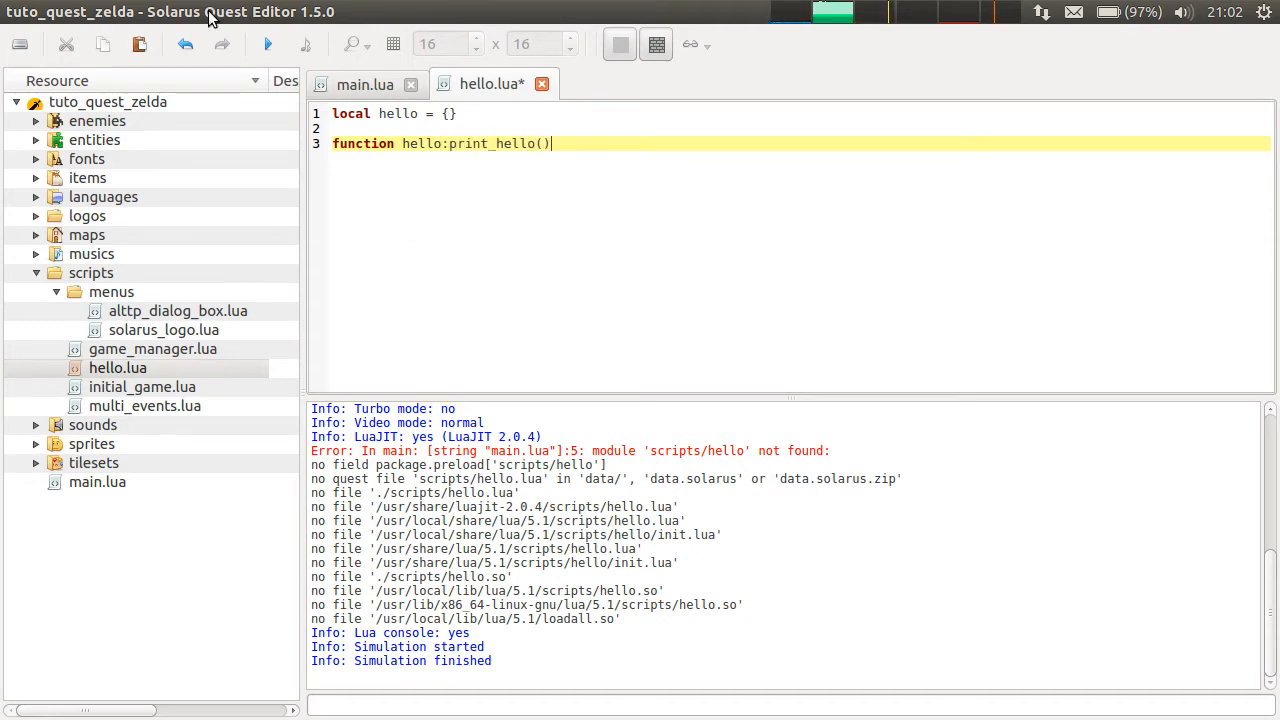
pyautogui.click(365, 84)
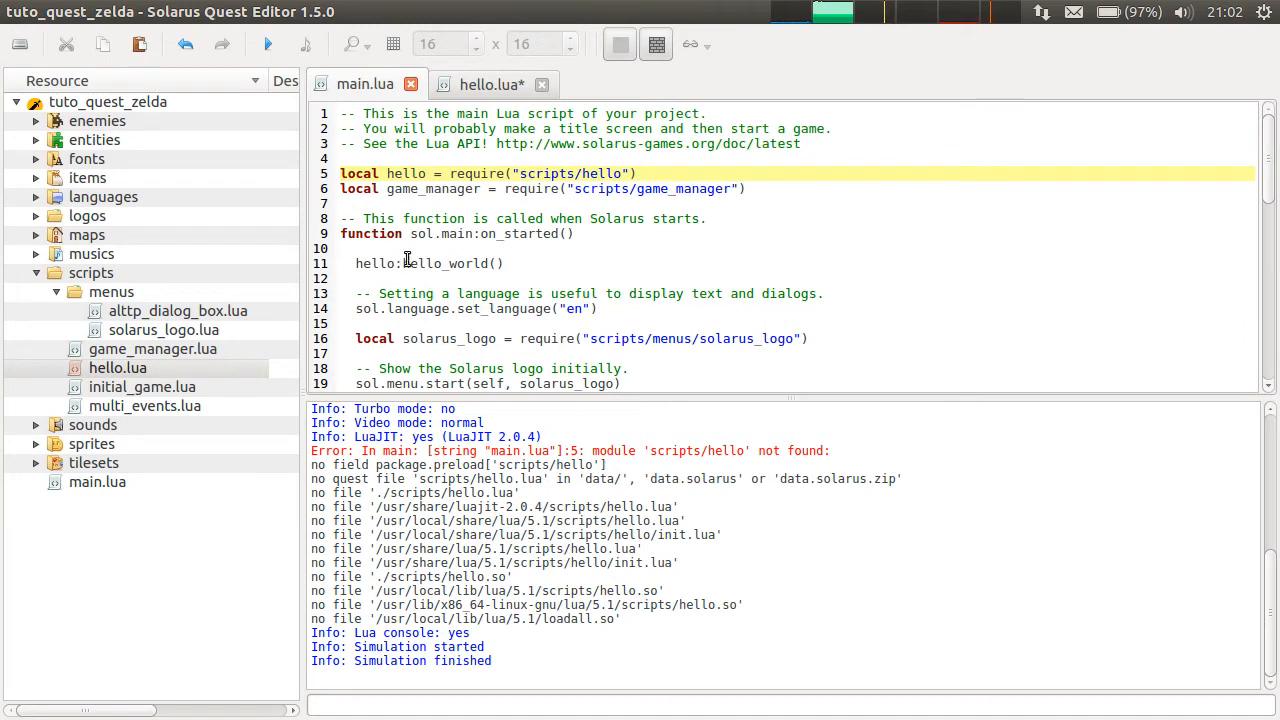
pyautogui.click(489, 84)
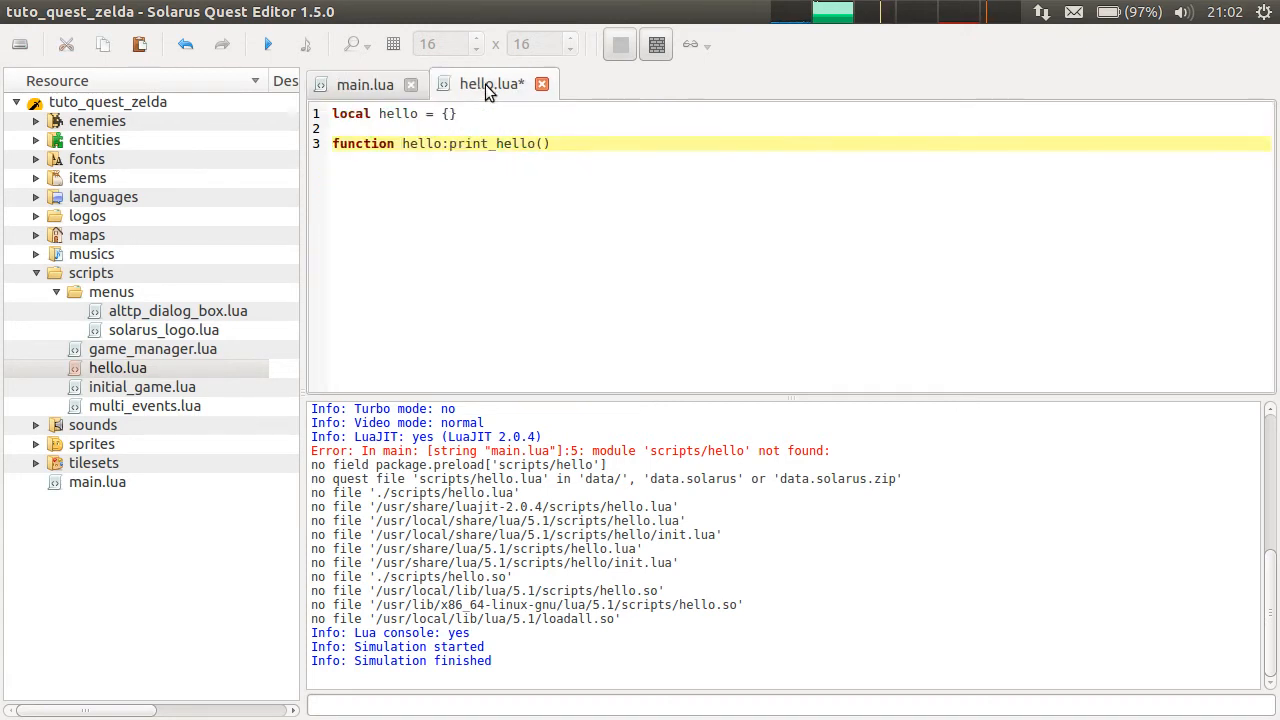
pyautogui.write('hello_world')
pyautogui.write('end')
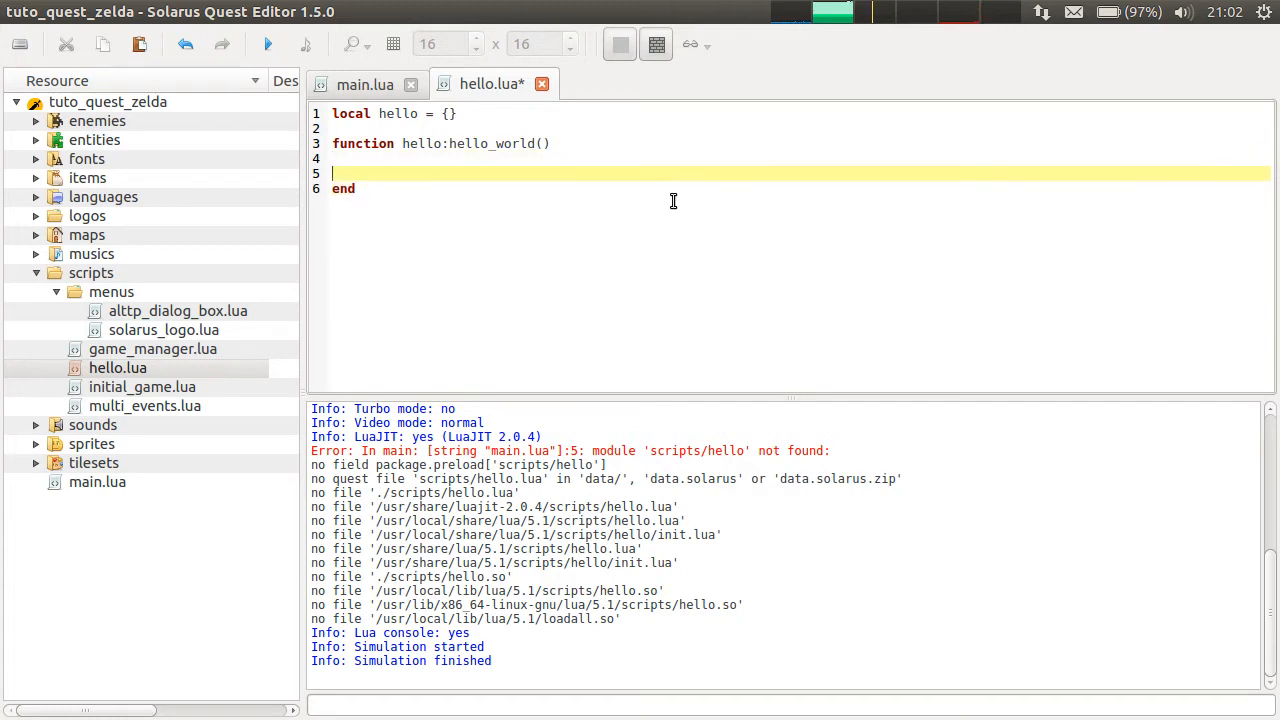
# - Give hello_world a print("Hello world") body
pyautogui.write('print("')
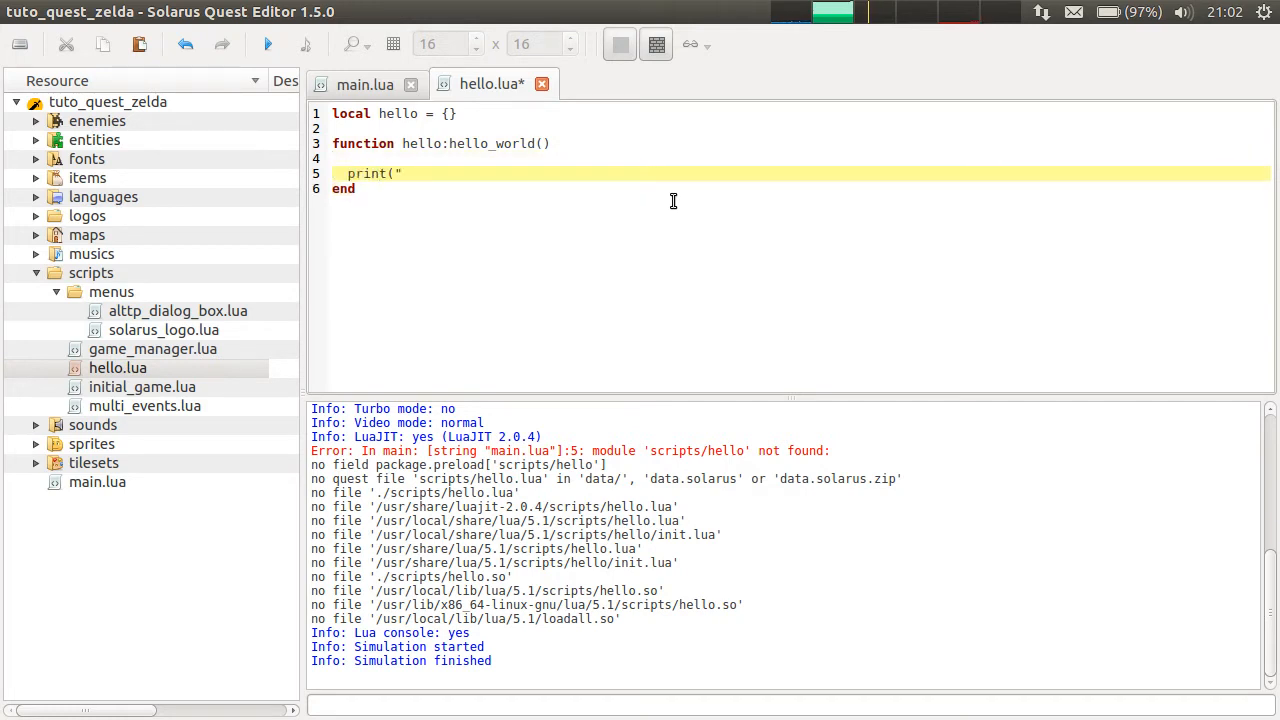
pyautogui.write('Hello wor')
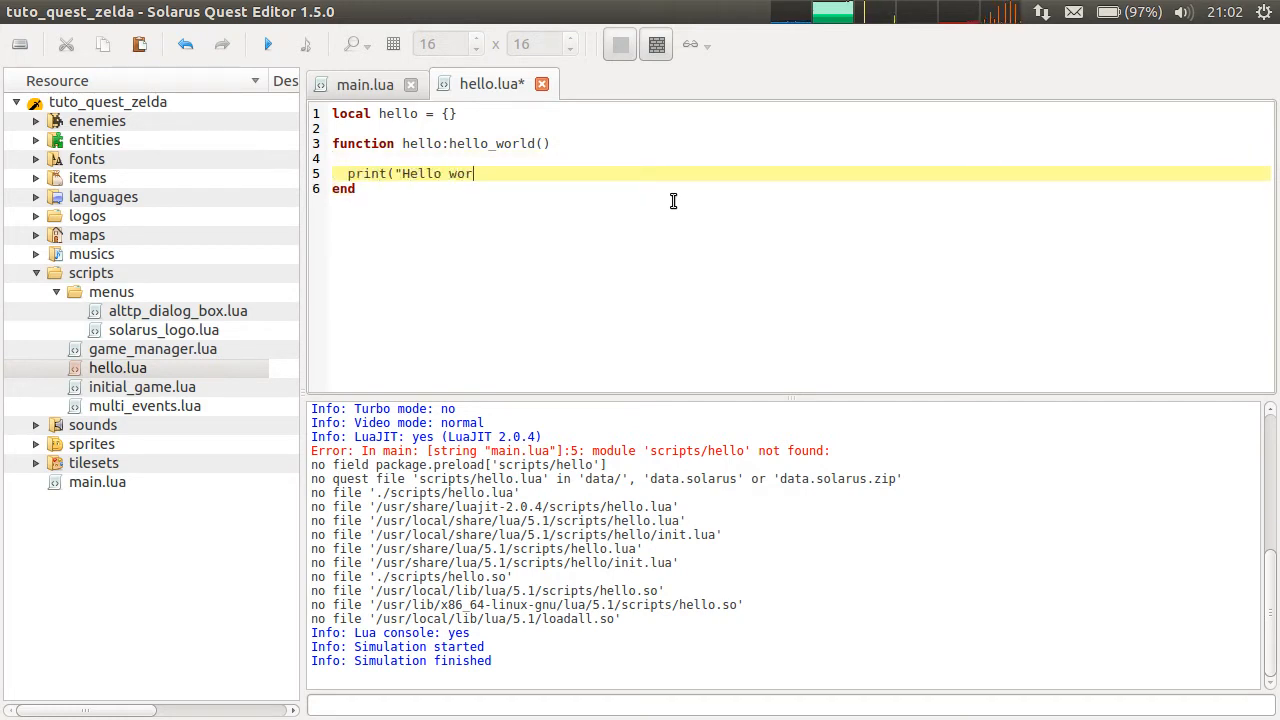
pyautogui.write('ld")')
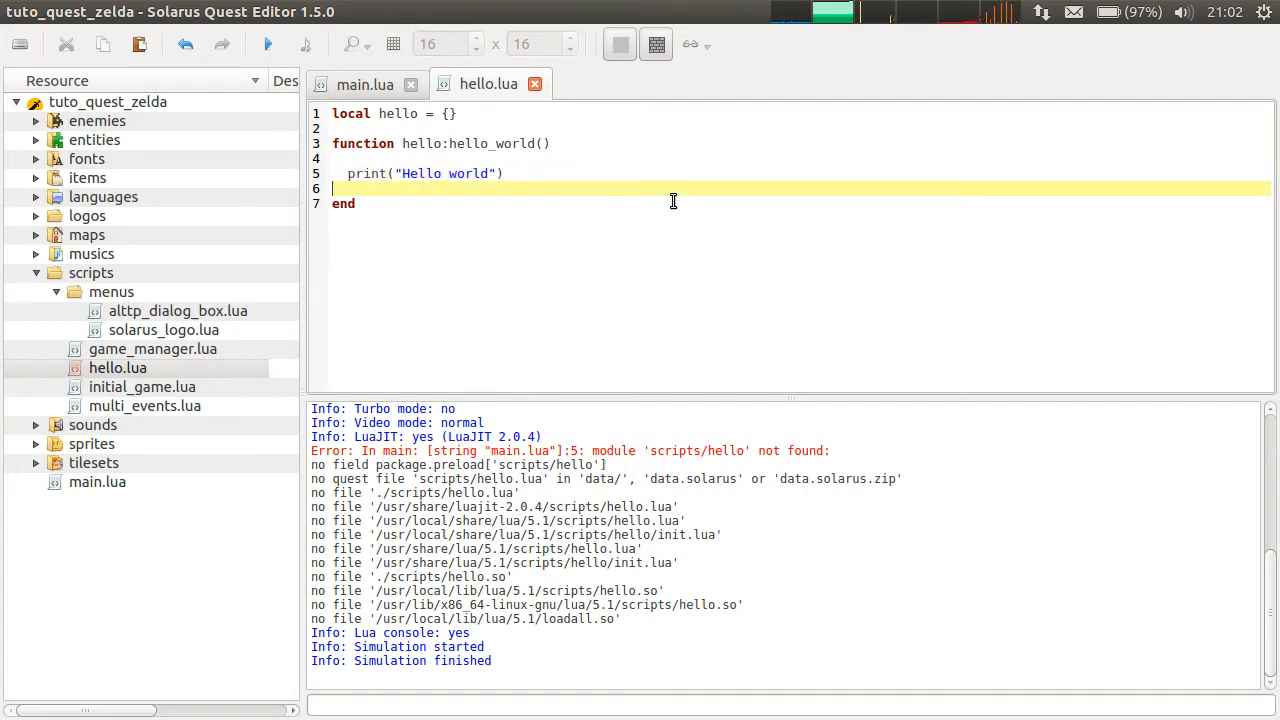
pyautogui.moveTo(534, 84)
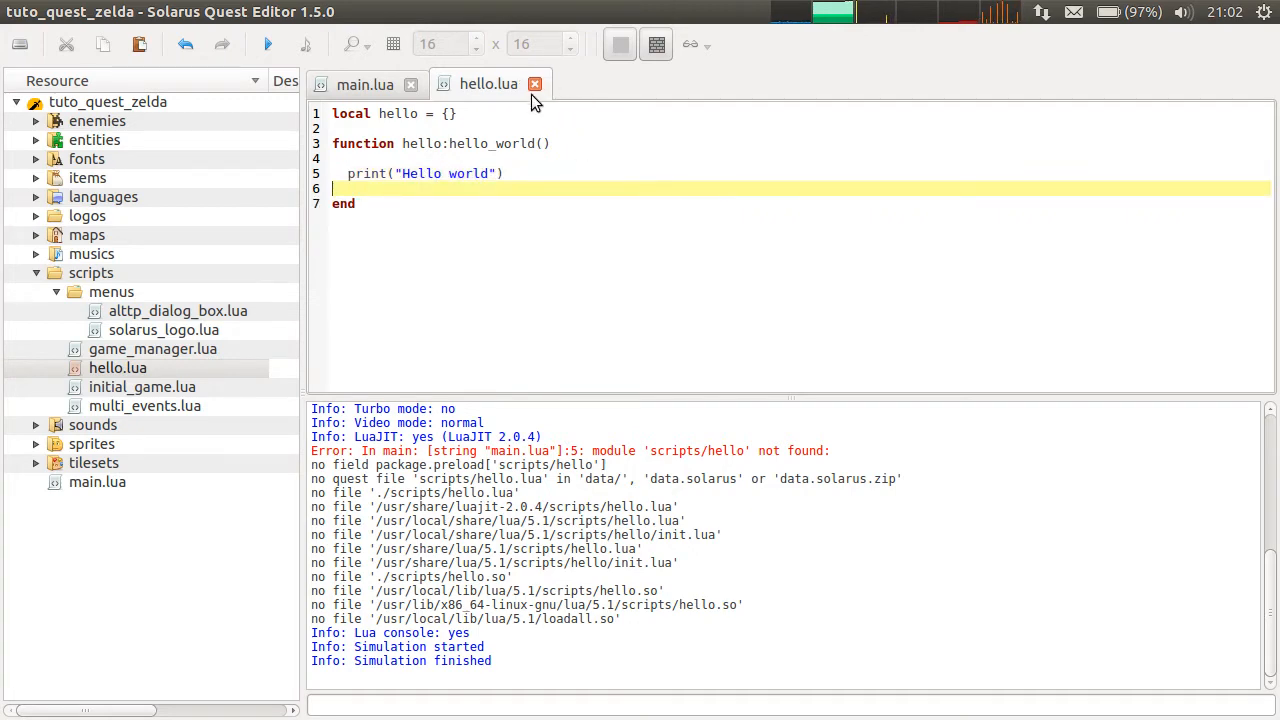
# - Compare with main.lua's call, add 'return hello' to hello.lua, then return to main.lua
pyautogui.click(365, 84)
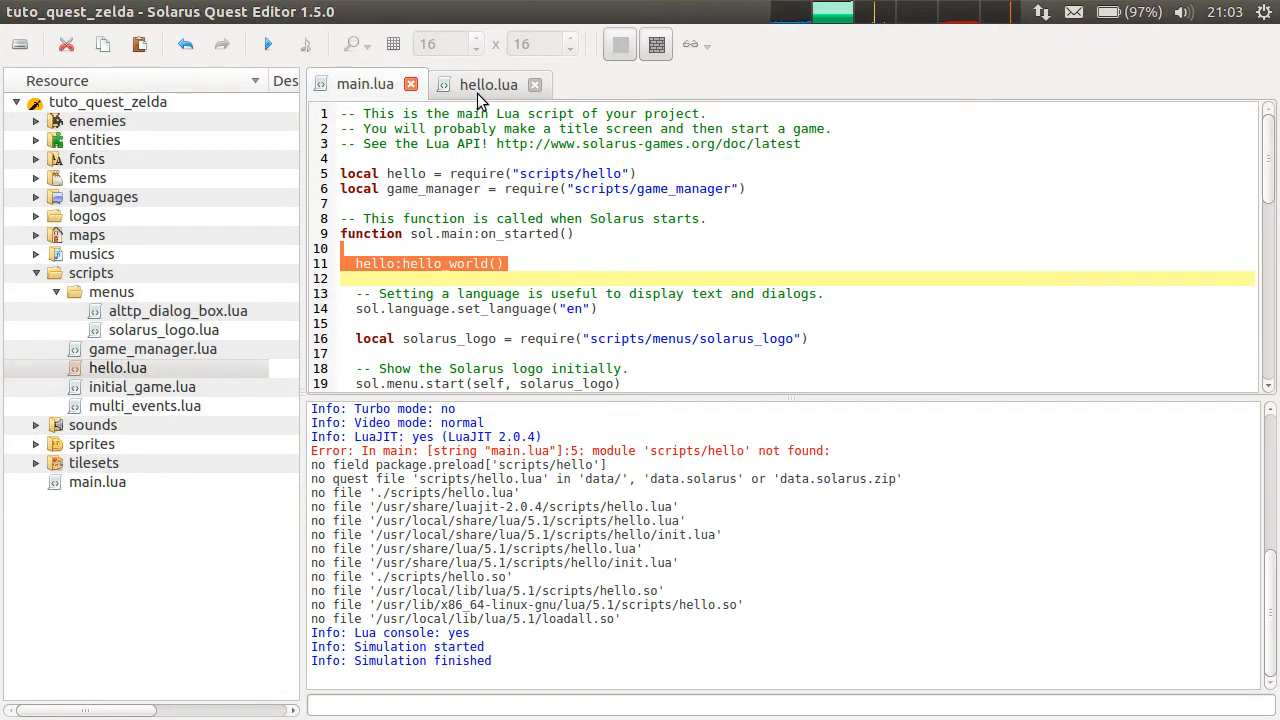
pyautogui.click(489, 84)
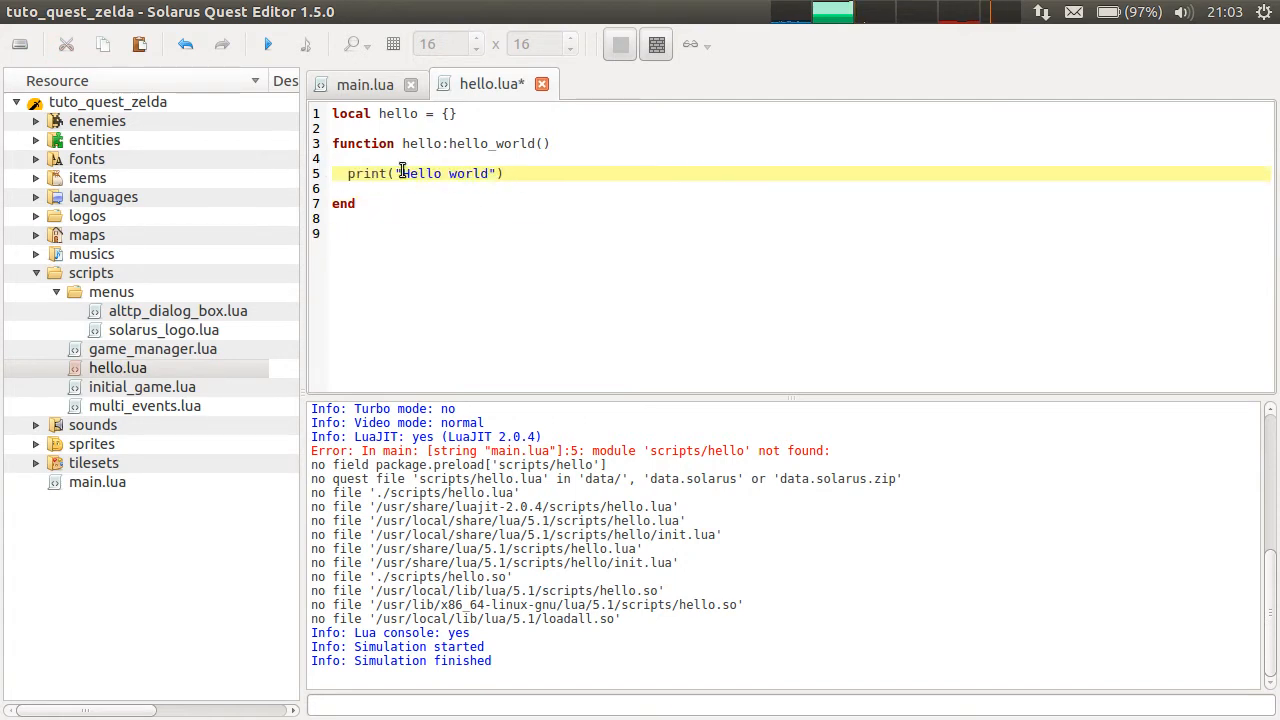
pyautogui.write('return h')
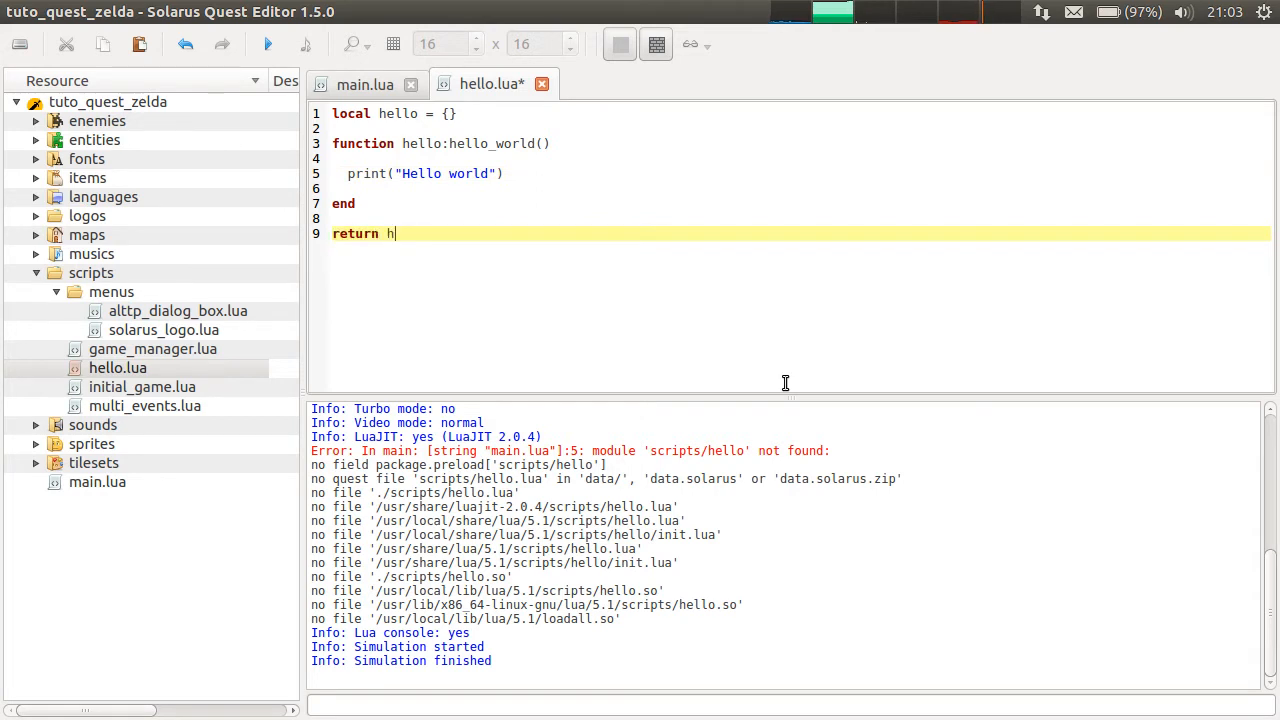
pyautogui.write('ello')
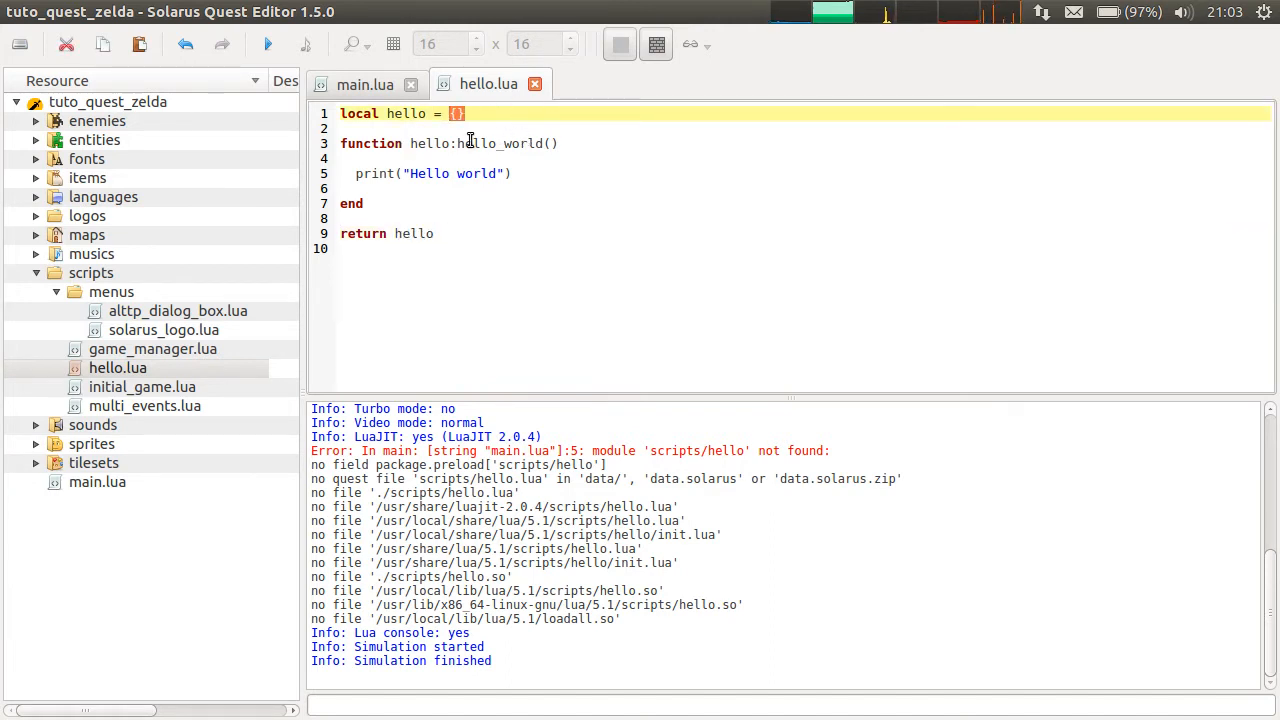
pyautogui.doubleClick(499, 143)
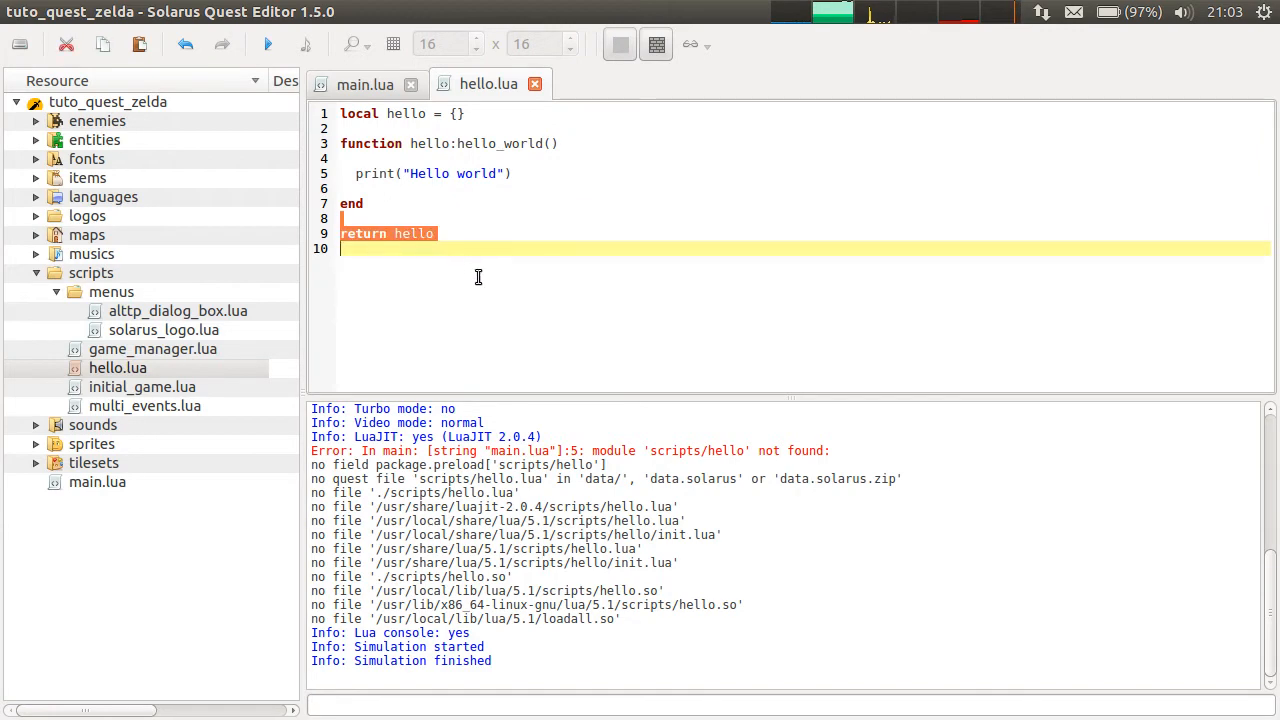
pyautogui.moveTo(365, 84)
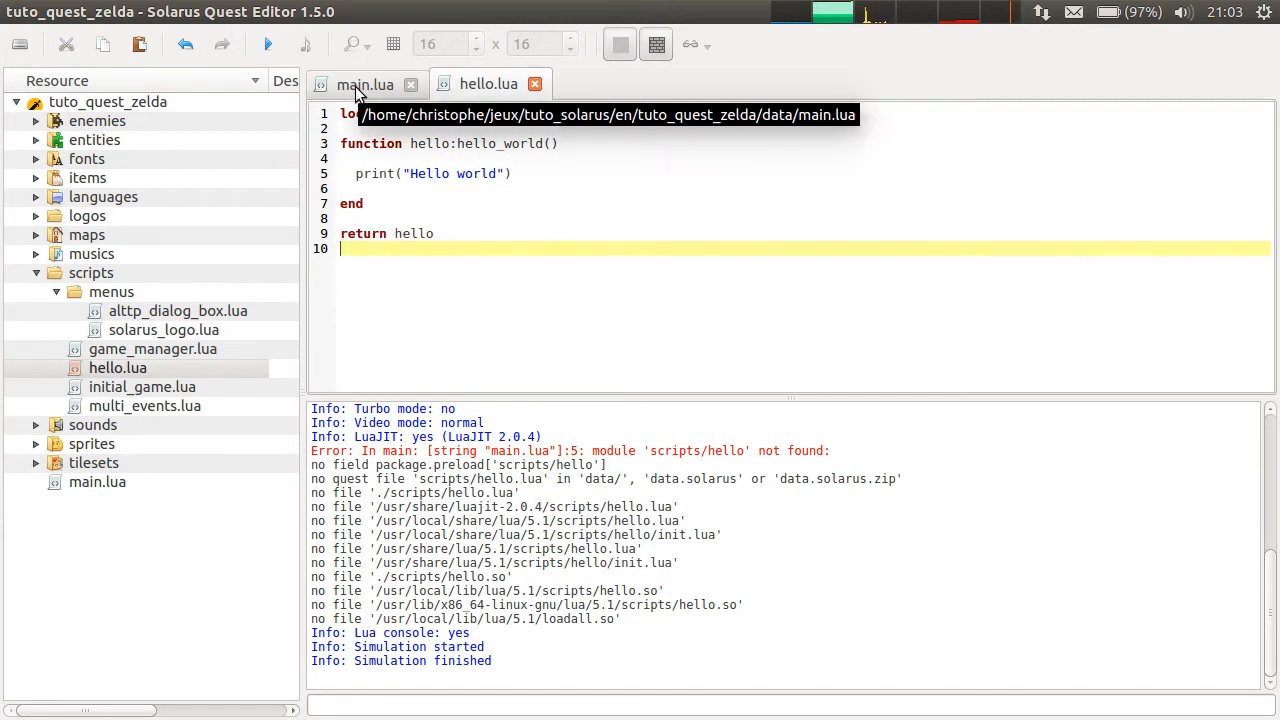
pyautogui.click(366, 84)
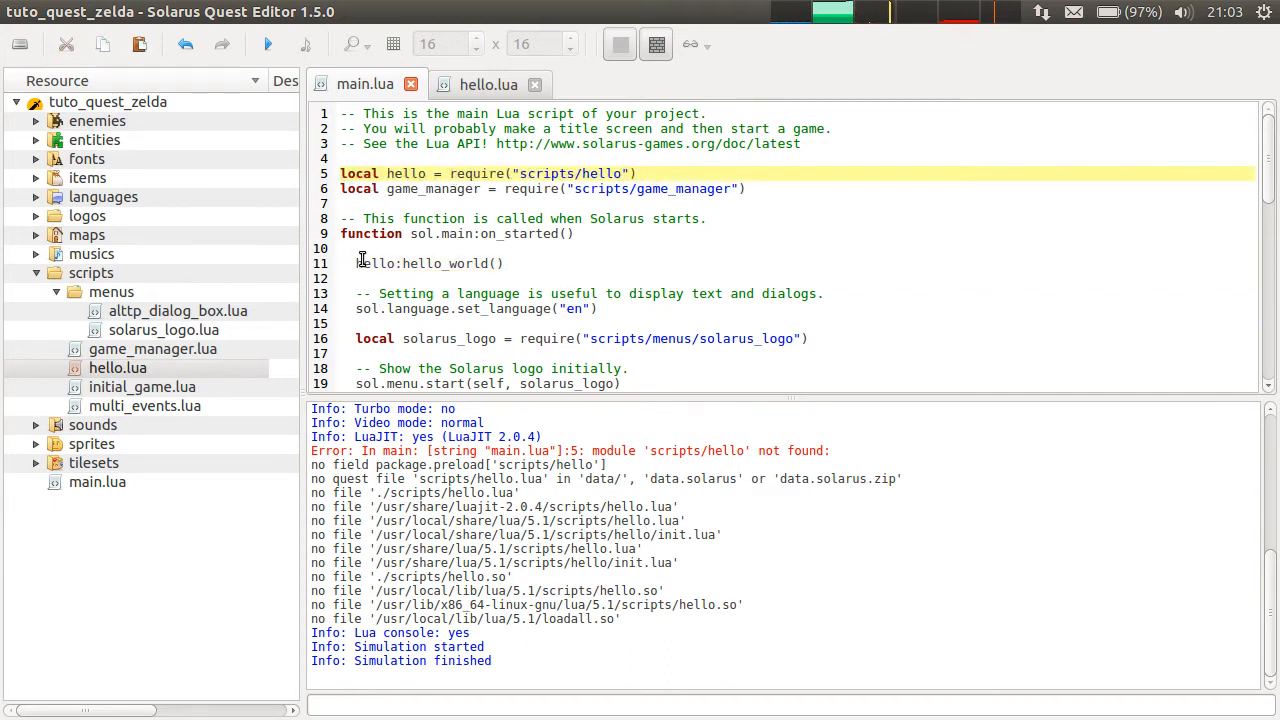
pyautogui.click(452, 263)
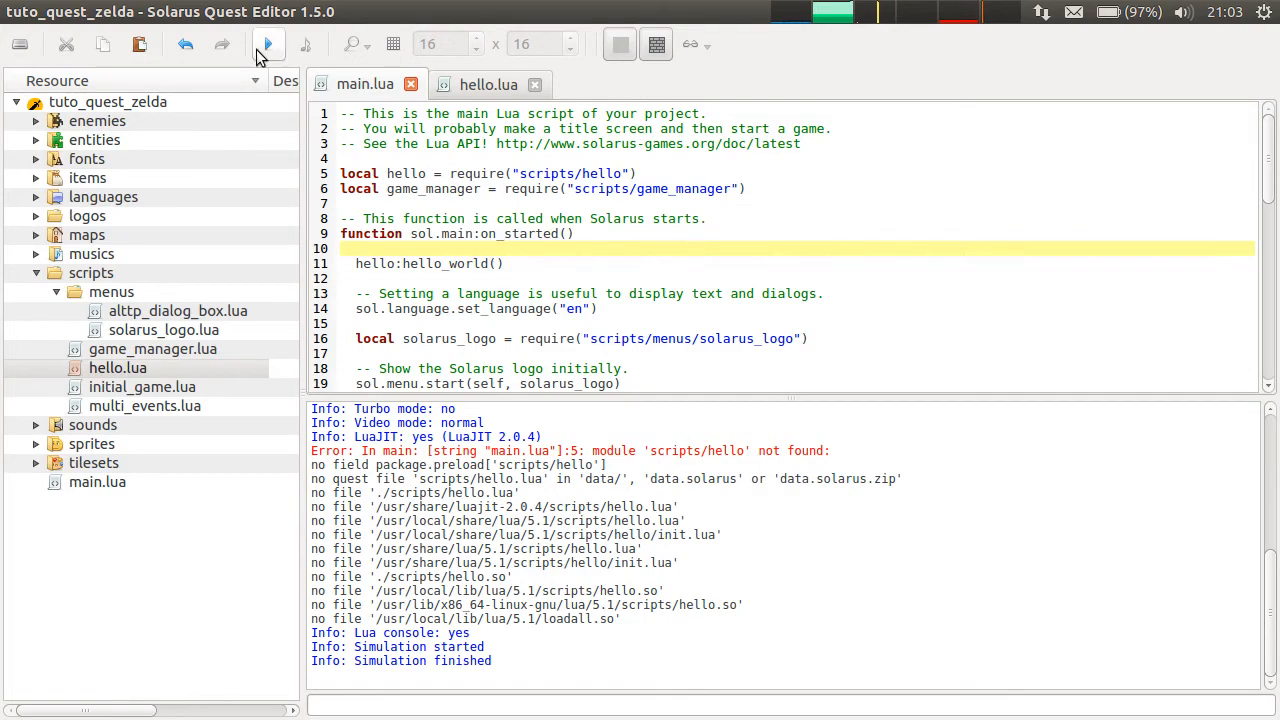
# - Run the quest and confirm the log prints Hello world without errors
pyautogui.click(267, 43)
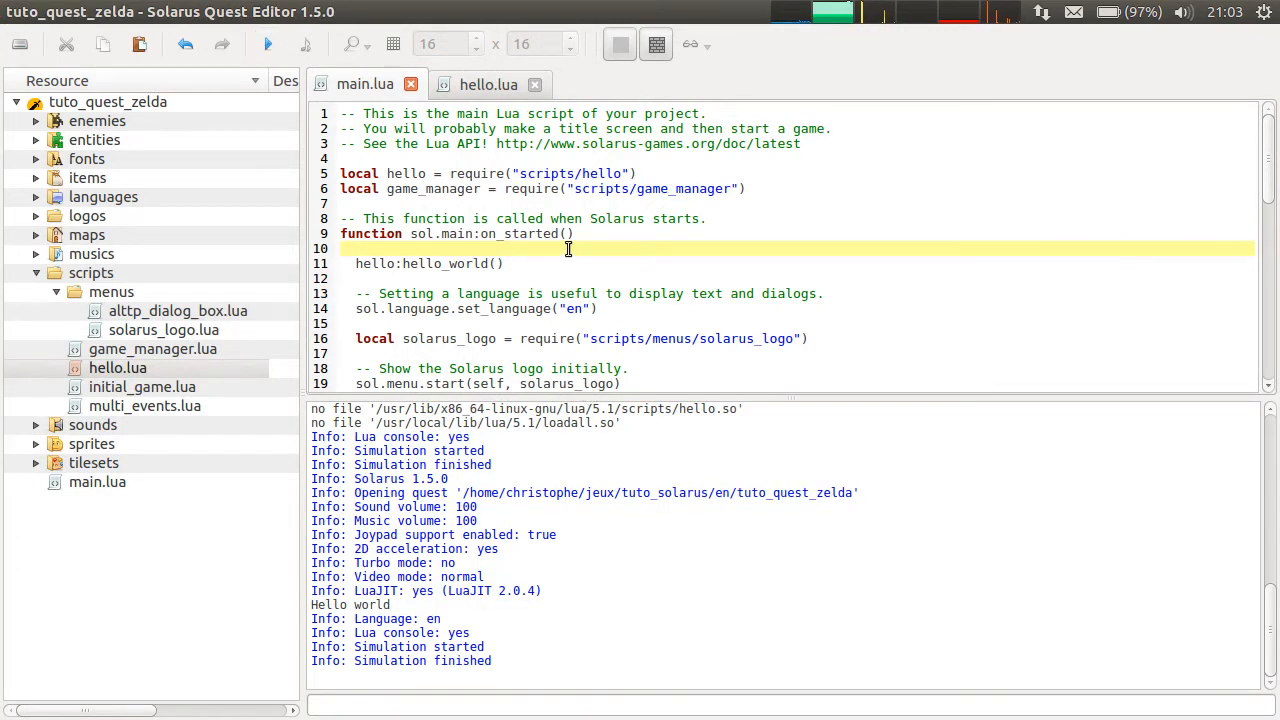
pyautogui.moveTo(488, 84)
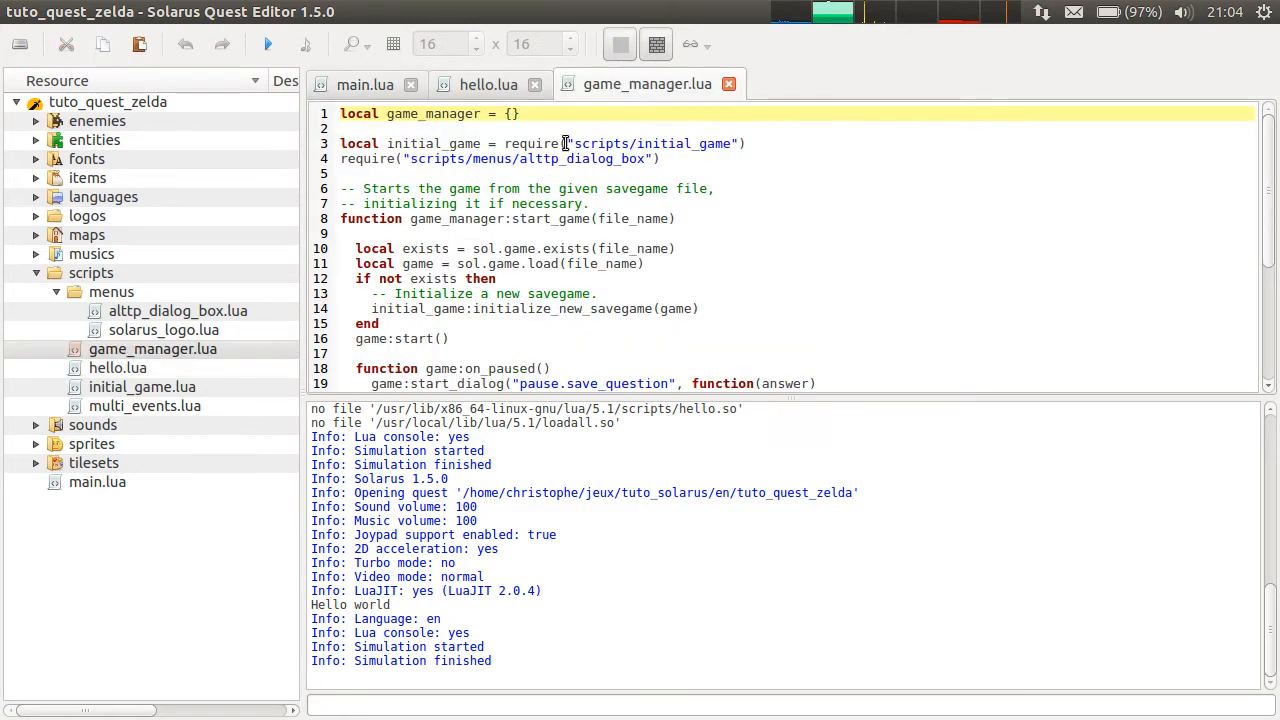
# - Add local hello = require("scripts/hello") on line 3 of game_manager.lua and save
pyautogui.write('local hello = require("scripts/hello")')
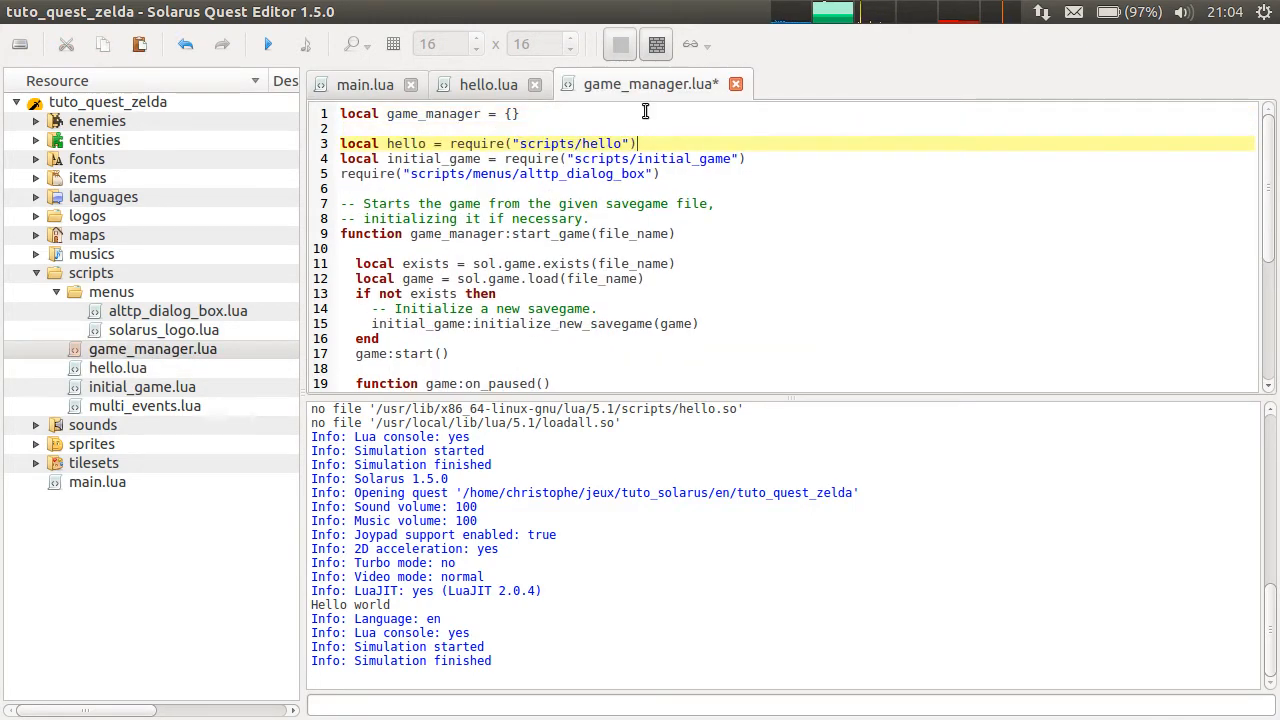
pyautogui.press('ctrl+s')
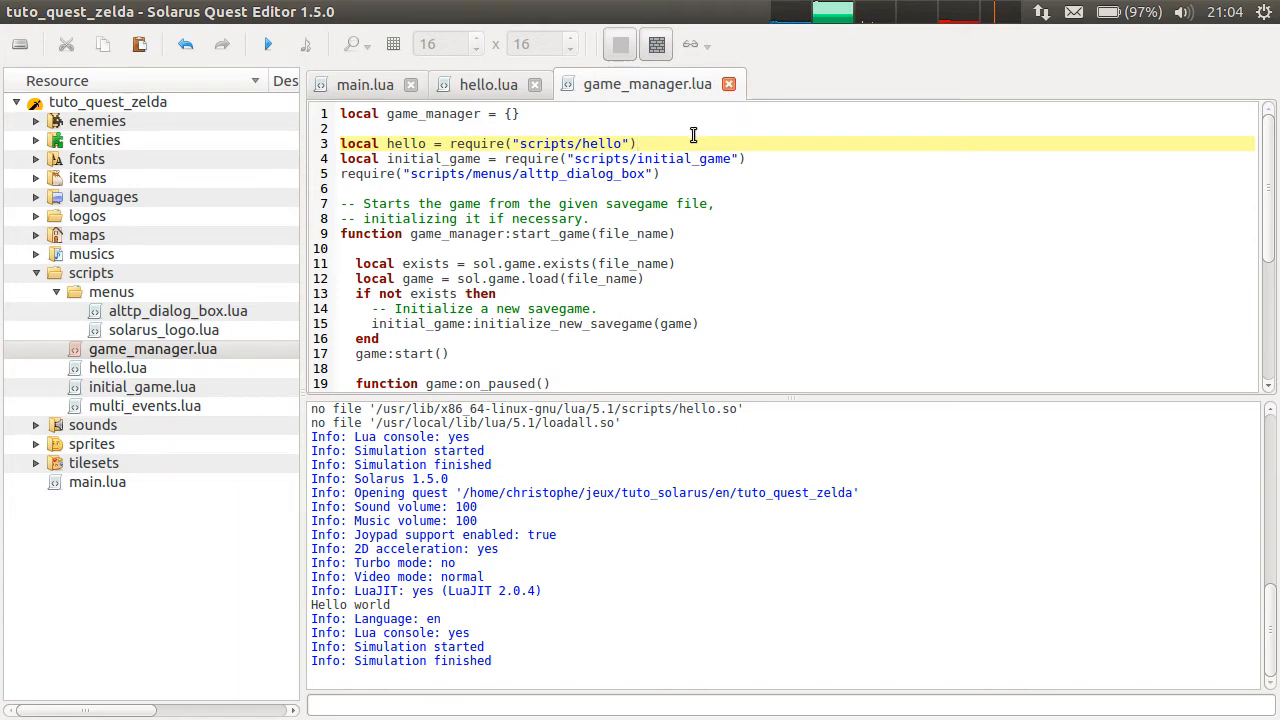
pyautogui.click(365, 84)
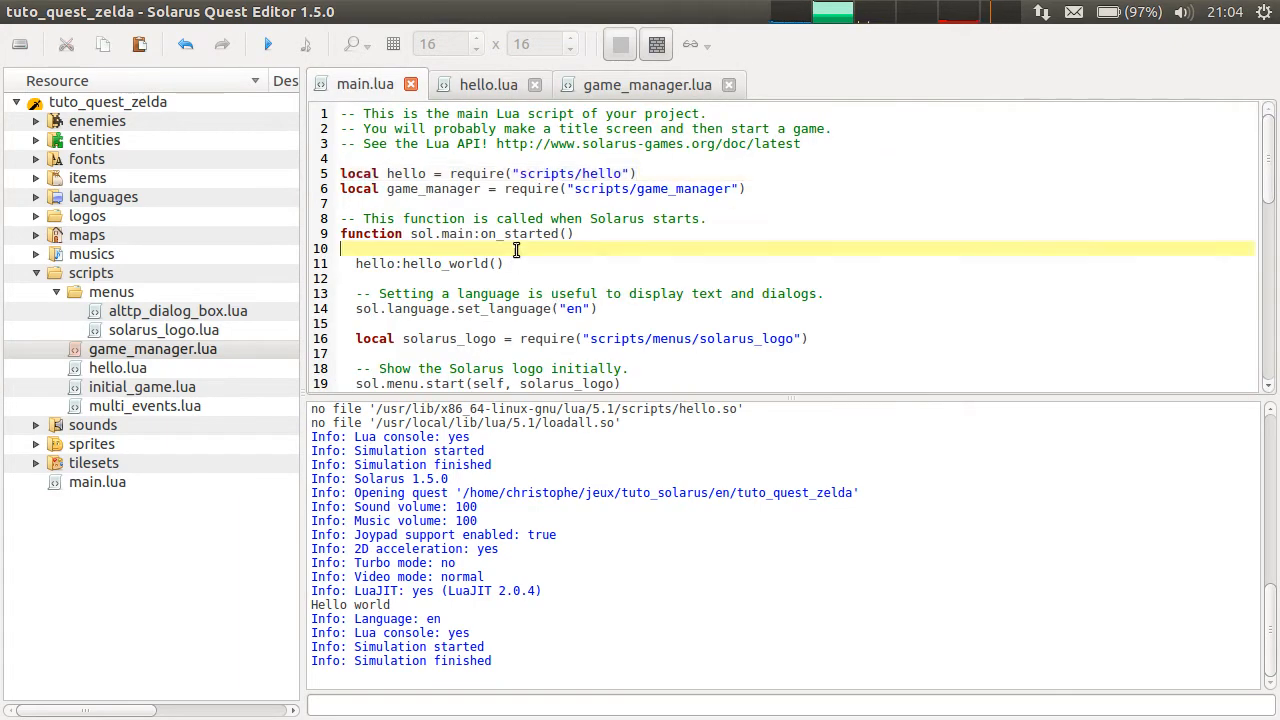
pyautogui.click(647, 84)
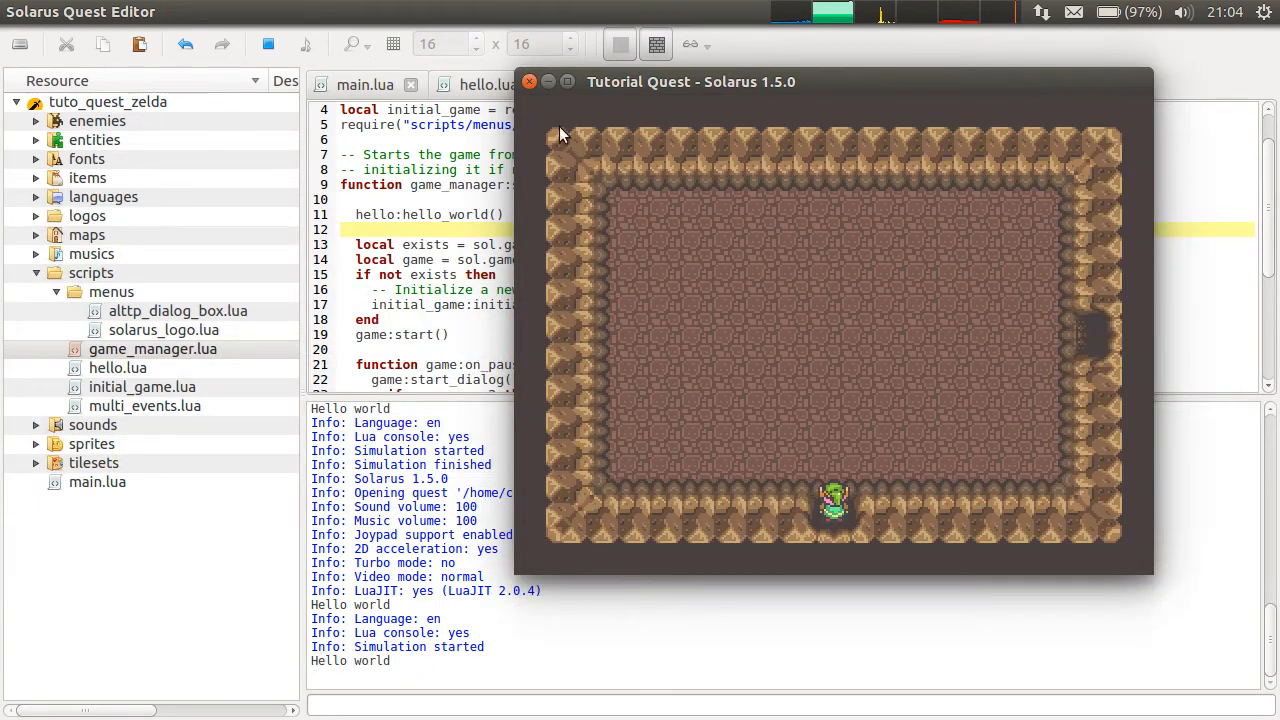
# - Close the running Tutorial Quest window and scroll up to review the Hello world output
pyautogui.click(529, 82)
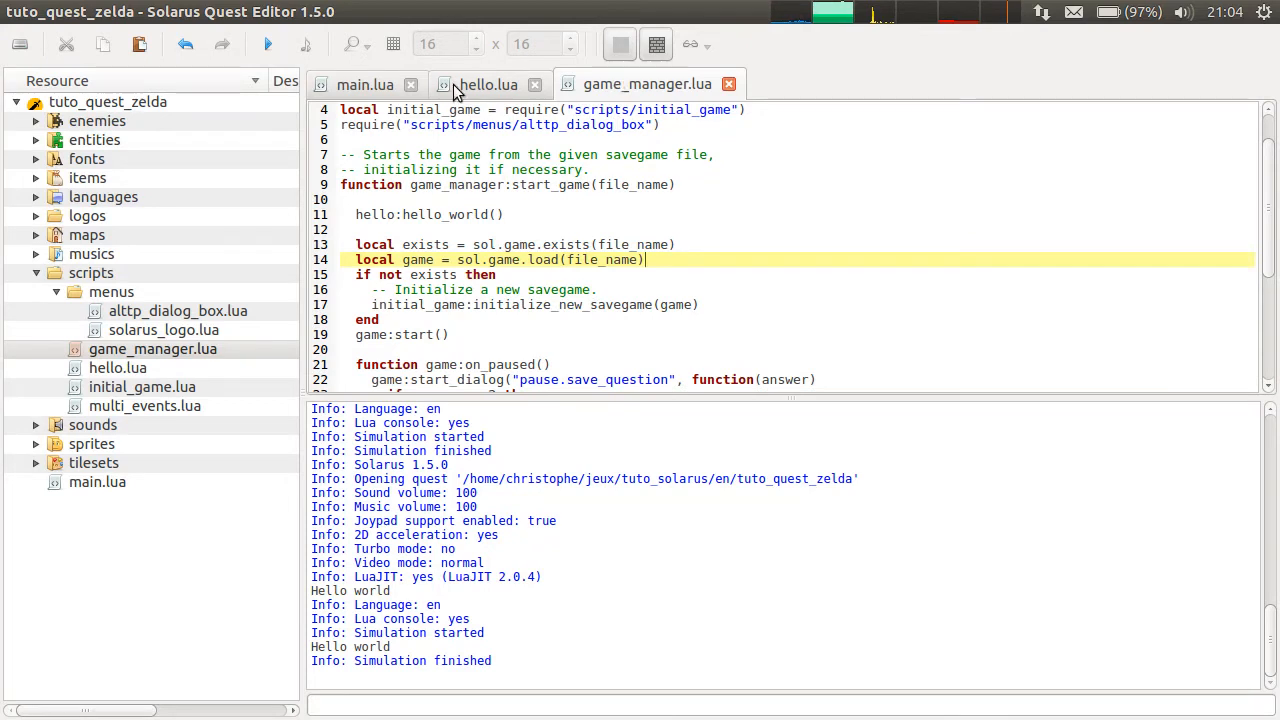
pyautogui.scroll(3)
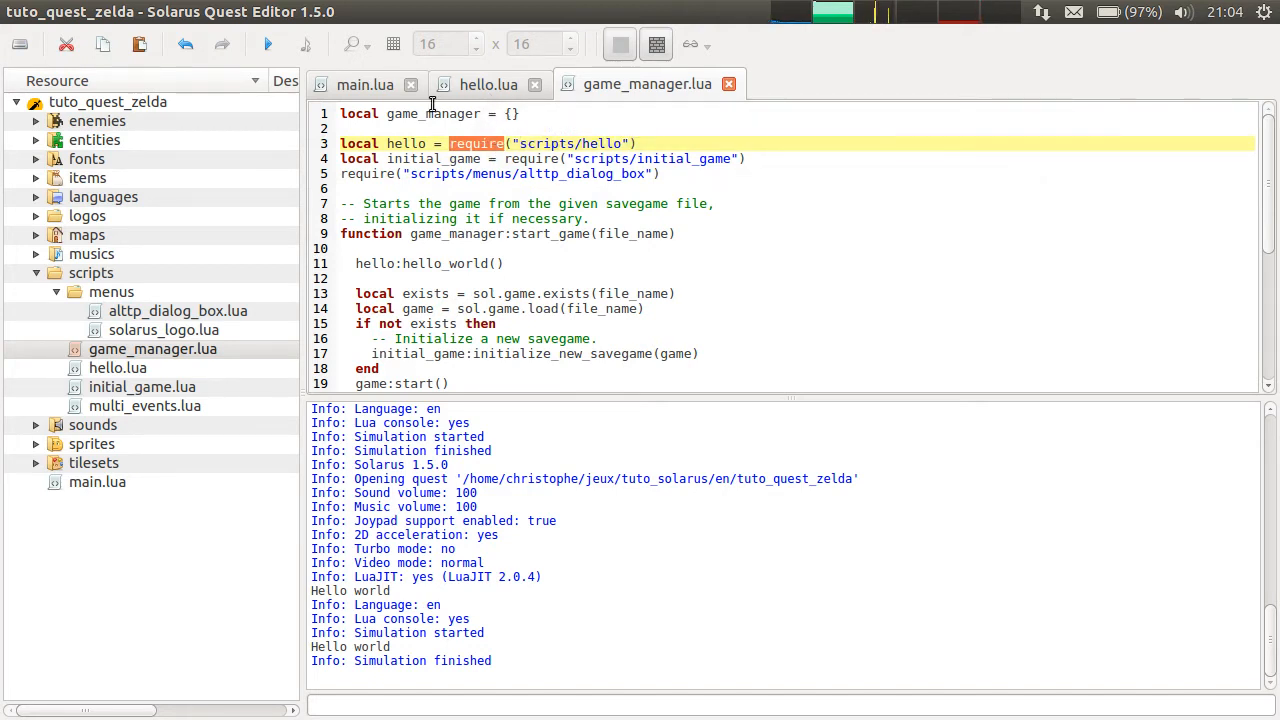
# - Compare hello.lua with main.lua, selecting the scripts/hello module path in main.lua
pyautogui.click(488, 84)
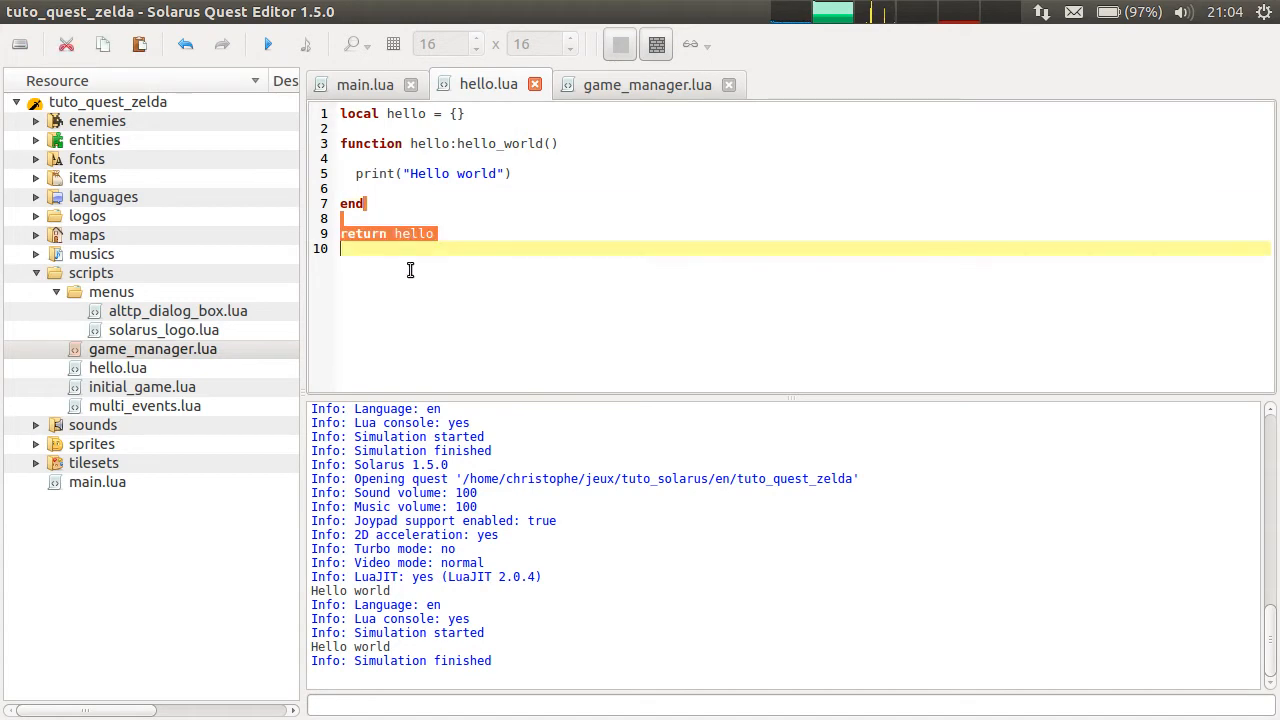
pyautogui.click(365, 84)
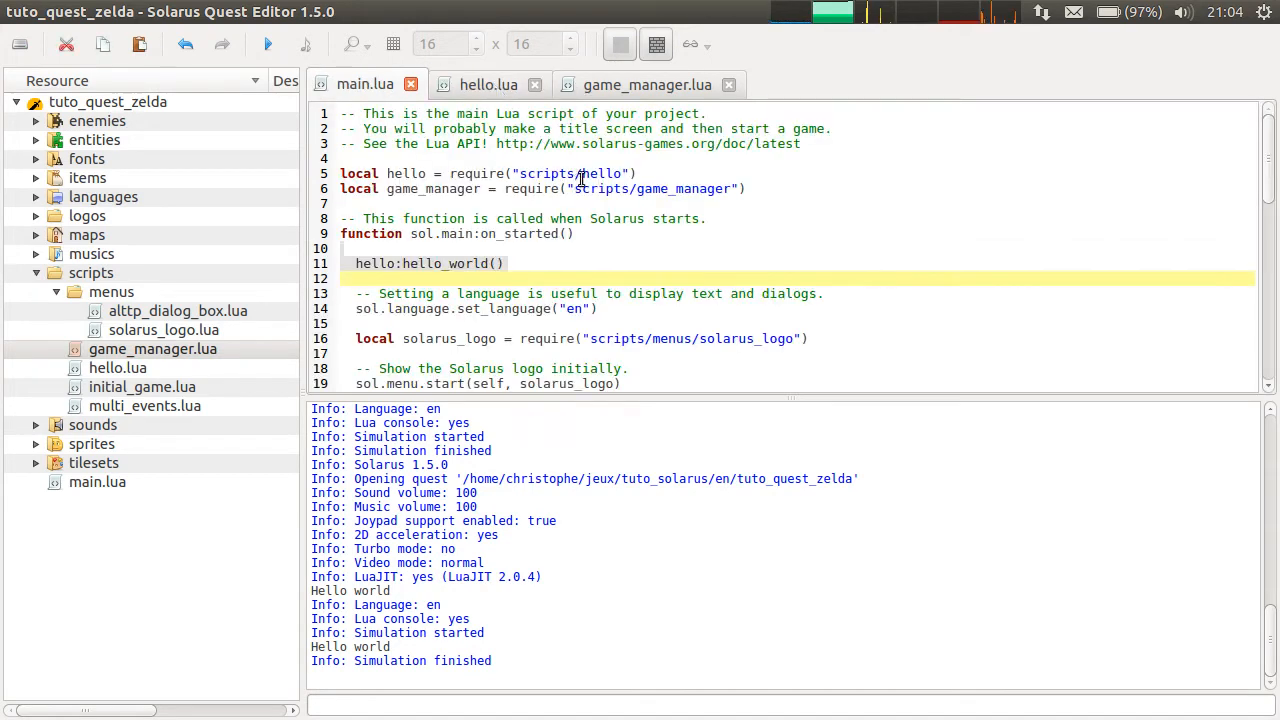
pyautogui.doubleClick(570, 173)
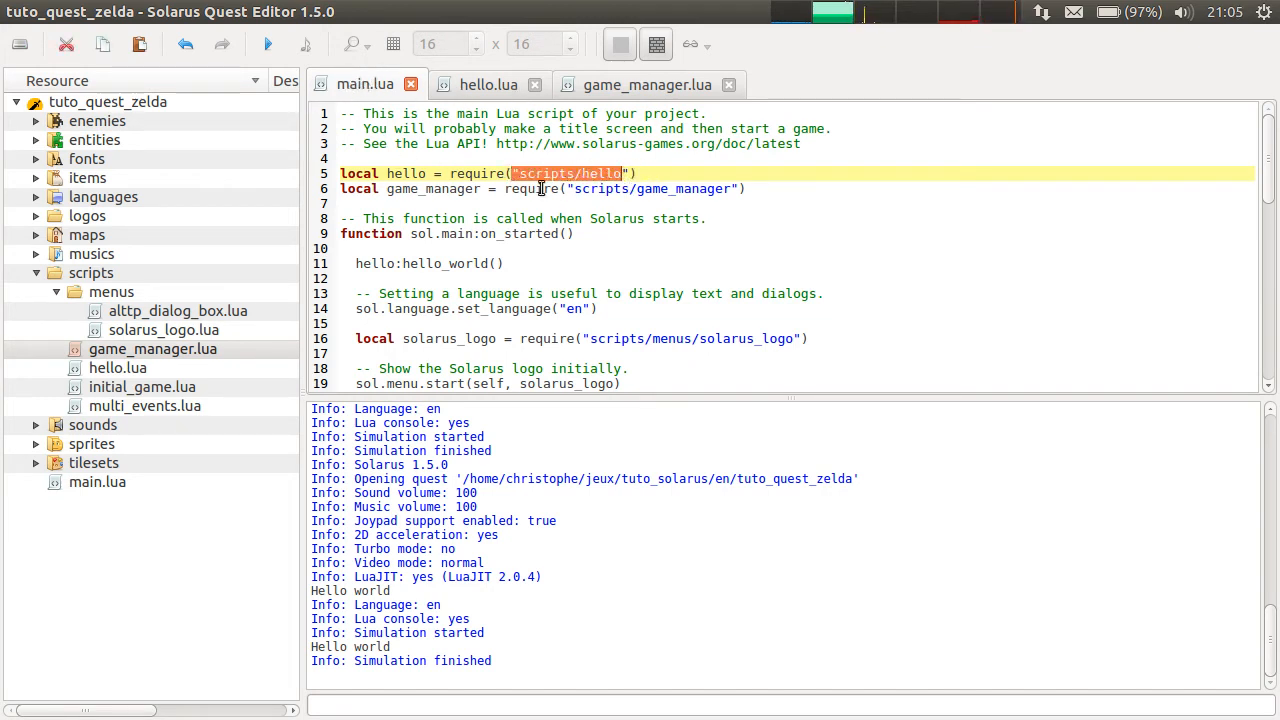
pyautogui.click(488, 84)
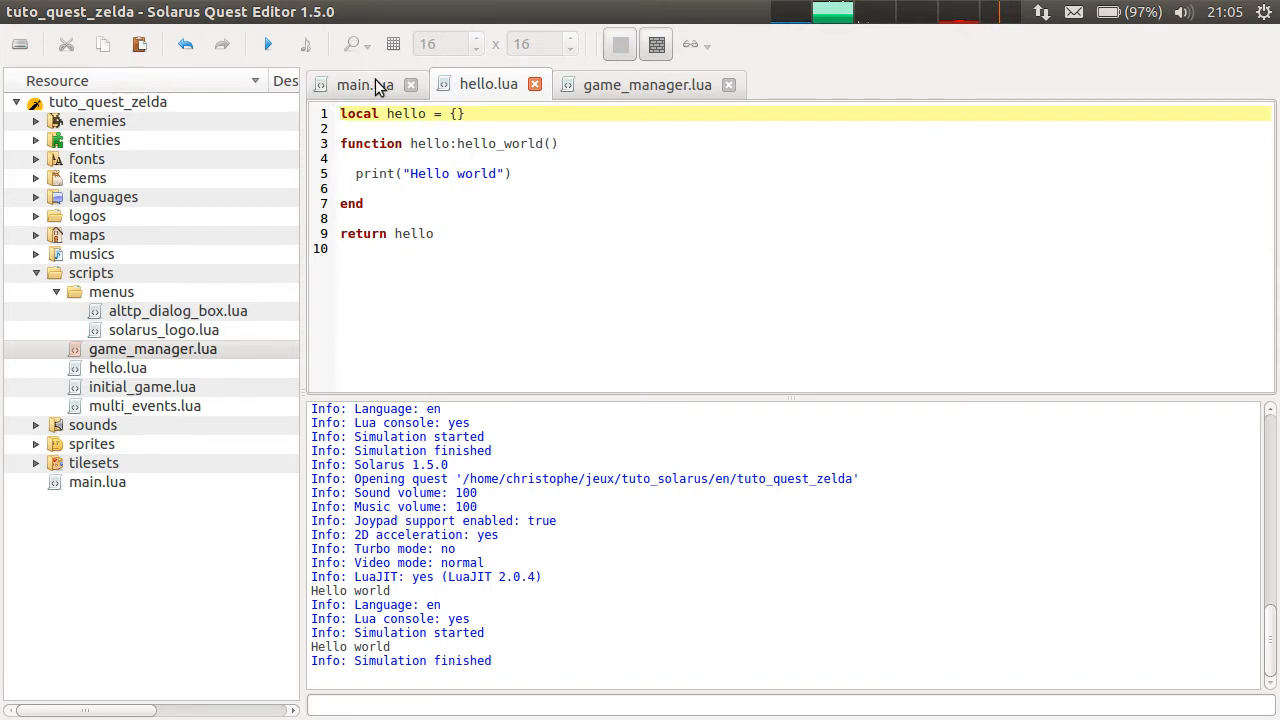
# - Select the require("scripts/hello") call in game_manager.lua and finish on that tab
pyautogui.click(355, 84)
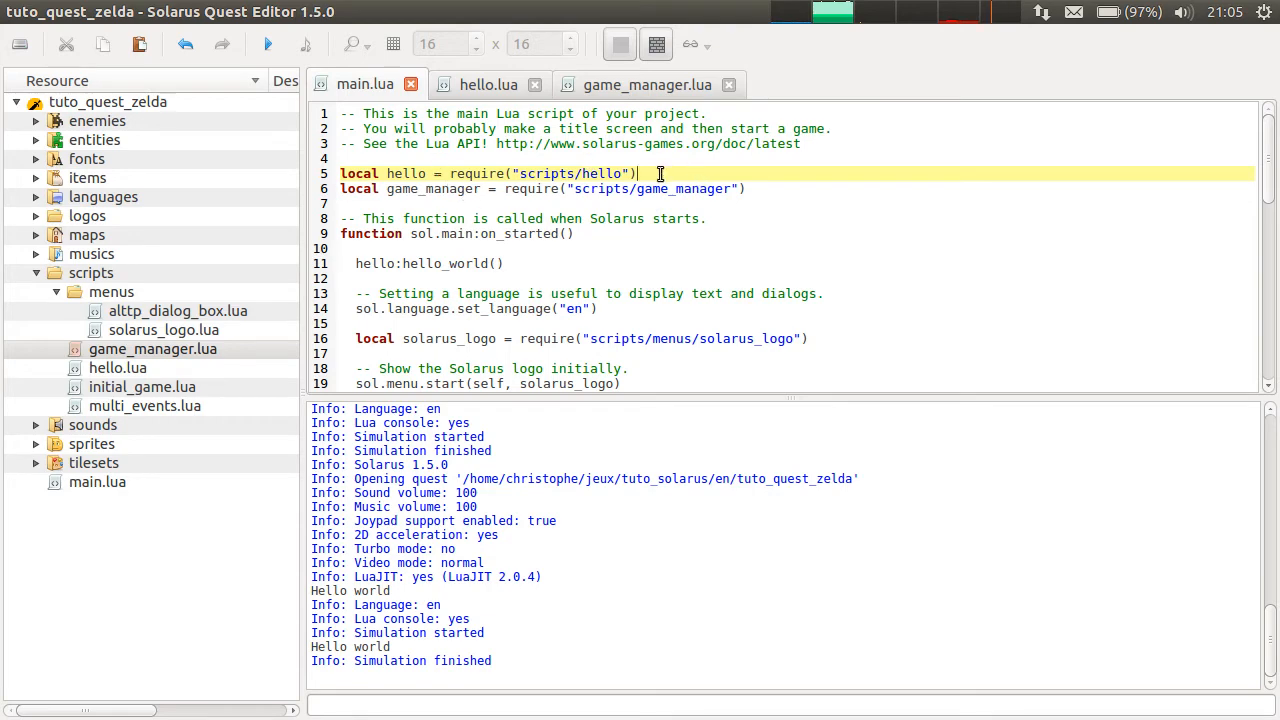
pyautogui.click(488, 84)
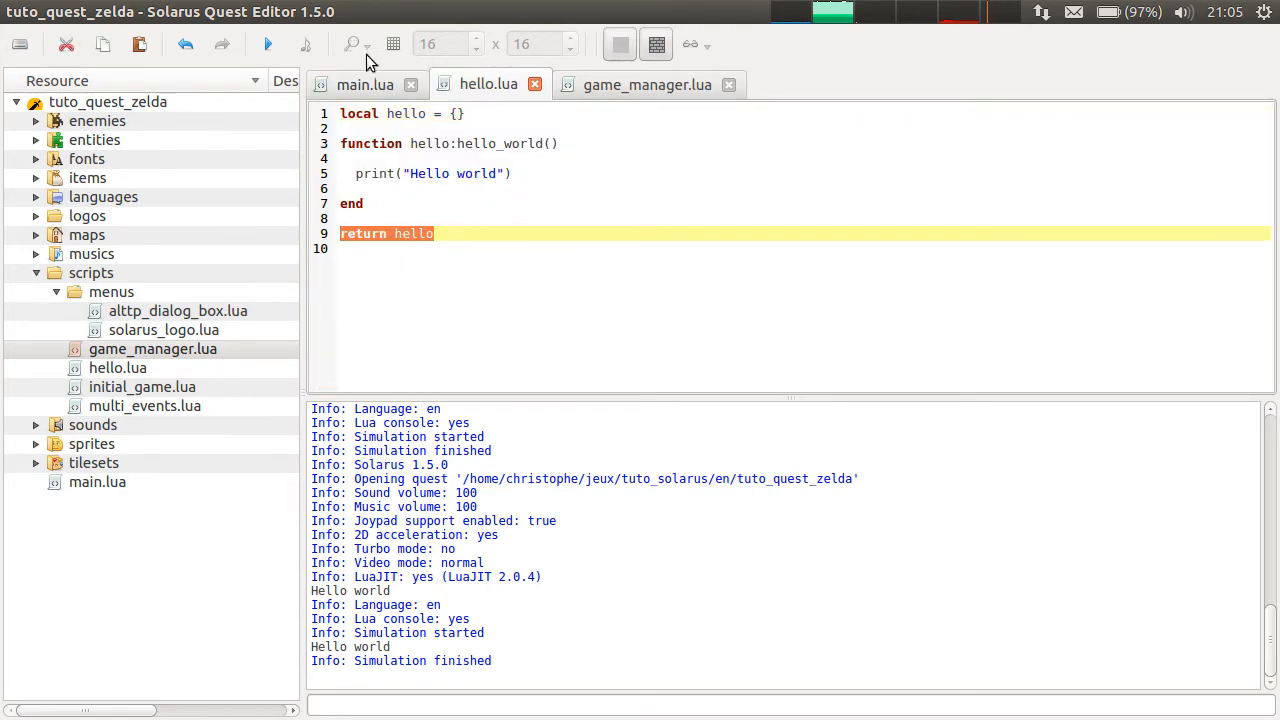
pyautogui.click(365, 84)
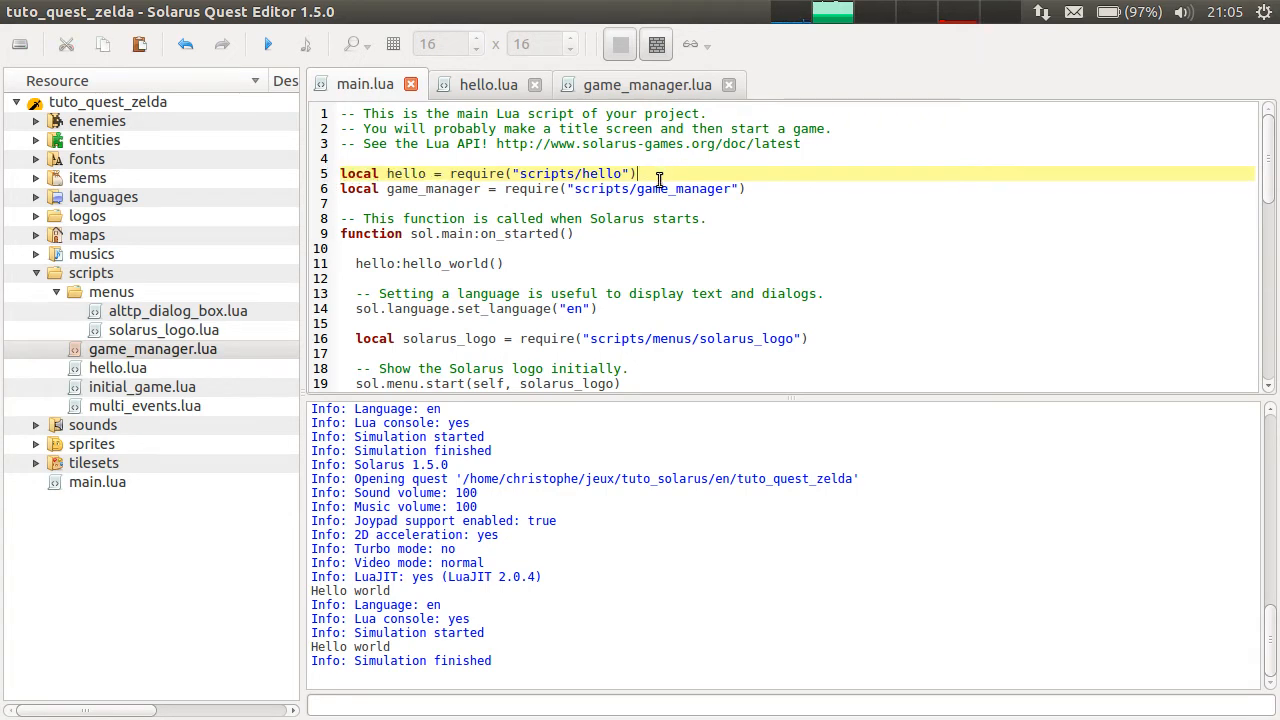
pyautogui.click(646, 84)
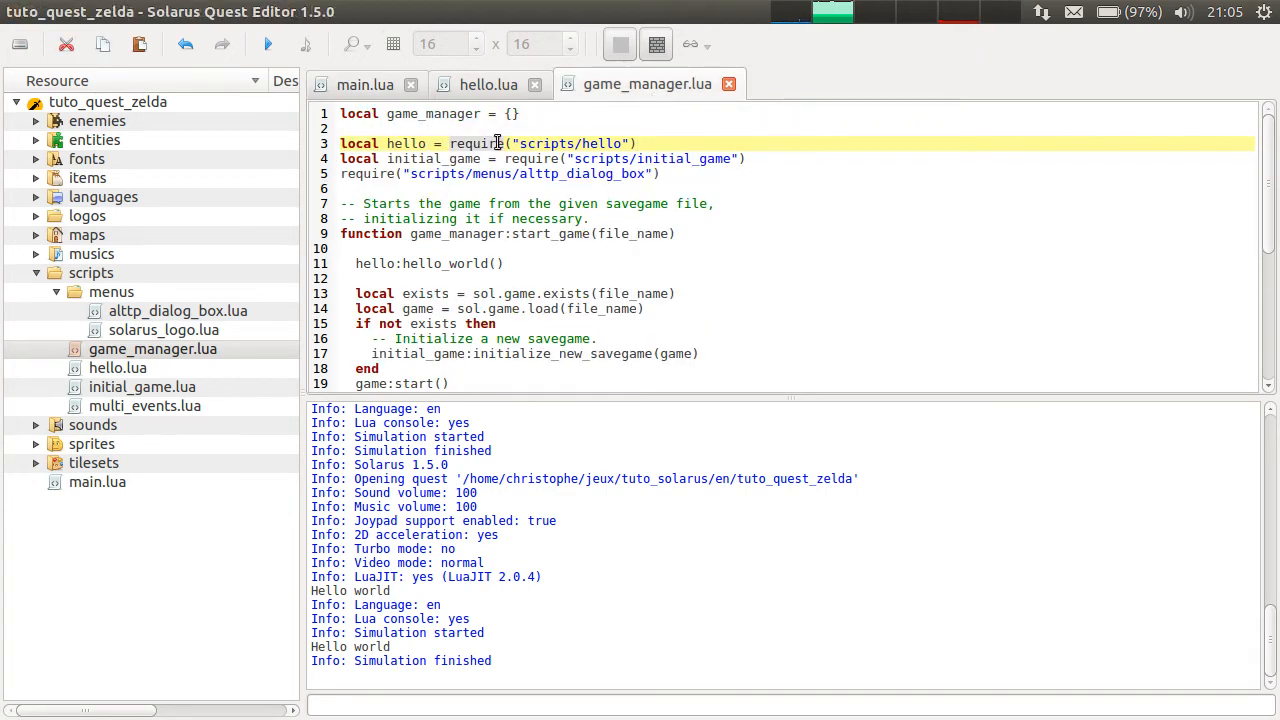
pyautogui.moveTo(449, 143); pyautogui.dragTo(636, 143)
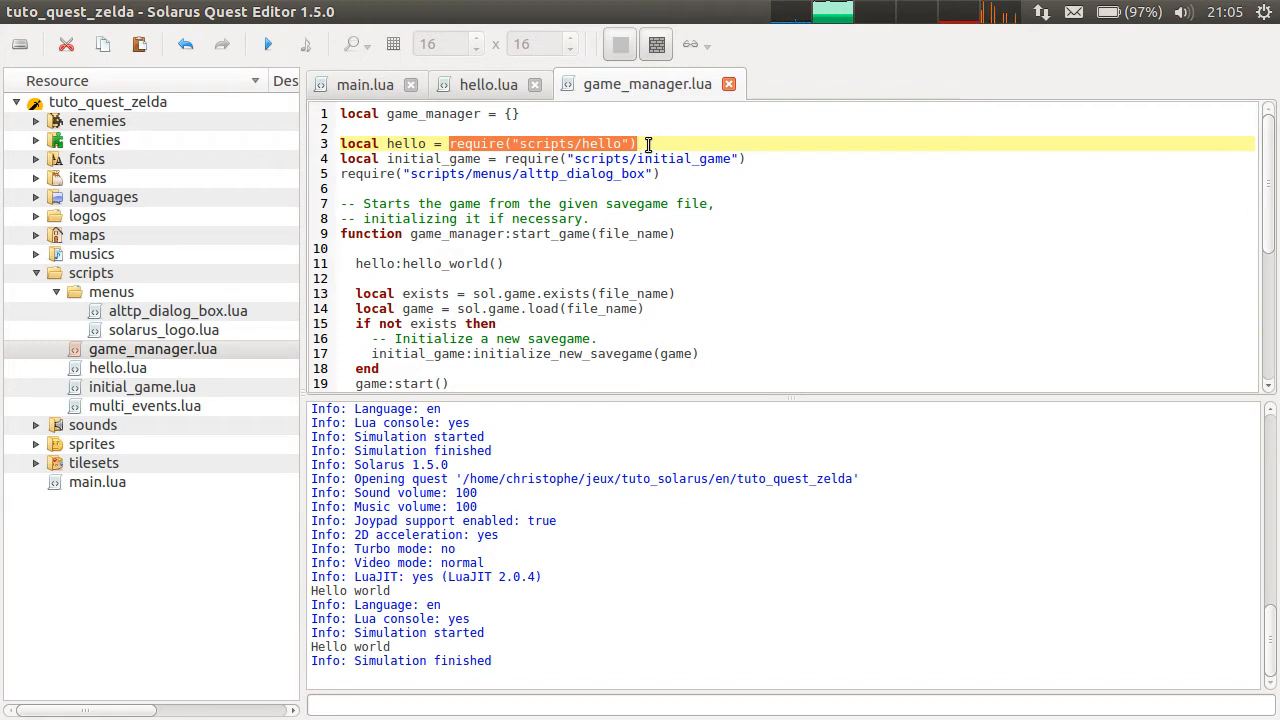
pyautogui.moveTo(730, 153)
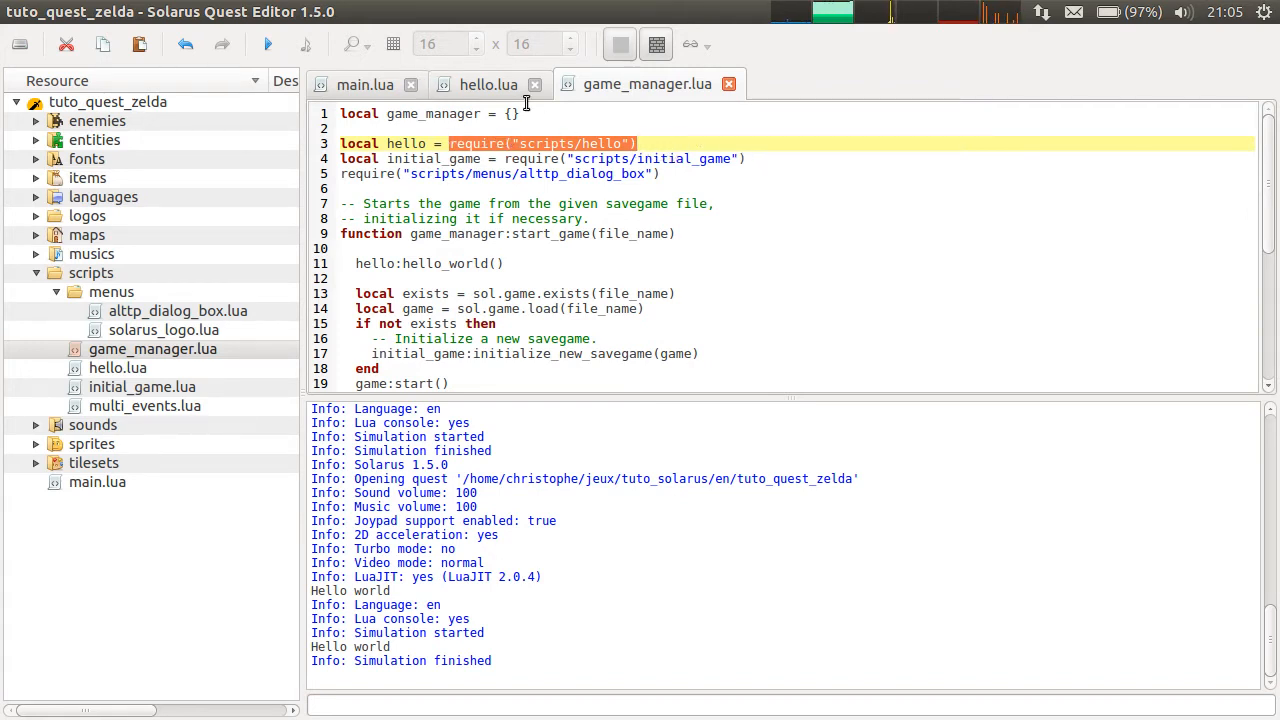
pyautogui.click(488, 84)
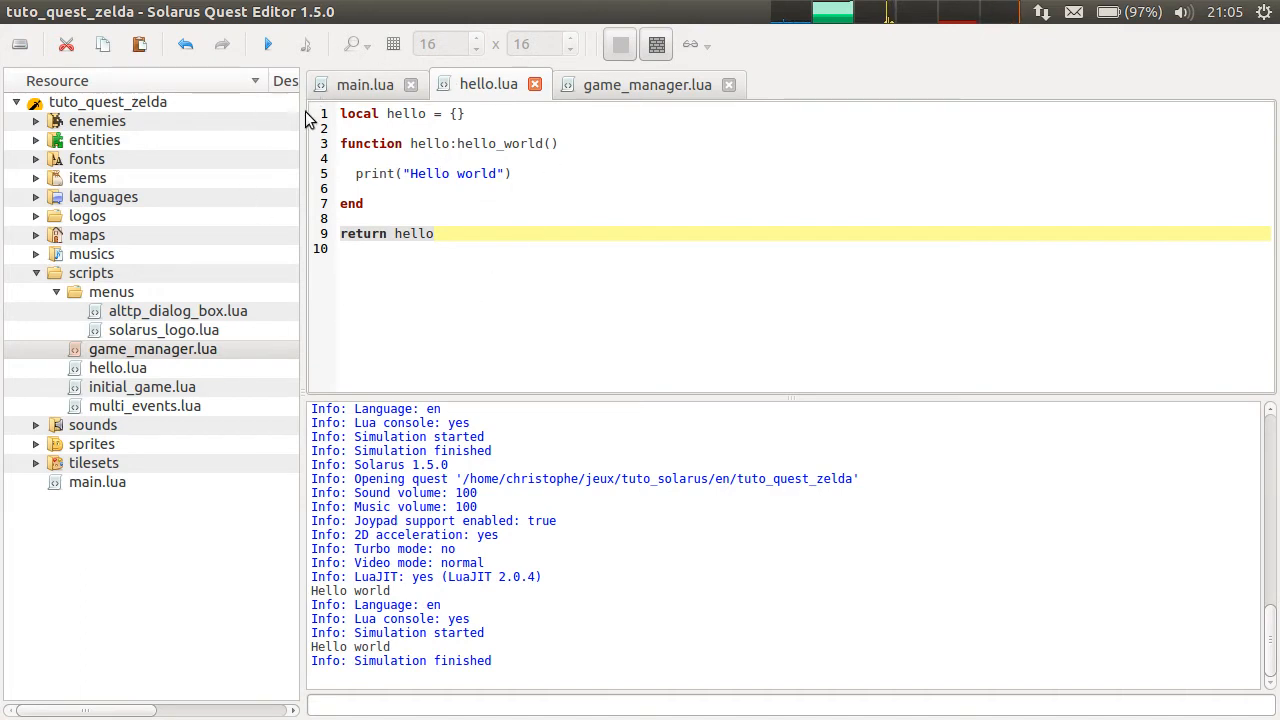
pyautogui.moveTo(575, 90)
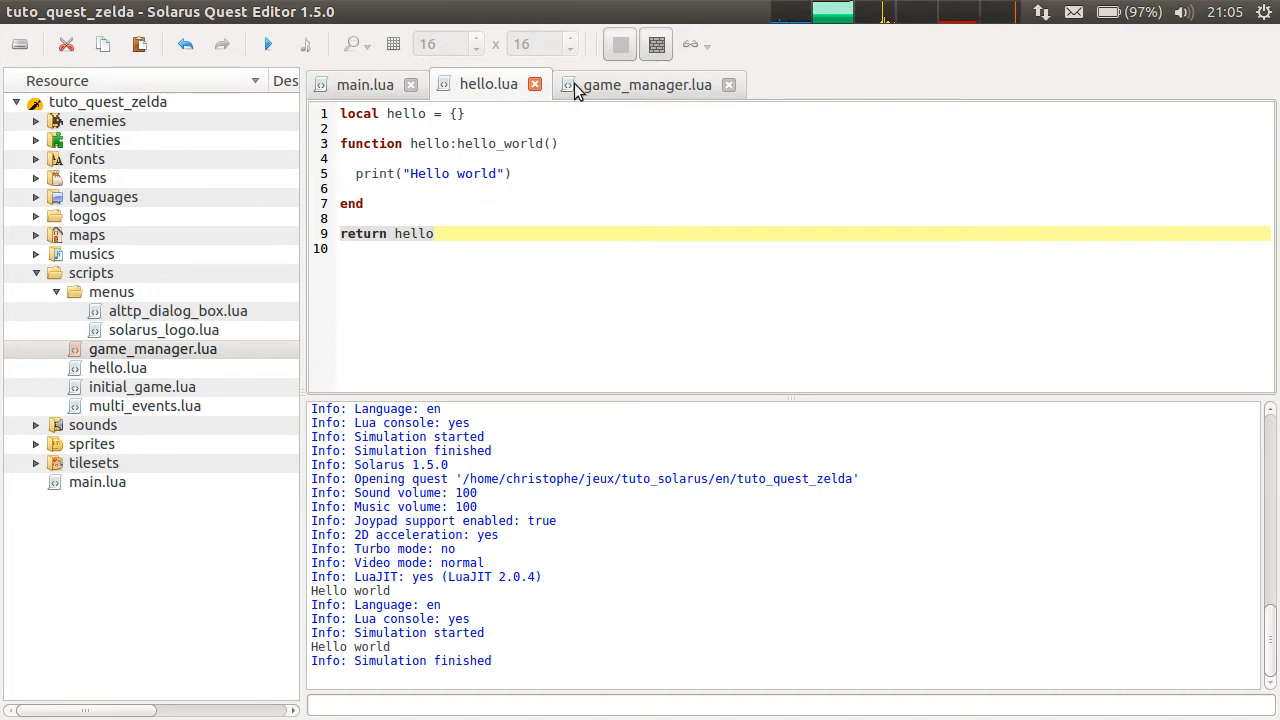
pyautogui.click(648, 84)
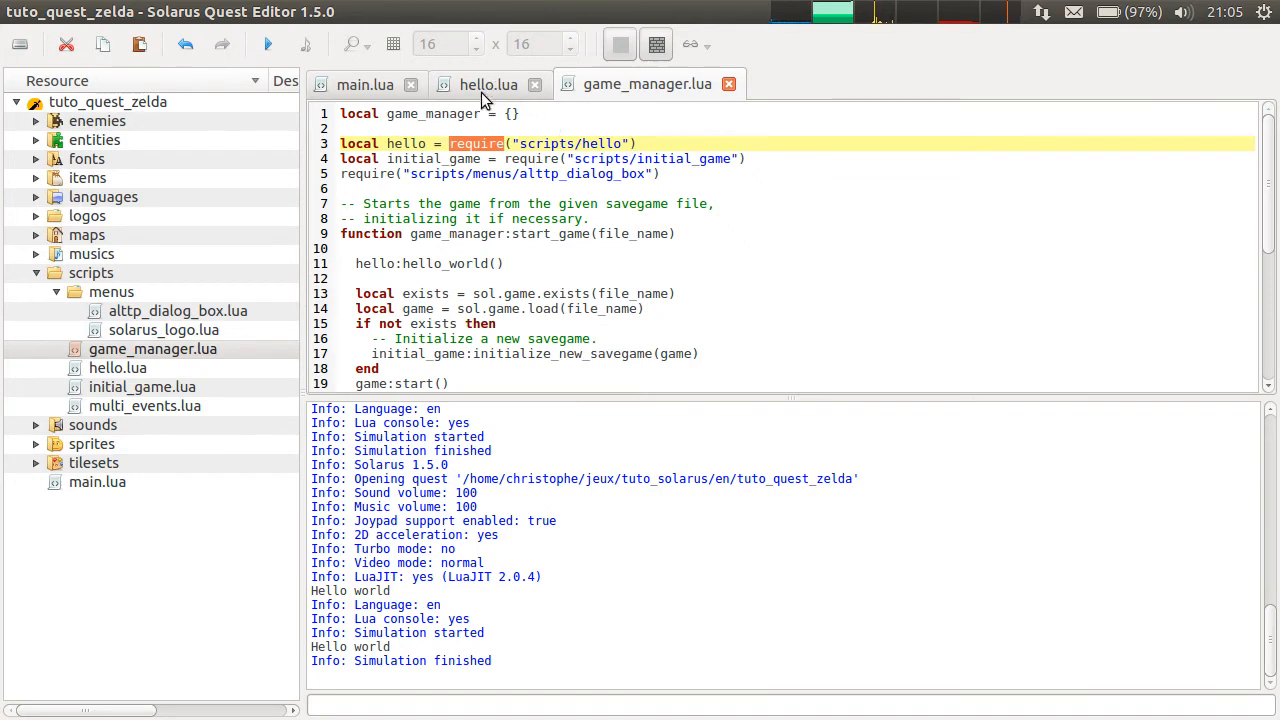
# - Insert print("Executing hello.lua") on line 3 of hello.lua
pyautogui.click(489, 84)
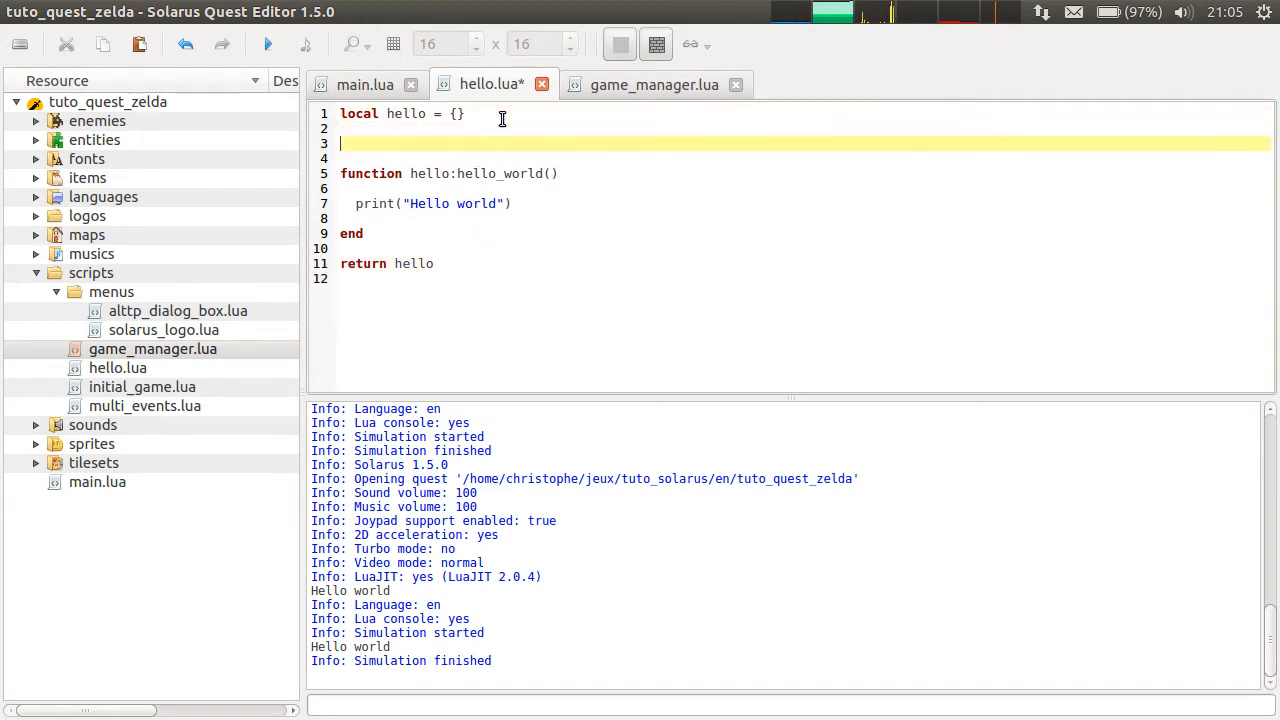
pyautogui.write('print(')
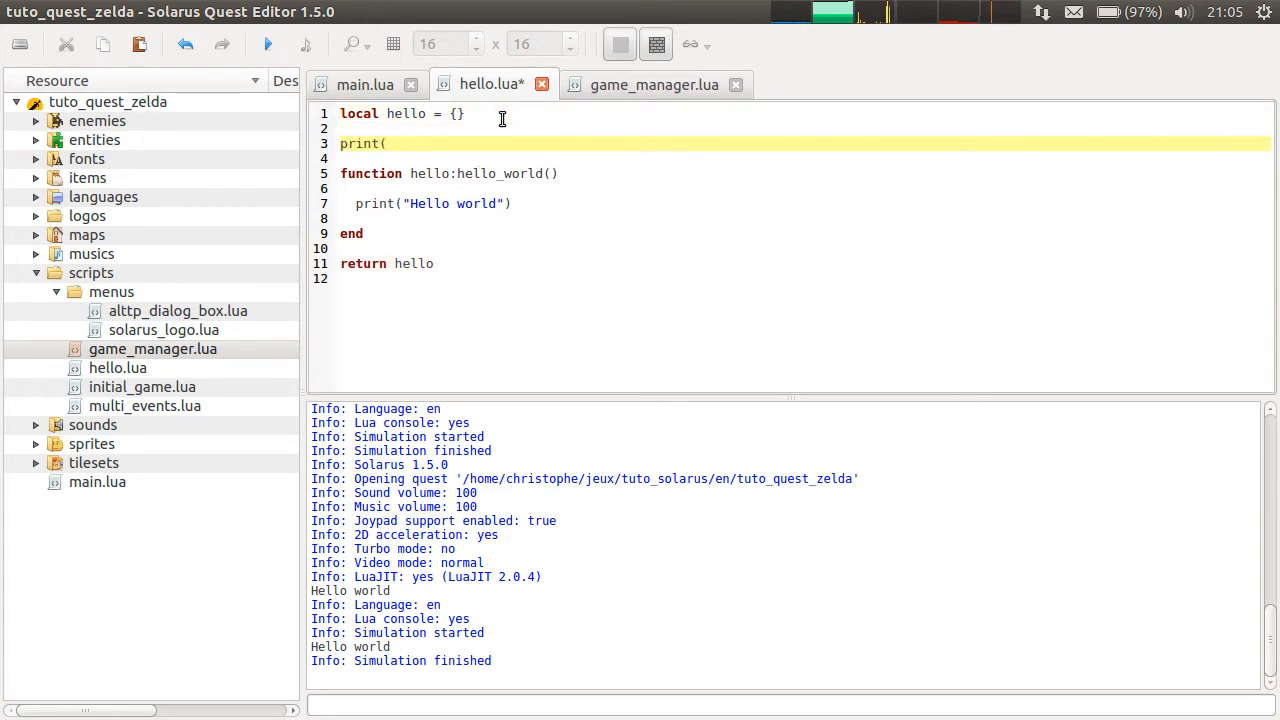
pyautogui.write('"')
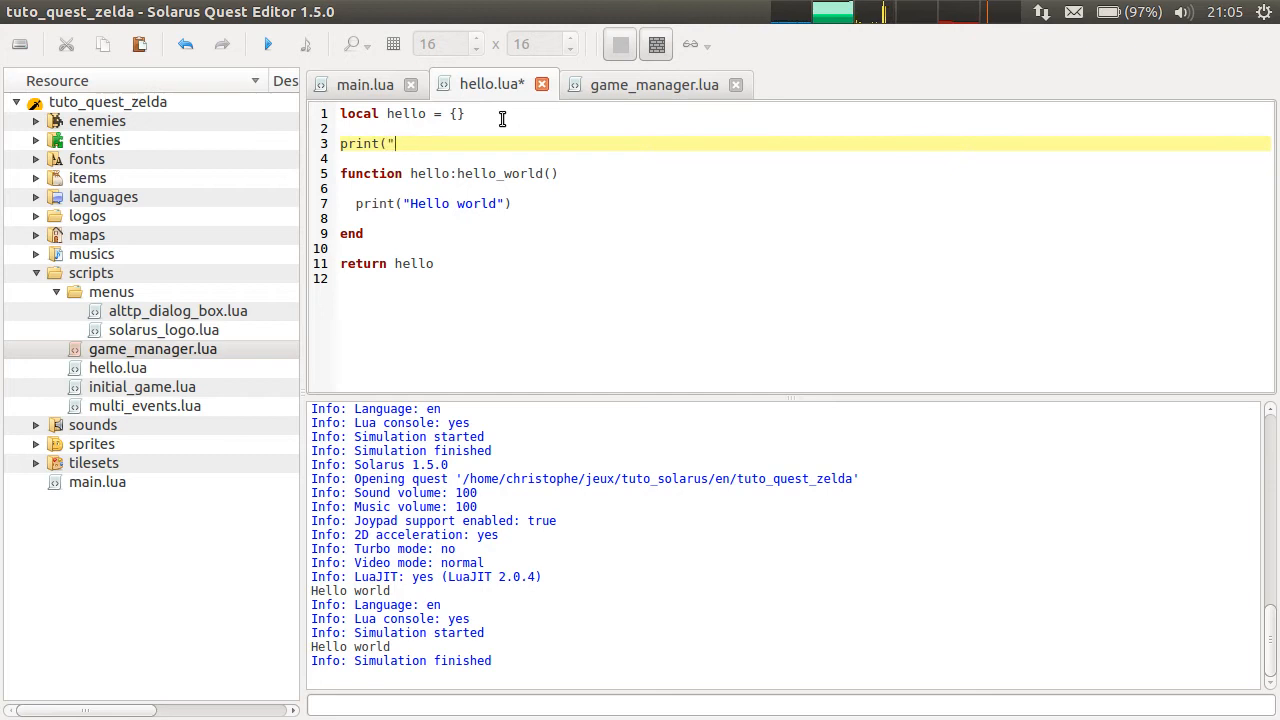
pyautogui.press('ctrl+a')
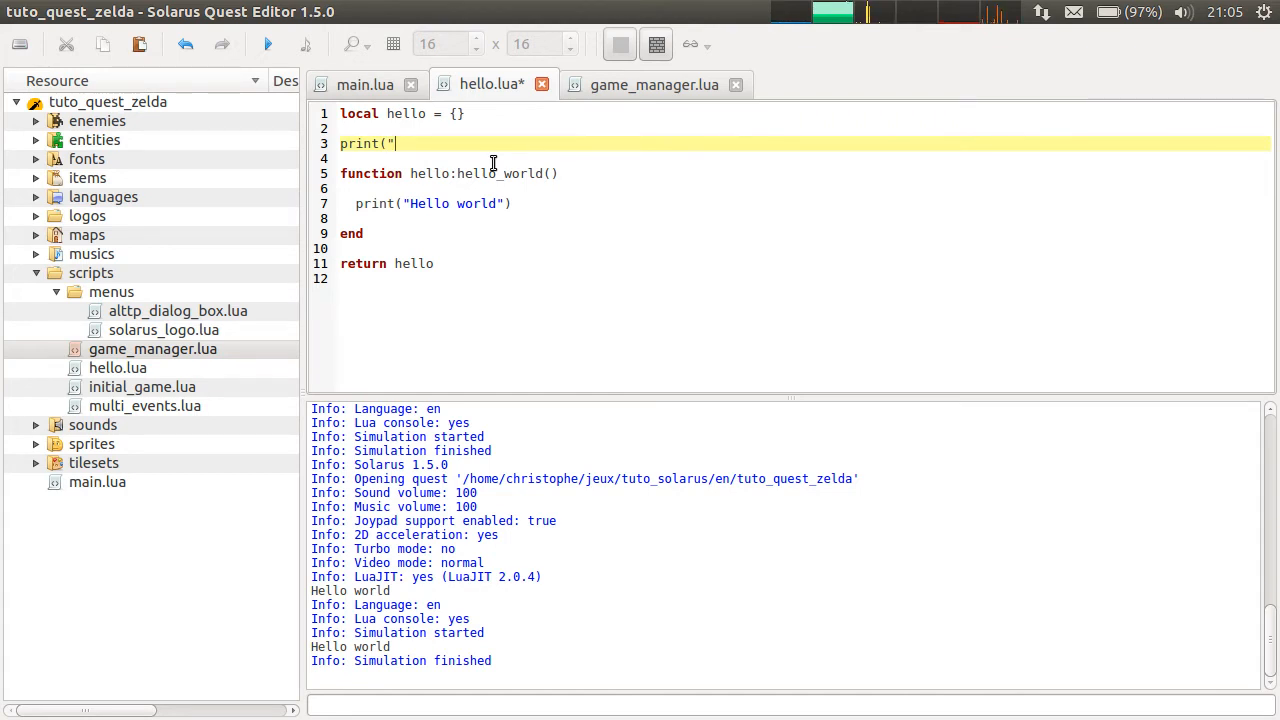
pyautogui.write('Loadin')
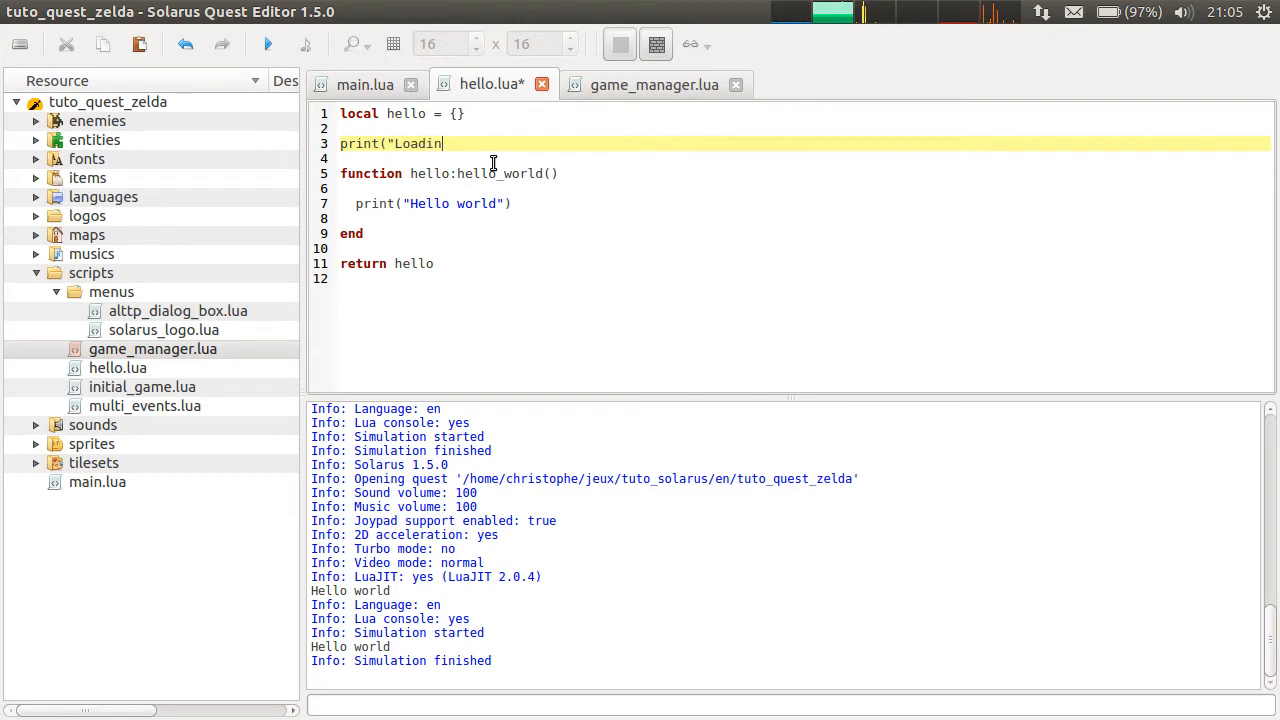
pyautogui.write('Executing')
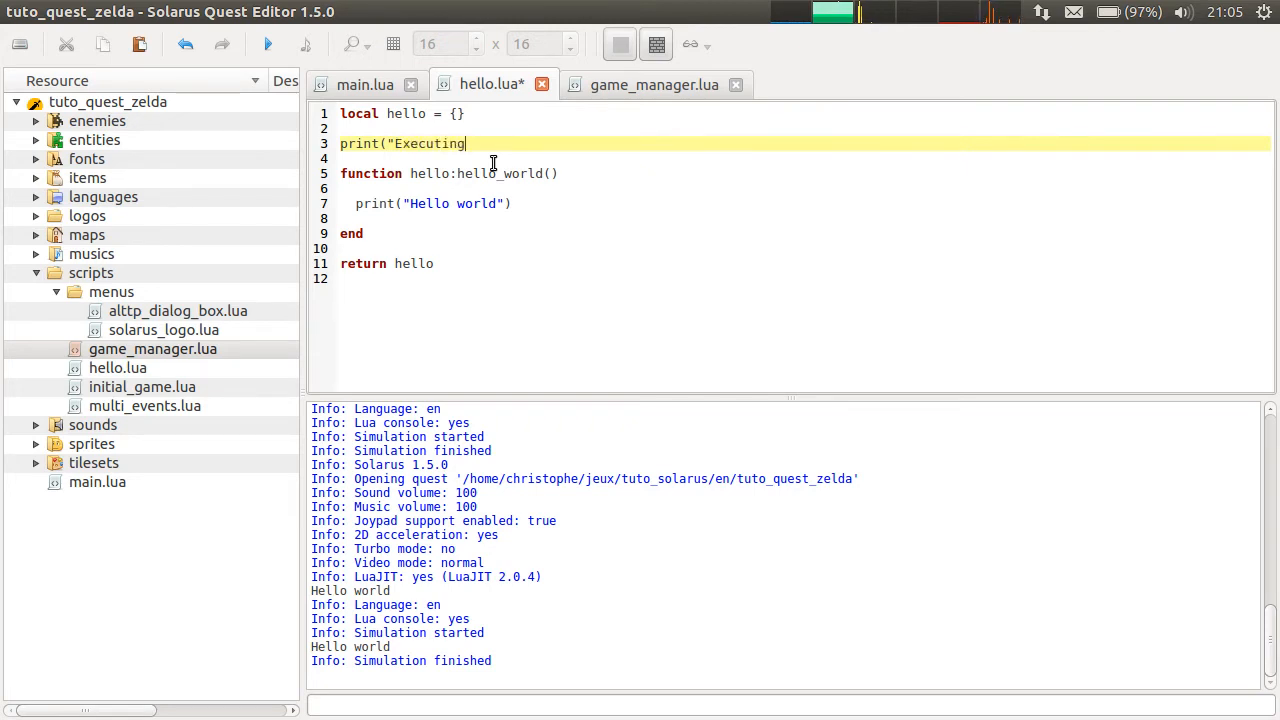
pyautogui.write('hel')
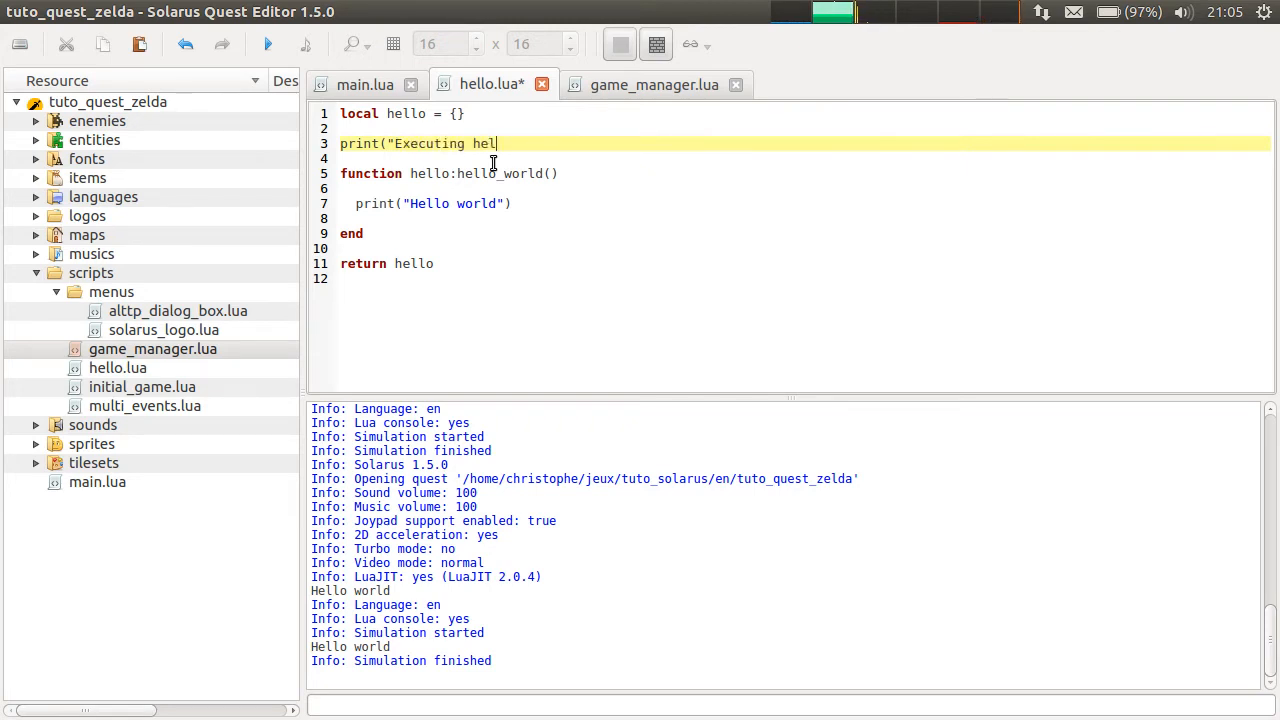
pyautogui.write('lo.lua")')
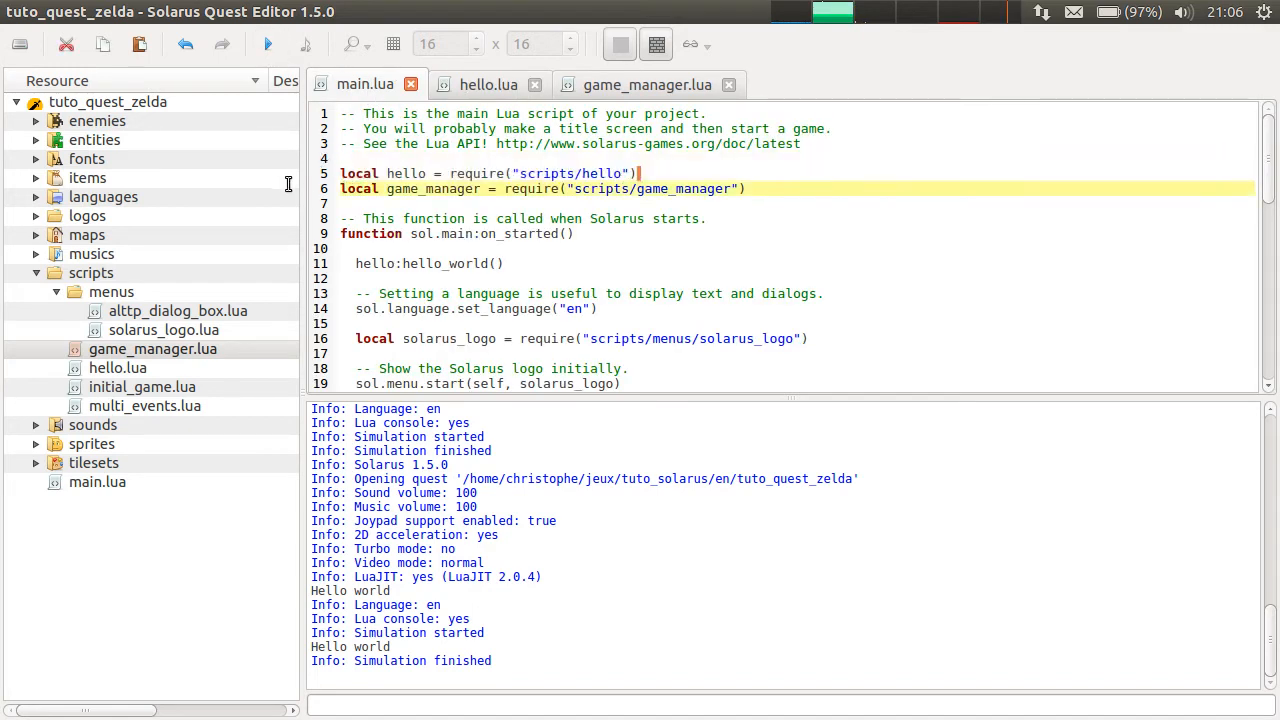
# - Confirm "Executing hello.lua" prints once before Hello world, stop the quest, and show main.lua
pyautogui.click(647, 84)
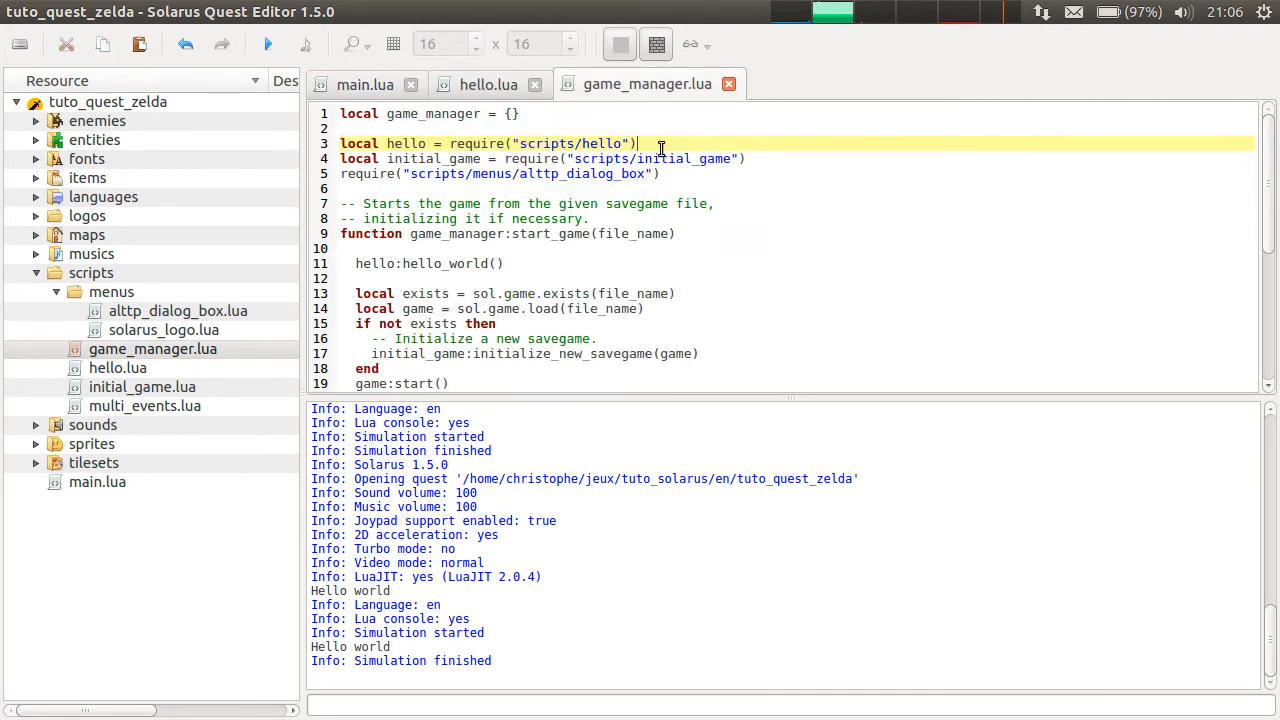
pyautogui.click(489, 84)
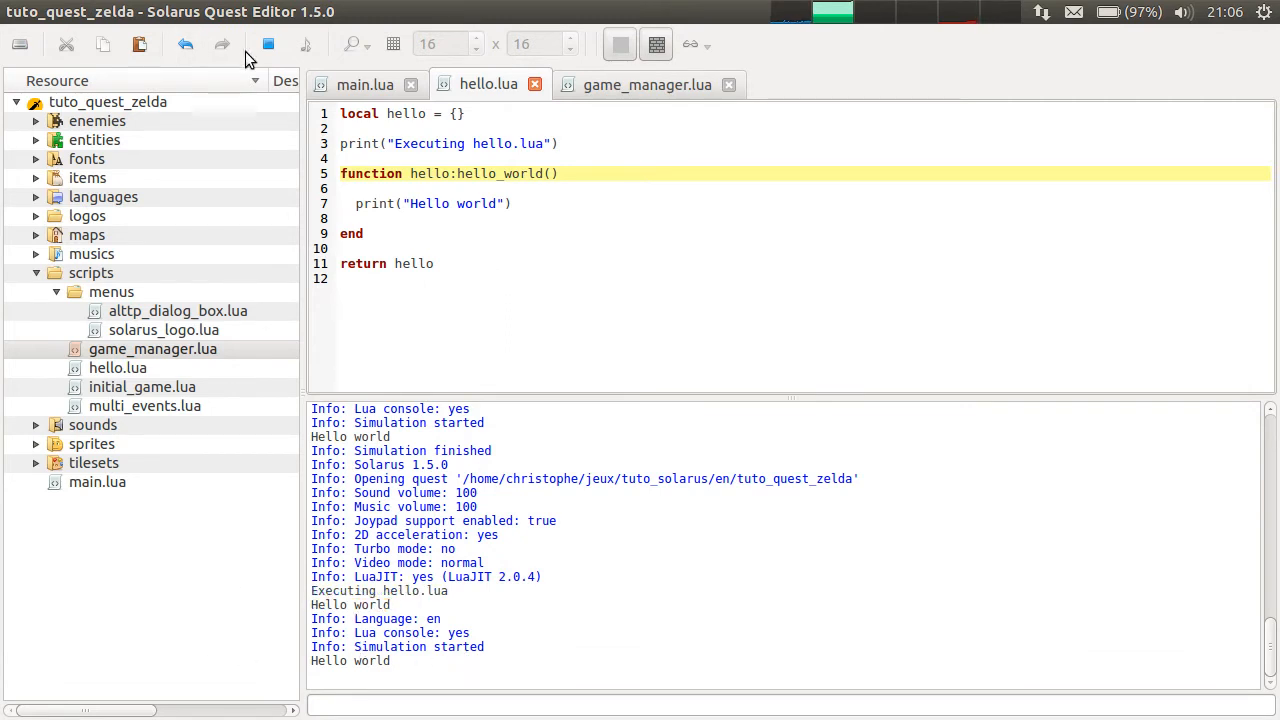
pyautogui.click(268, 44)
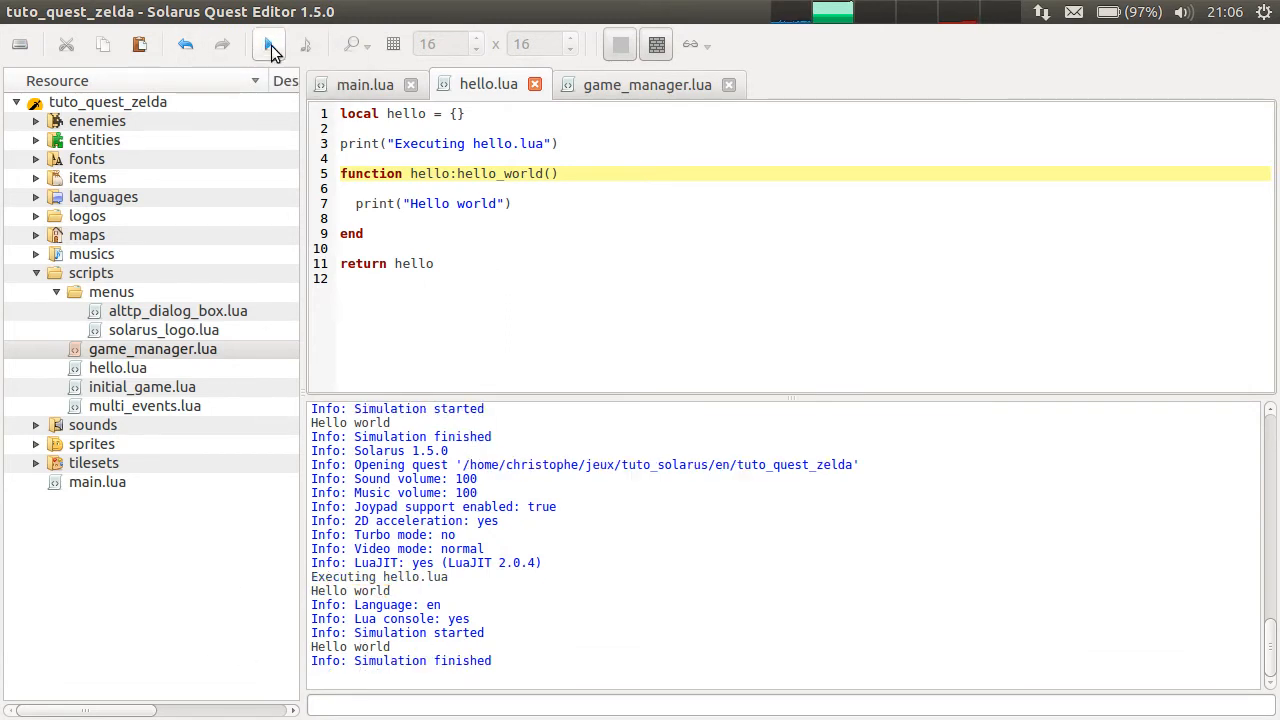
pyautogui.click(365, 84)
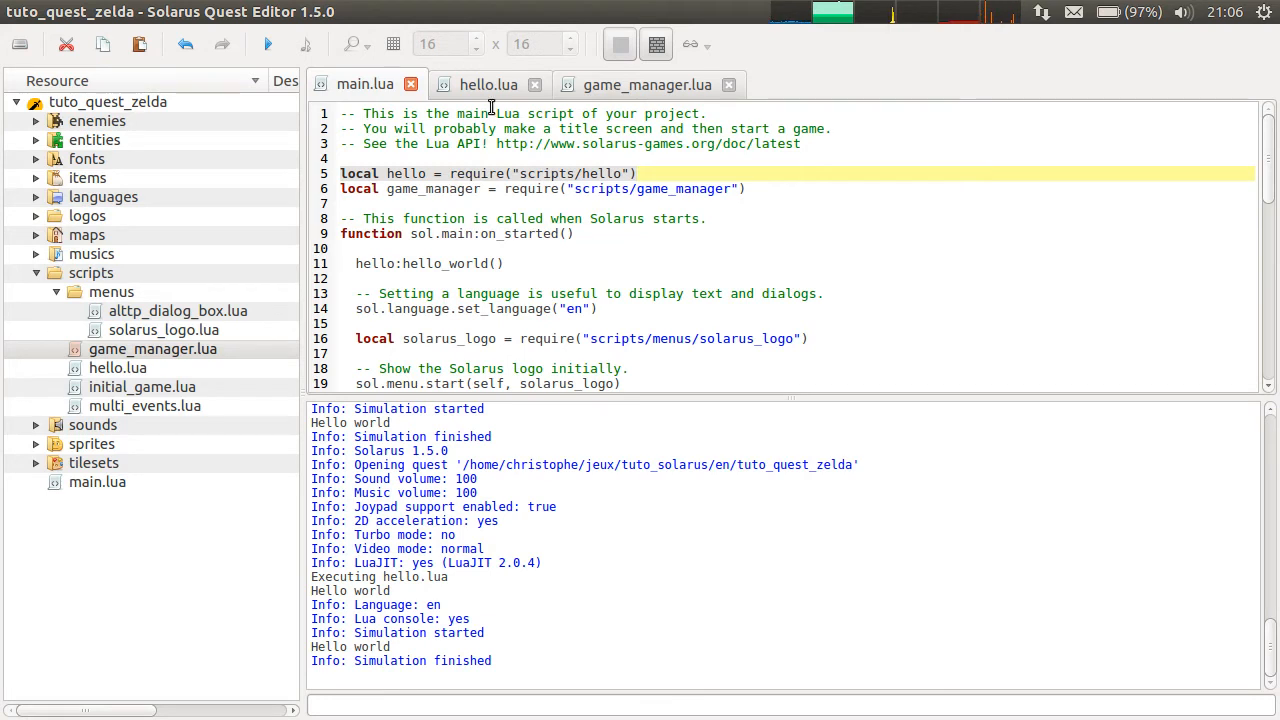
# - Delete the "Executing hello.lua" print line from hello.lua, glance at main.lua, and return
pyautogui.click(489, 84)
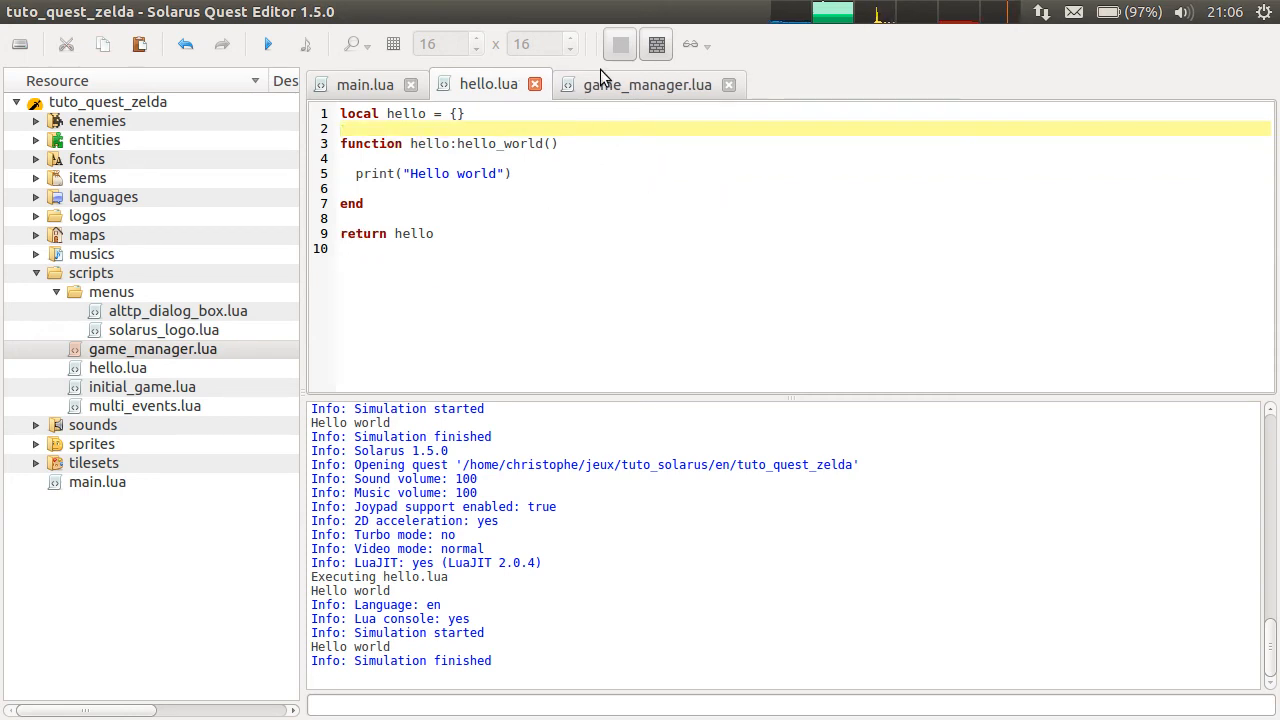
pyautogui.moveTo(565, 108)
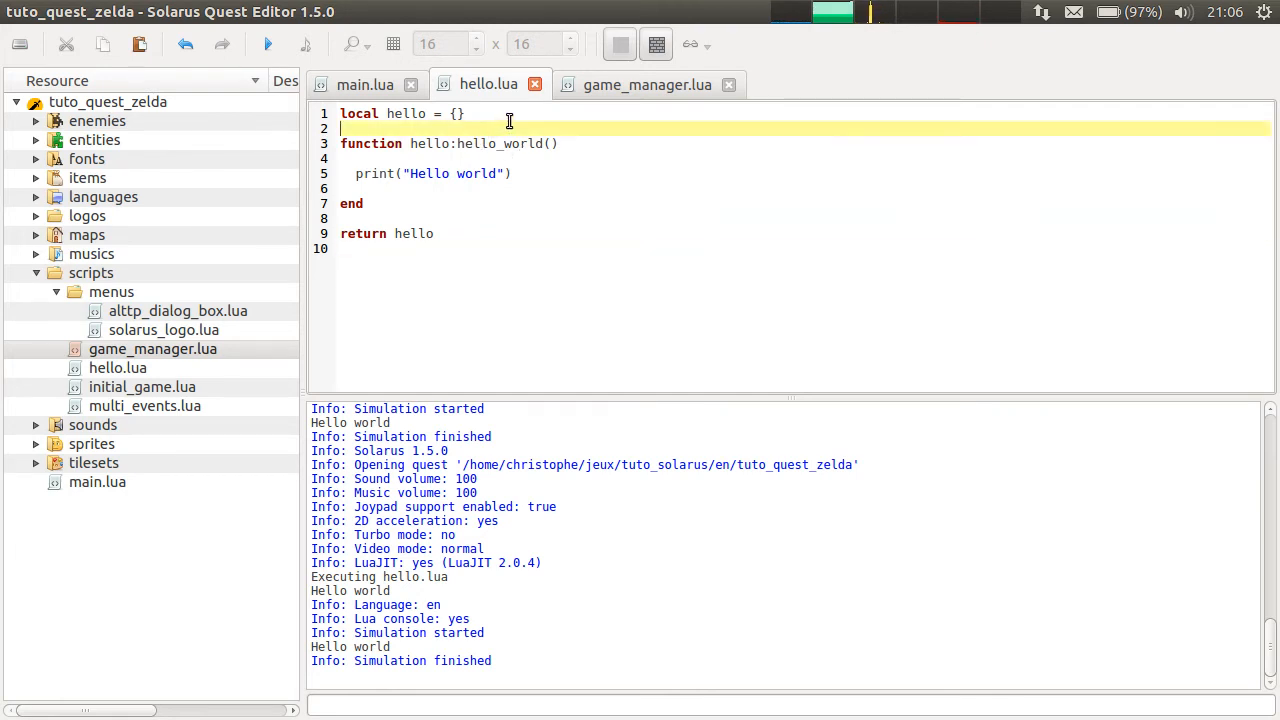
pyautogui.moveTo(303, 148)
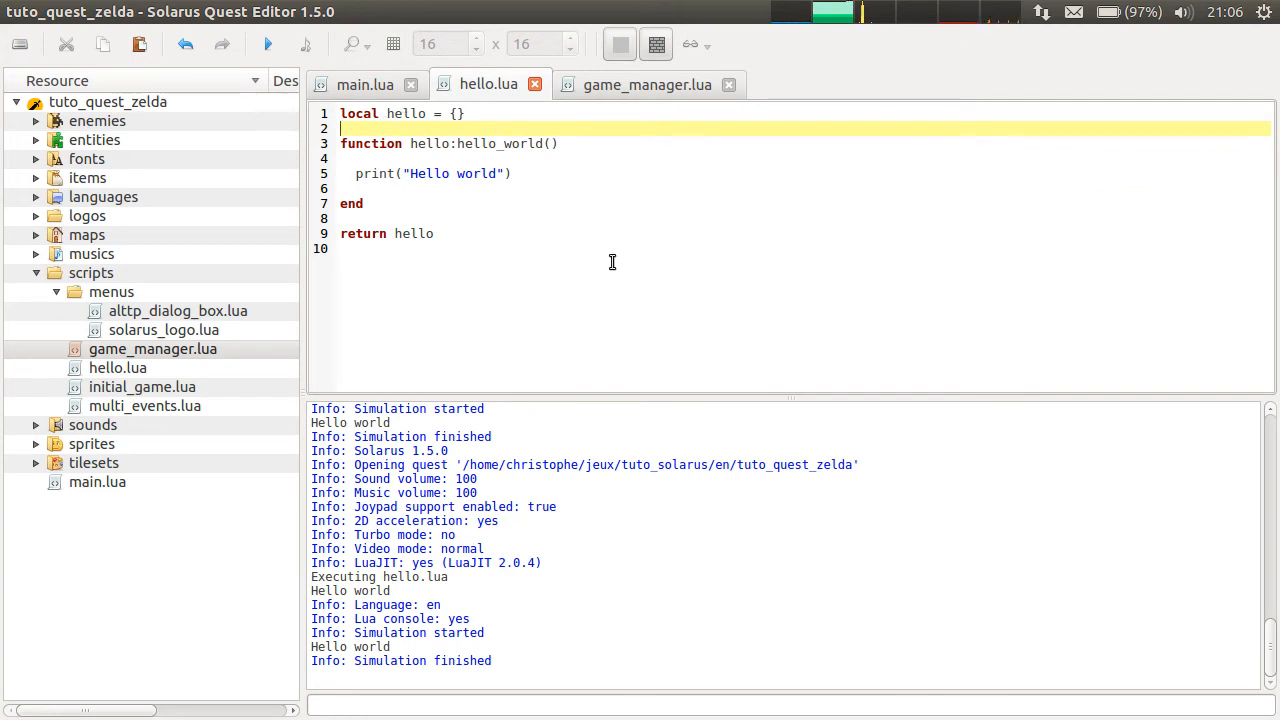
pyautogui.click(364, 84)
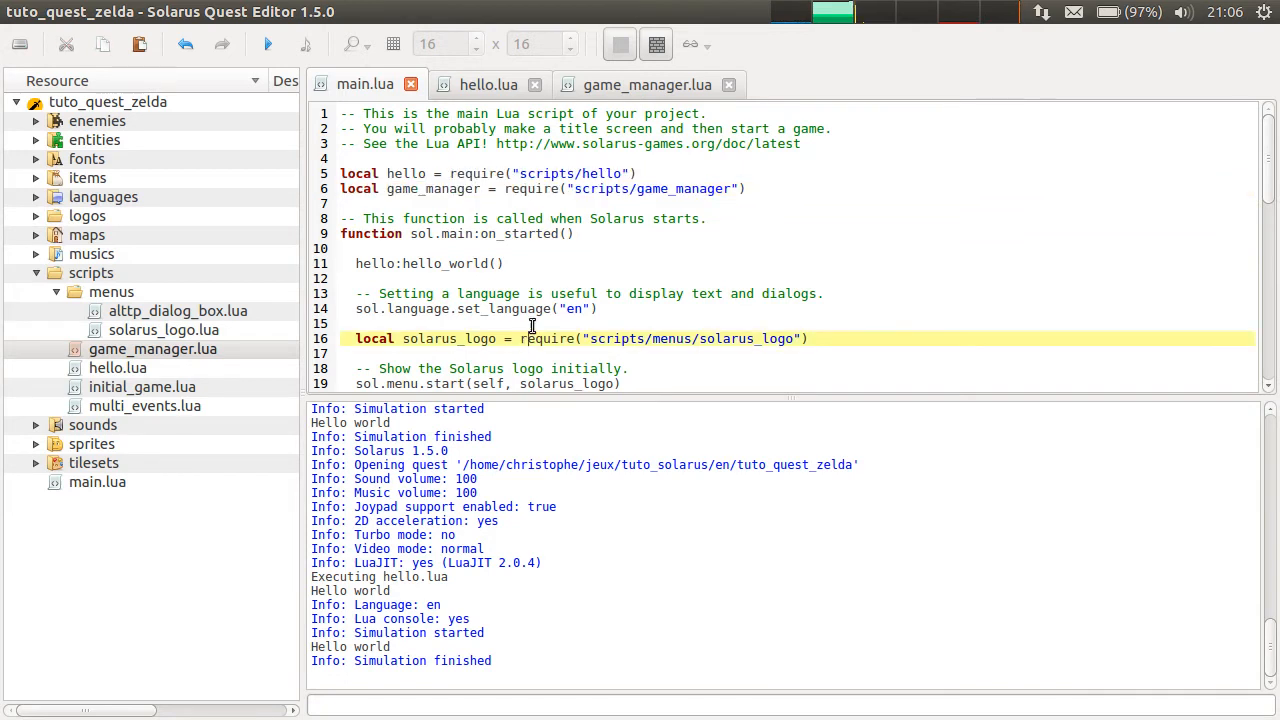
pyautogui.click(489, 84)
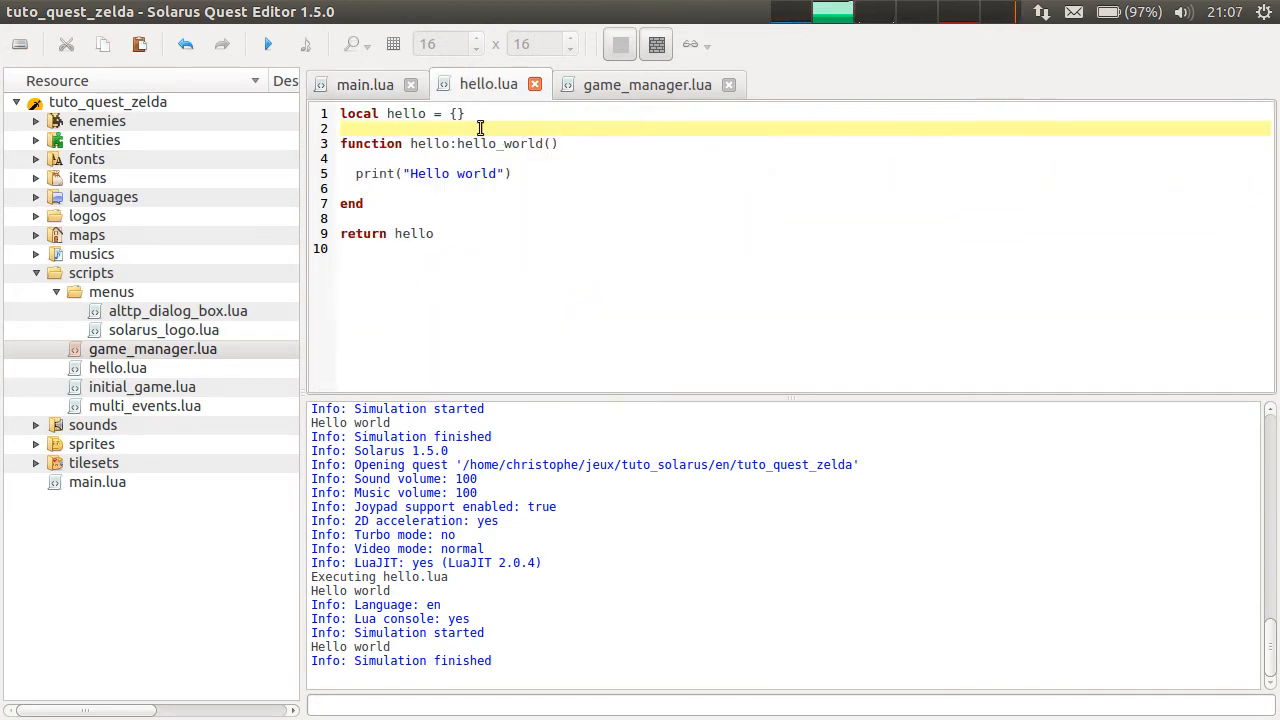
pyautogui.moveTo(481, 138)
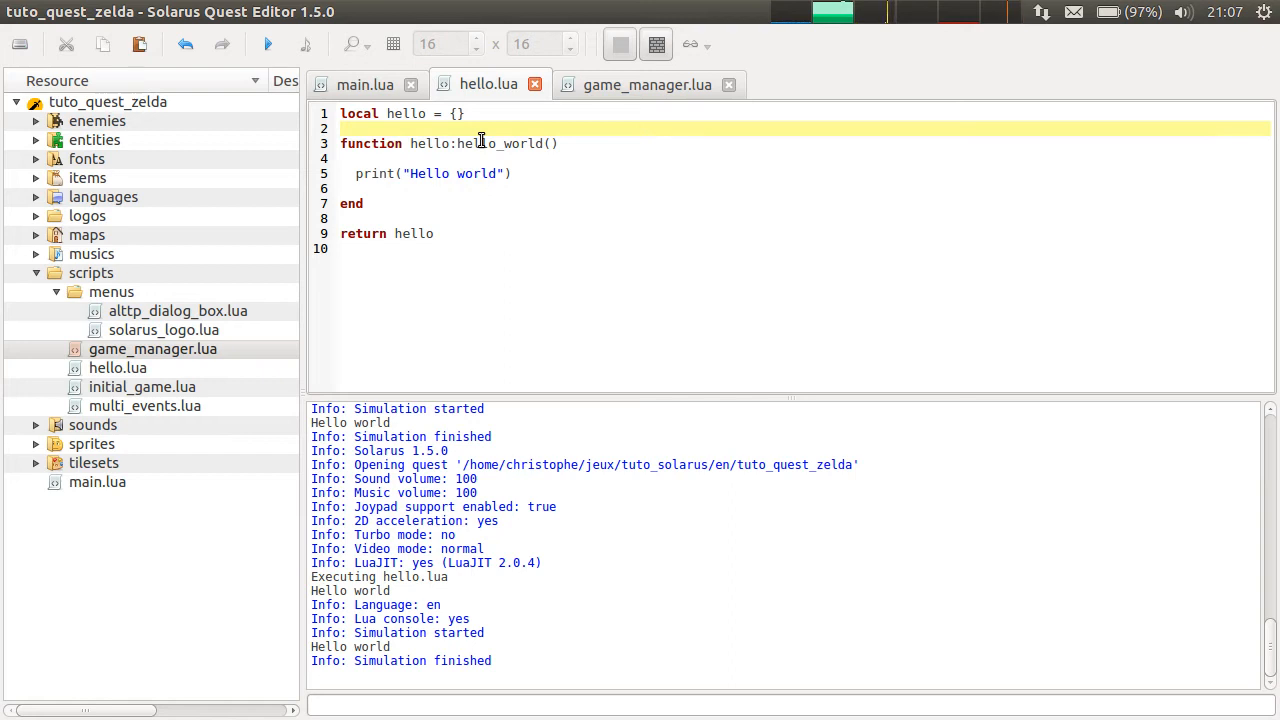
pyautogui.moveTo(467, 148)
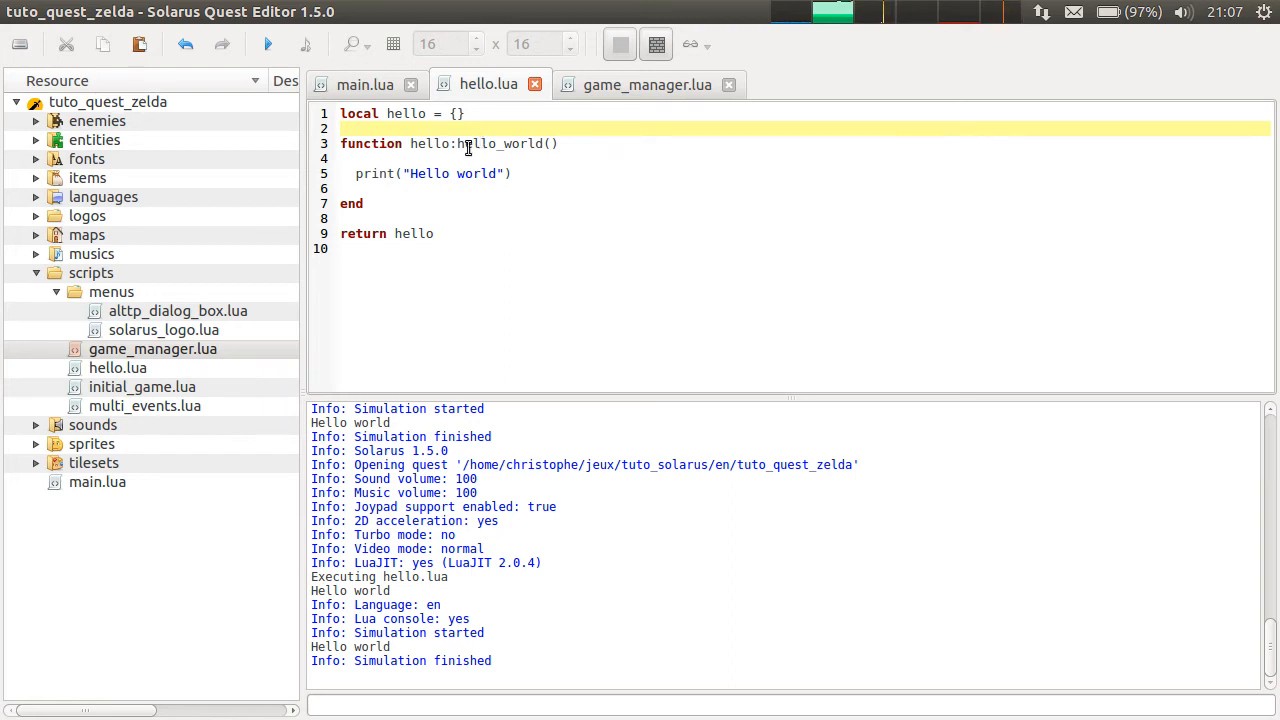
pyautogui.moveTo(555, 289)
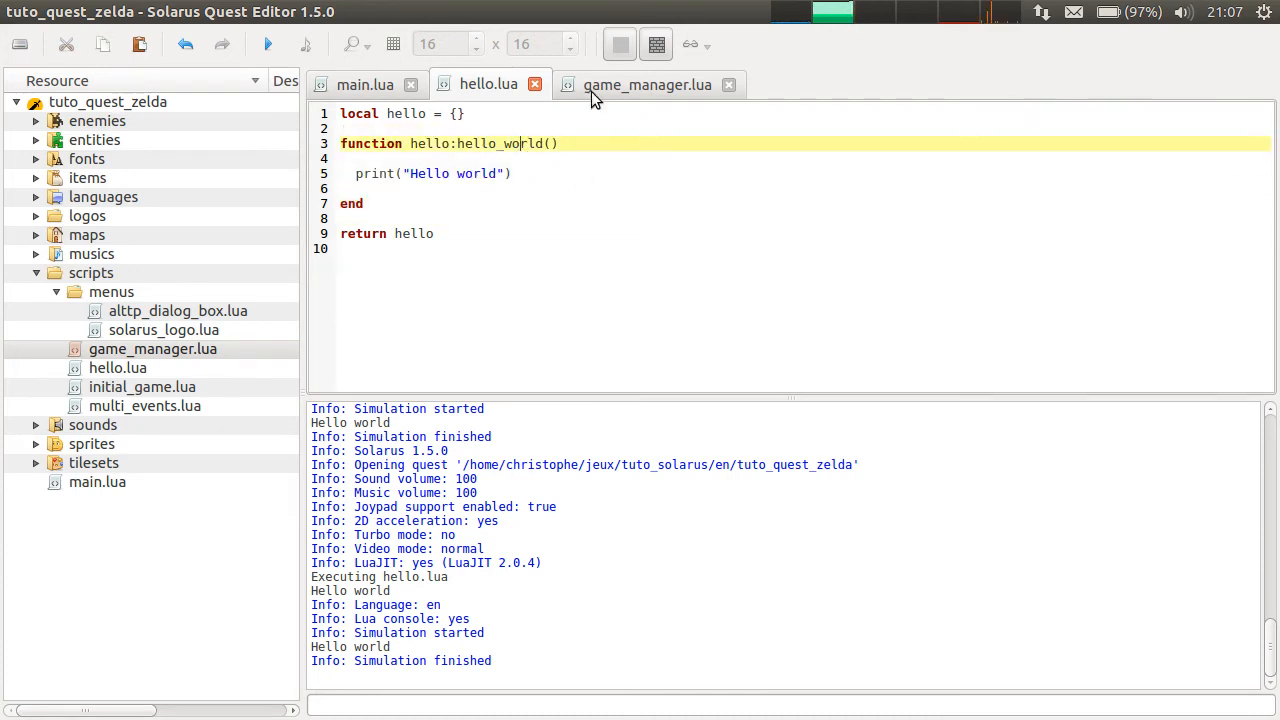
# - Add hello:print_game_info(game) on line 17 of game_manager.lua, just before game:start()
pyautogui.click(646, 84)
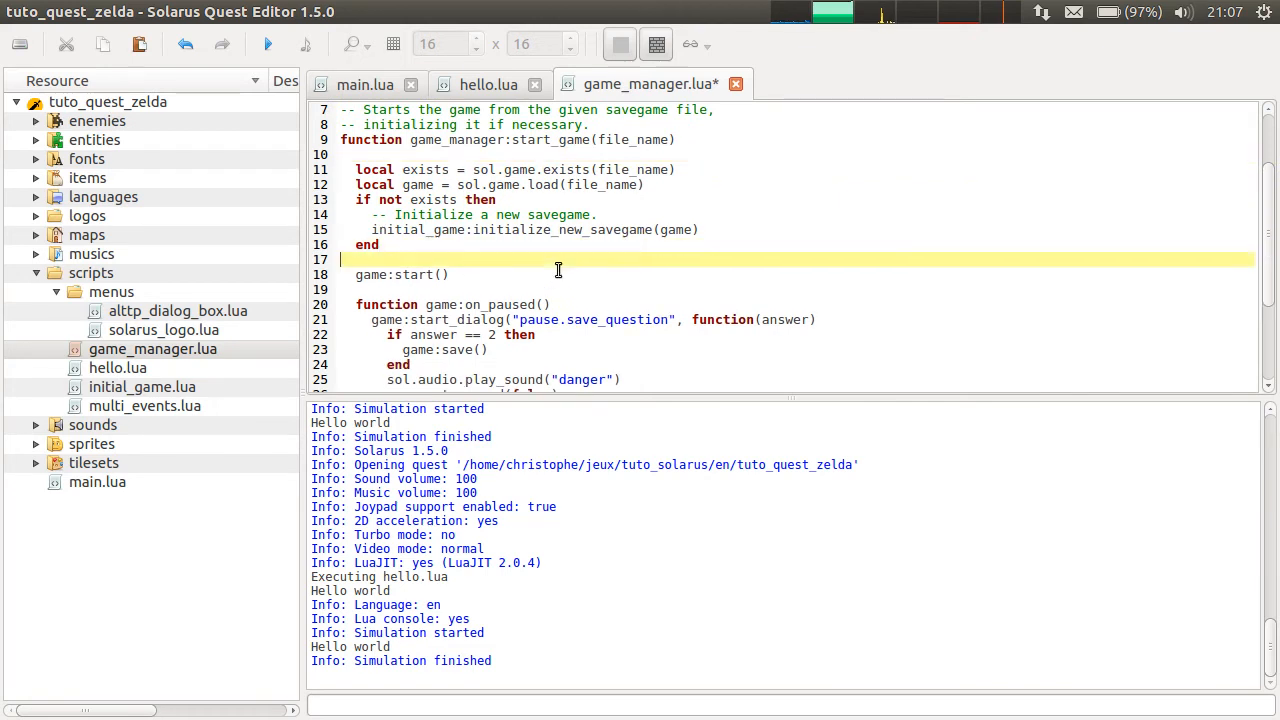
pyautogui.write('print("')
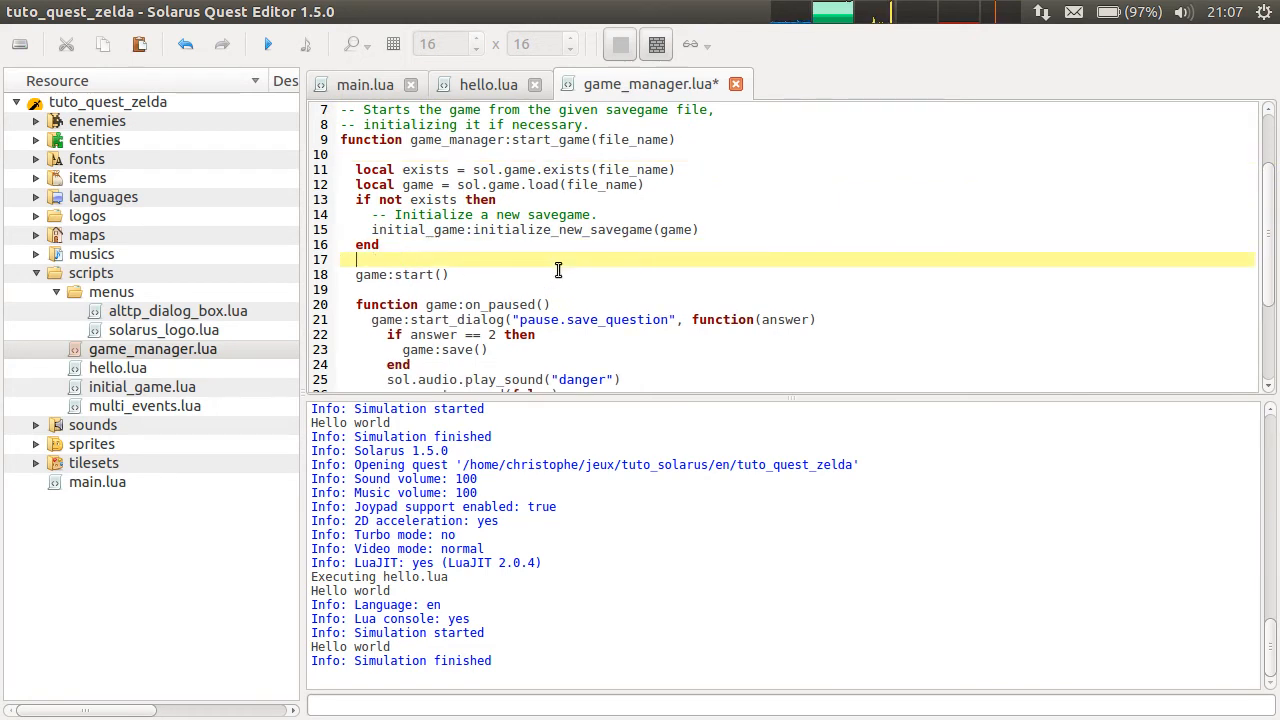
pyautogui.write('hello:print')
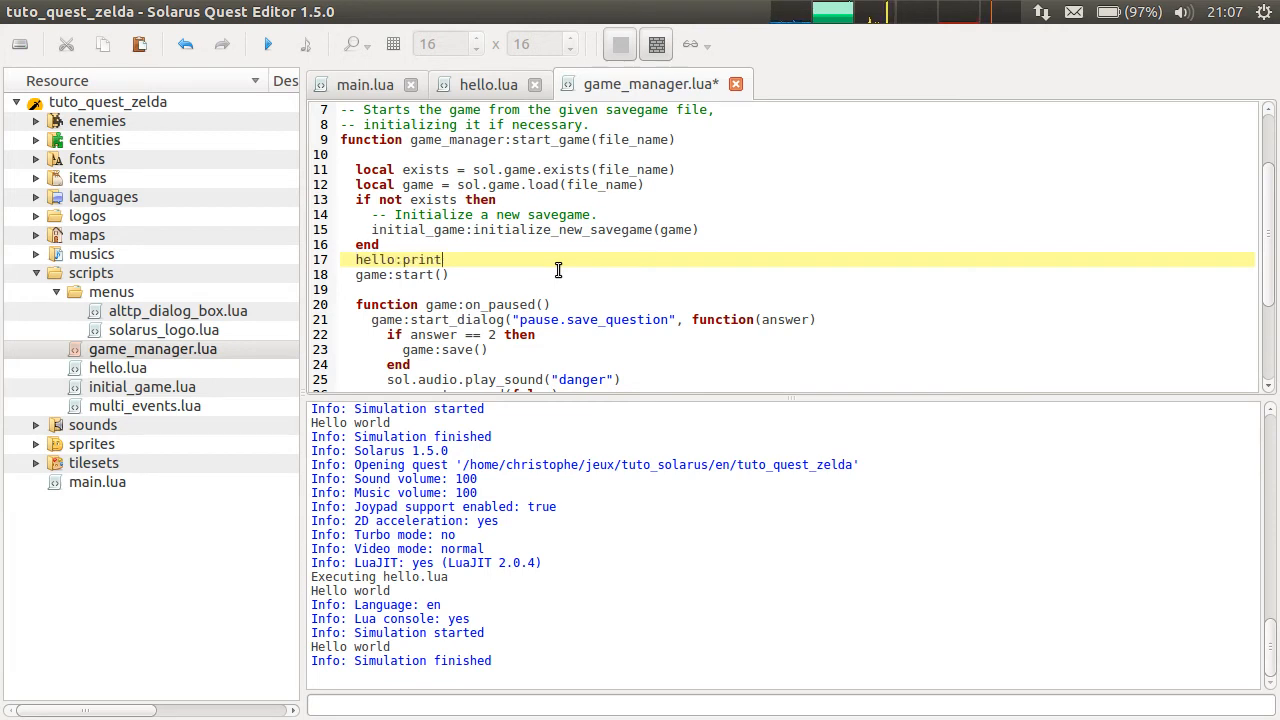
pyautogui.write('_game_info')
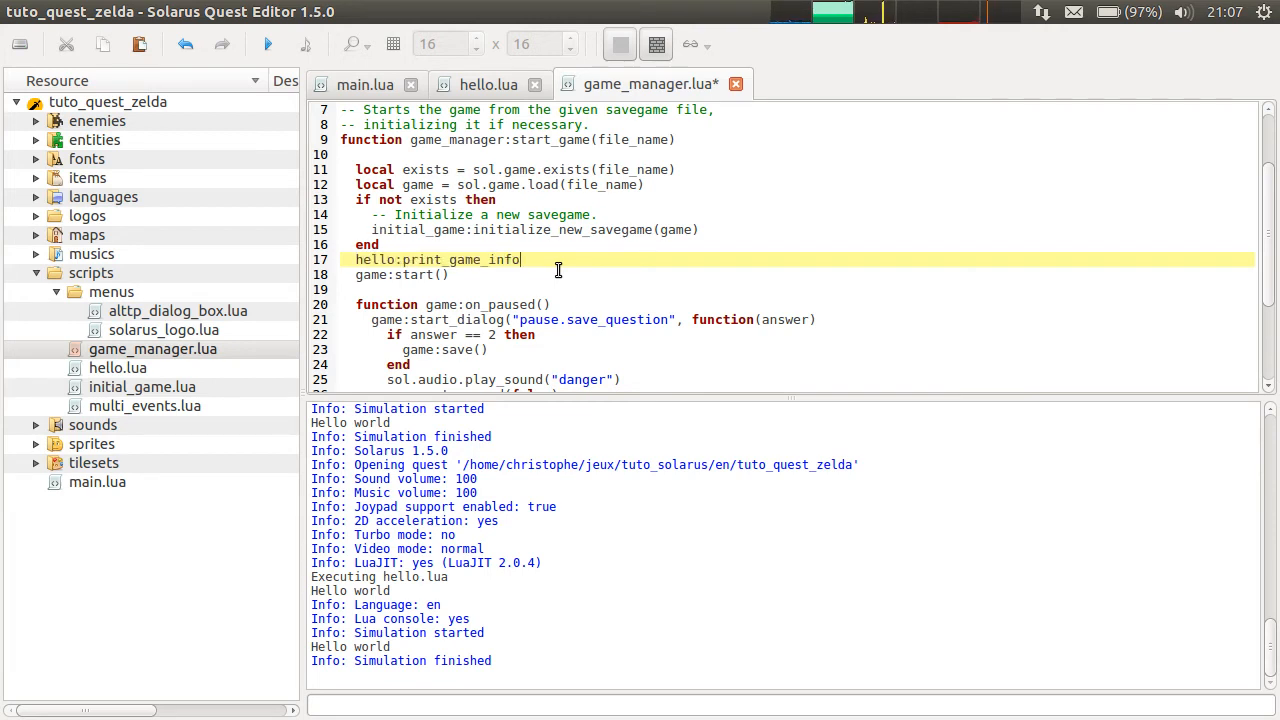
pyautogui.write('(gam')
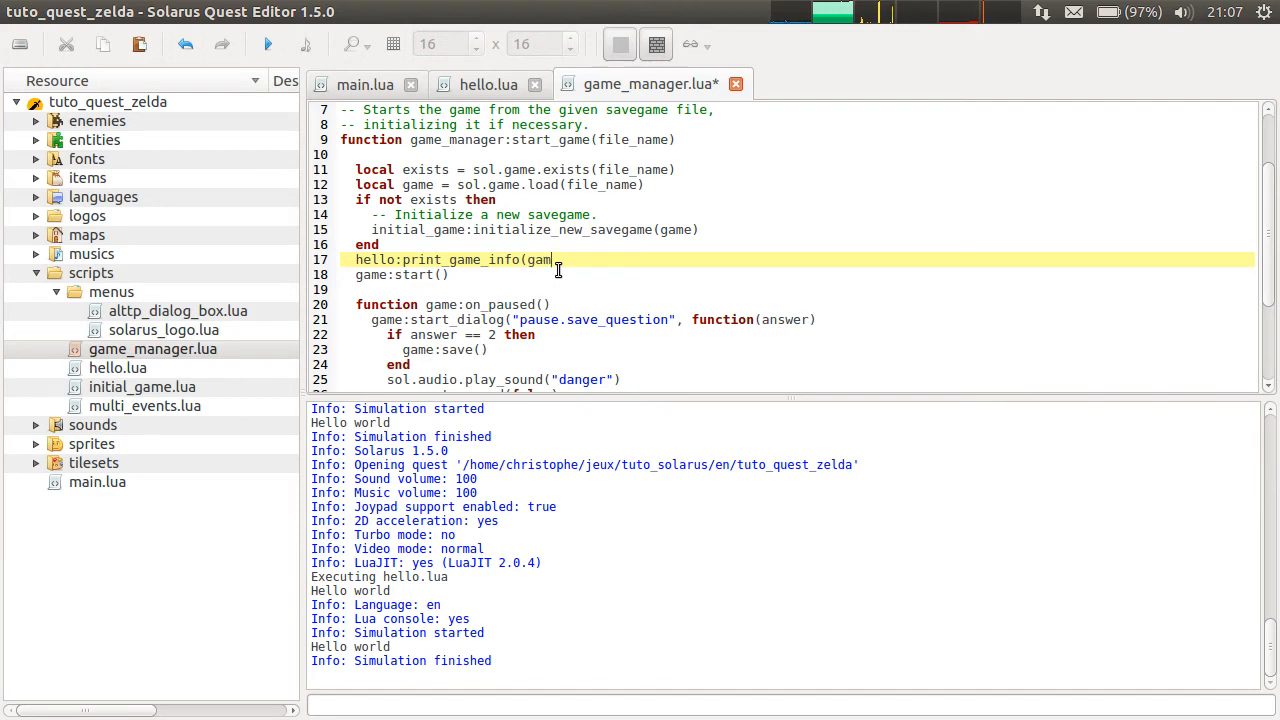
pyautogui.write('e)')
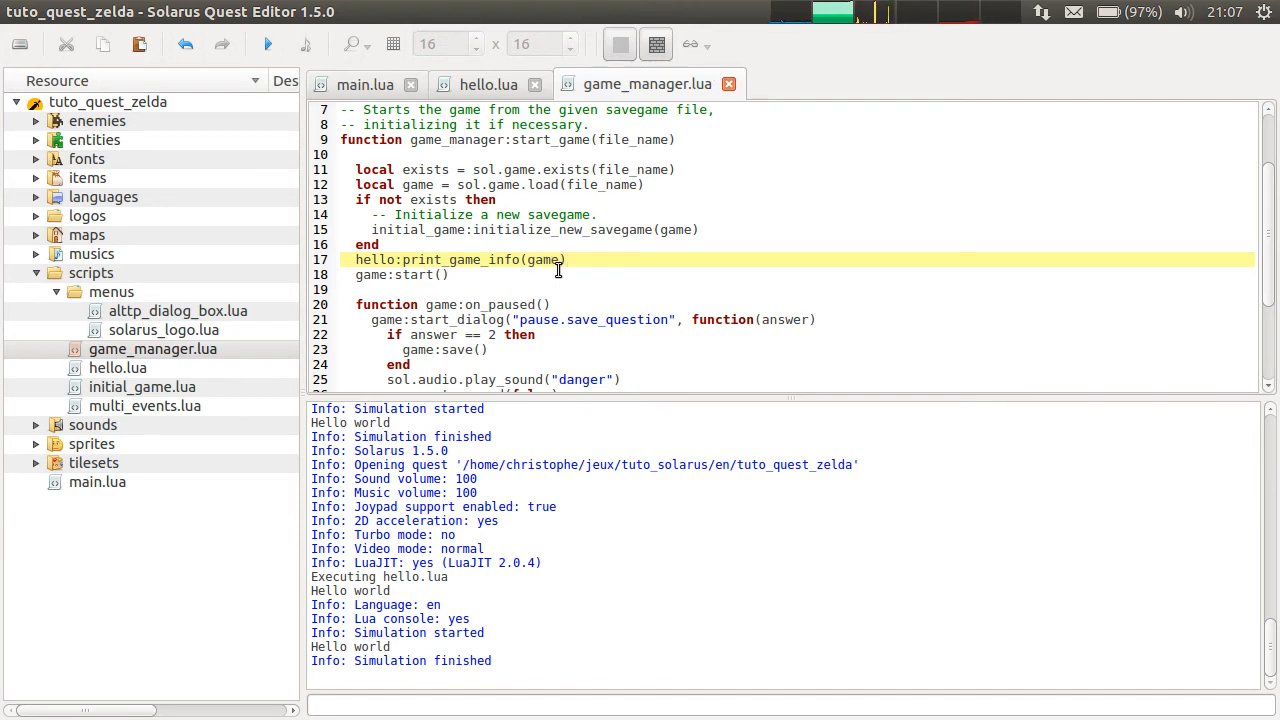
pyautogui.click(489, 84)
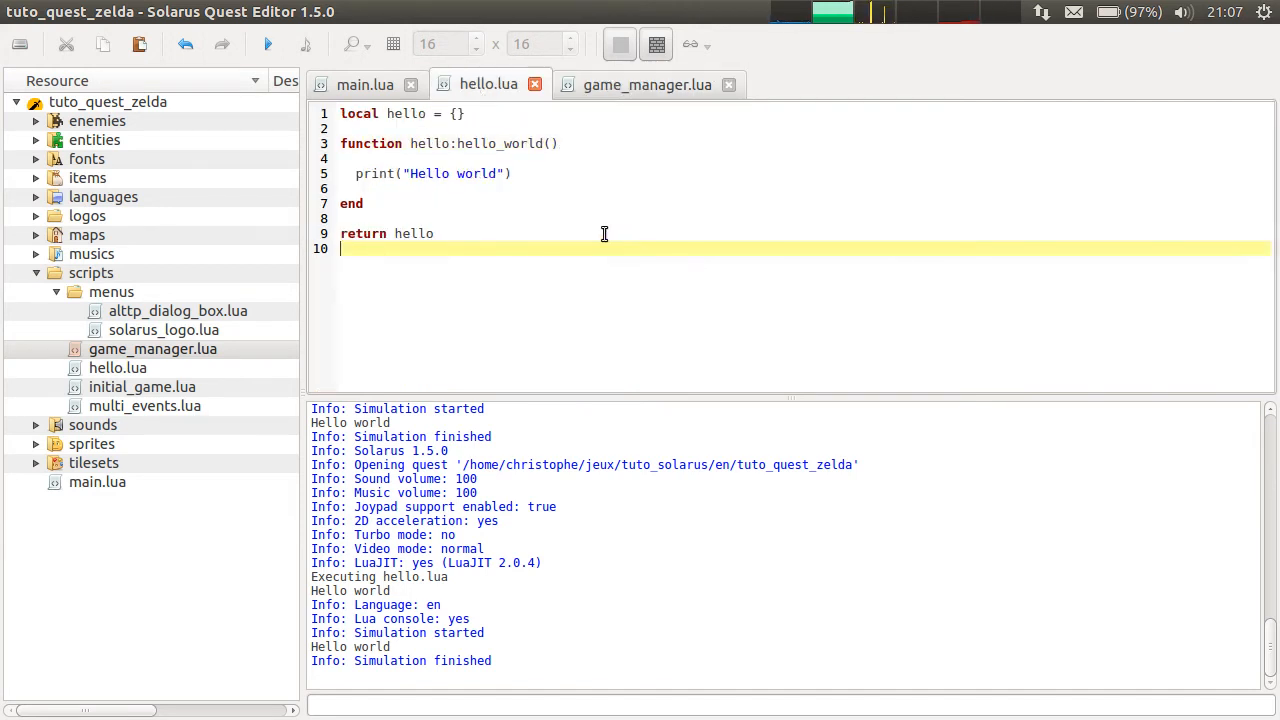
# - Write print_game_info(game) setting map_id from game:get_starting_location() and printing "Starting game on map " .. map_id
pyautogui.write('function hello:')
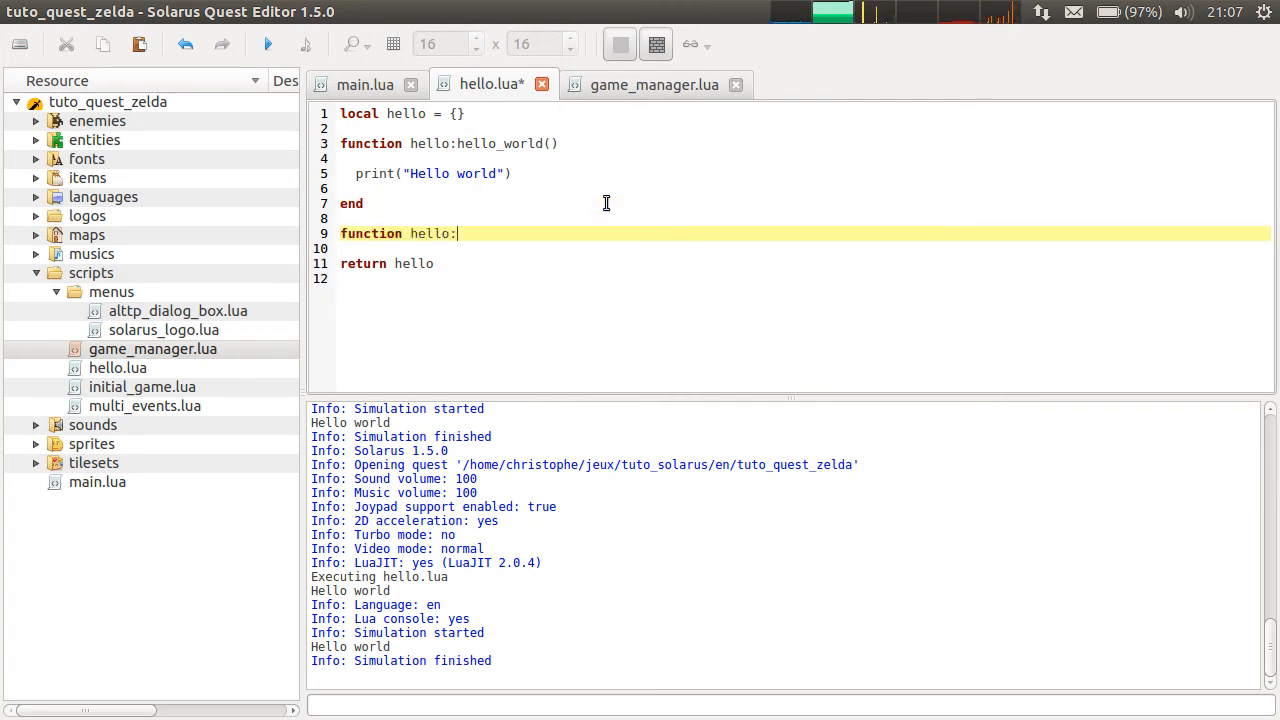
pyautogui.write('print_')
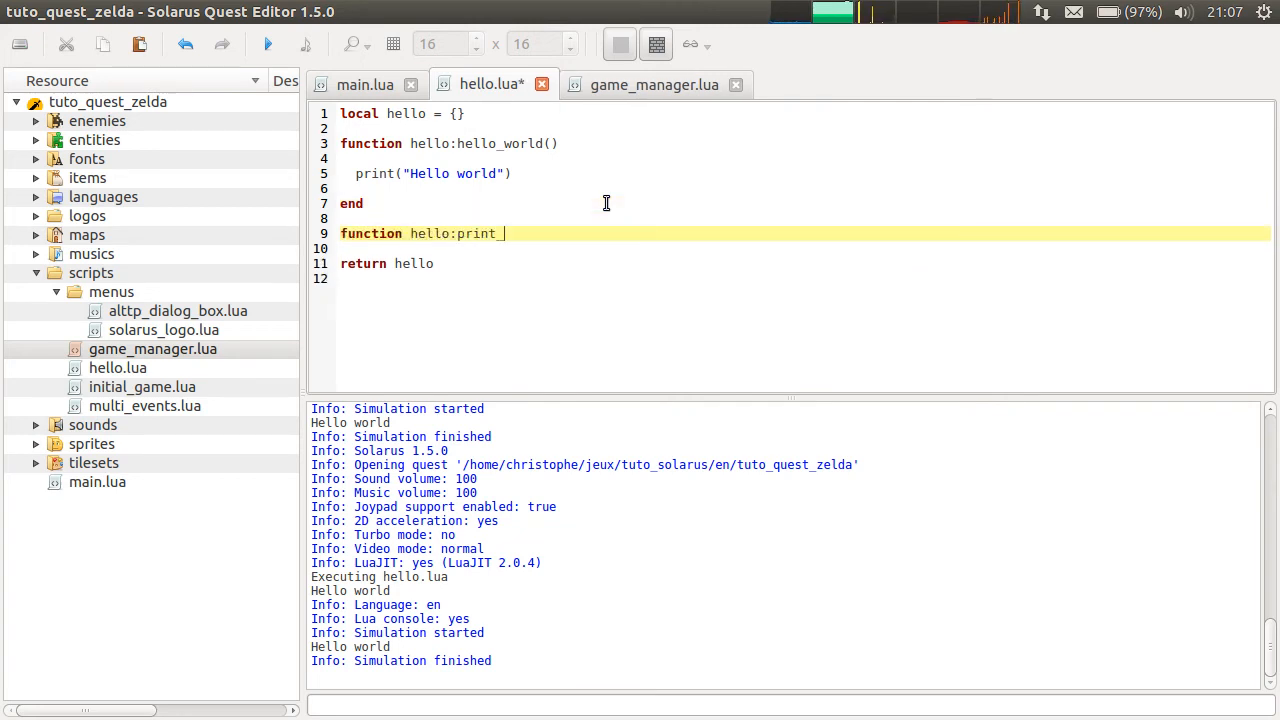
pyautogui.write('game_info(')
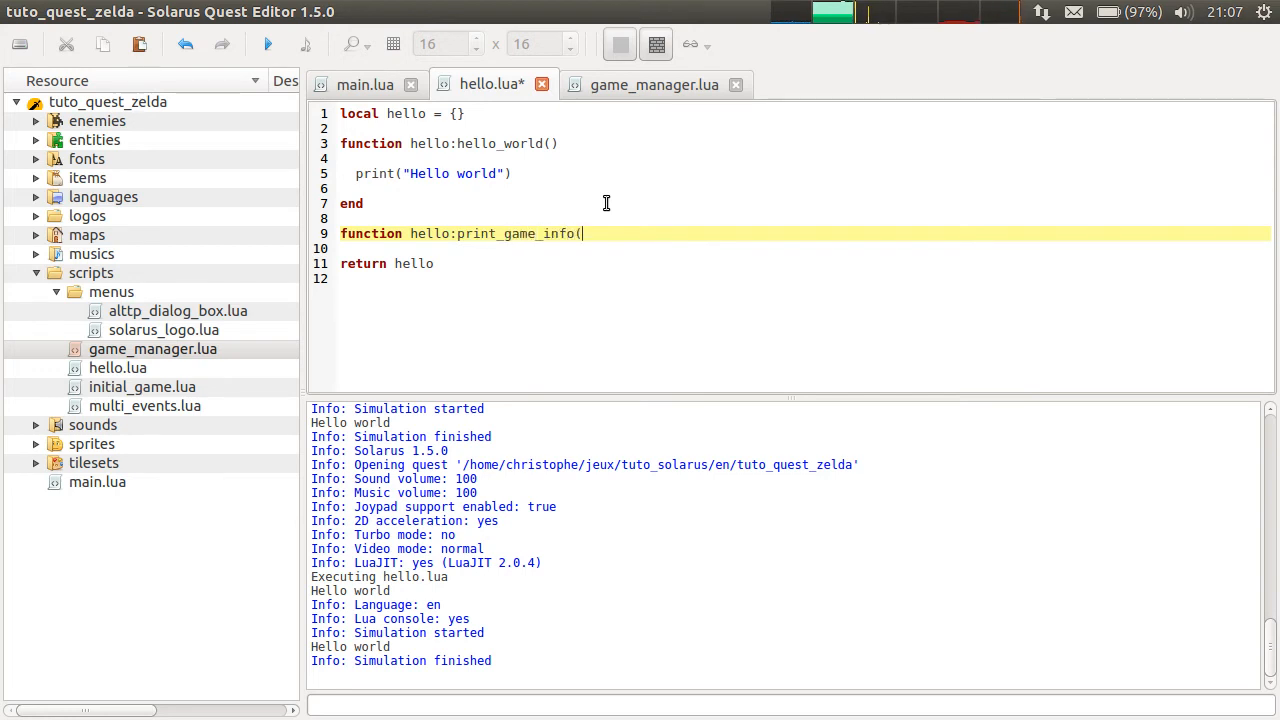
pyautogui.write('game)')
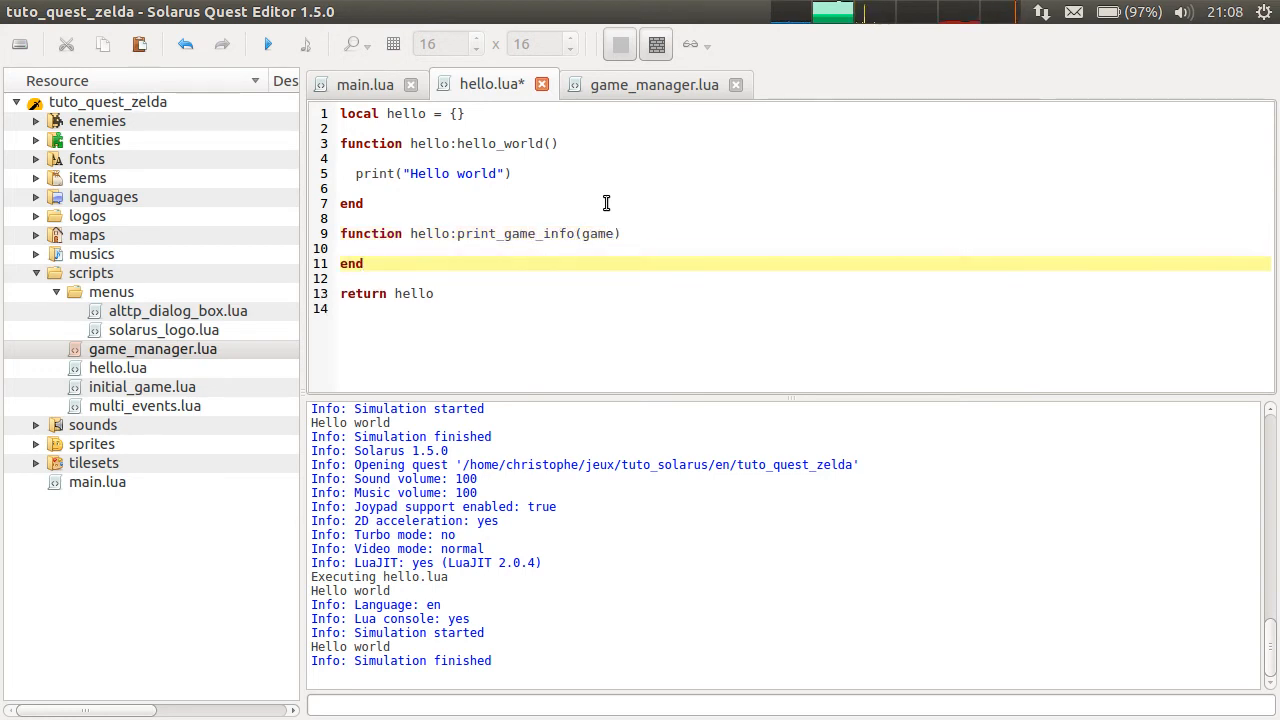
pyautogui.write('print("S')
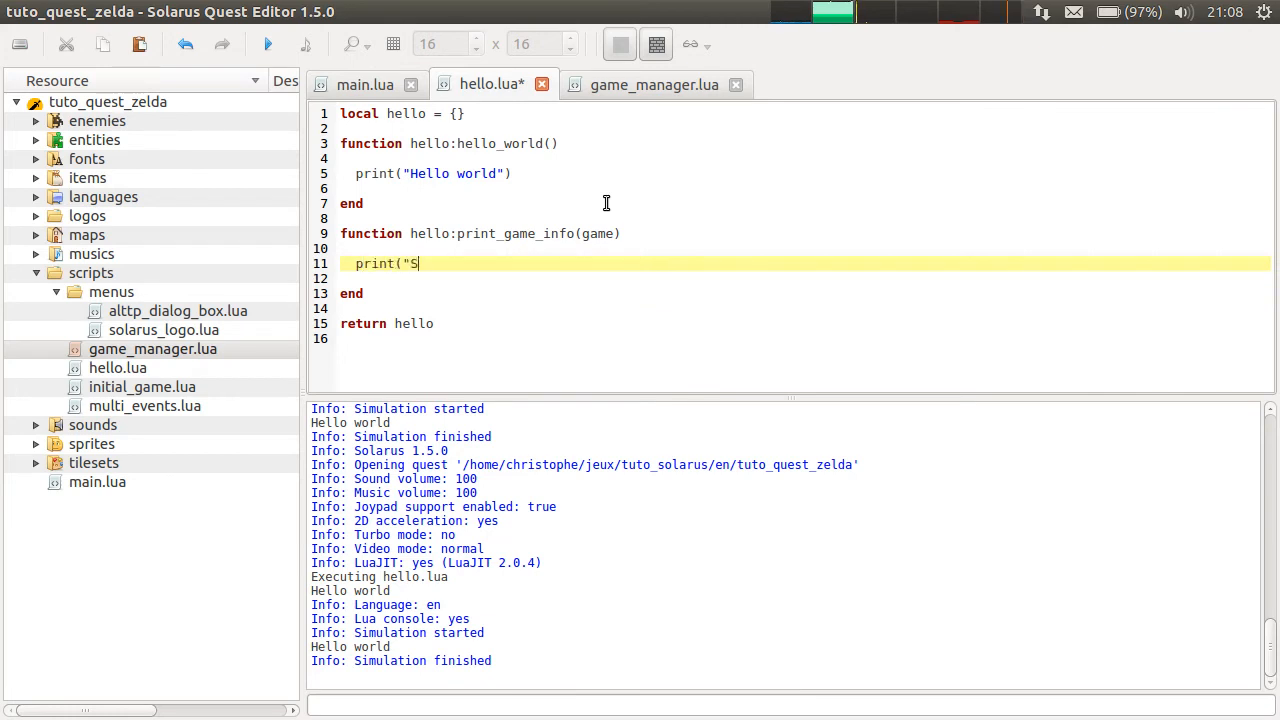
pyautogui.write('tarting gam')
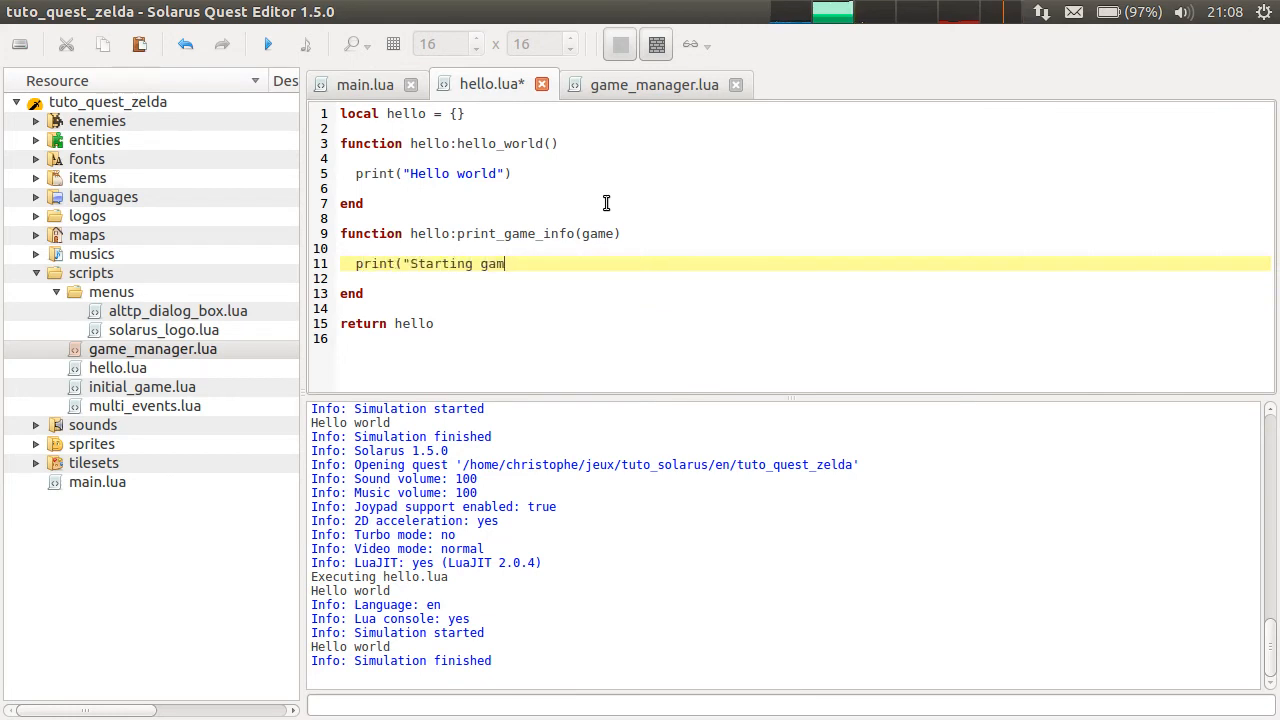
pyautogui.write('e')
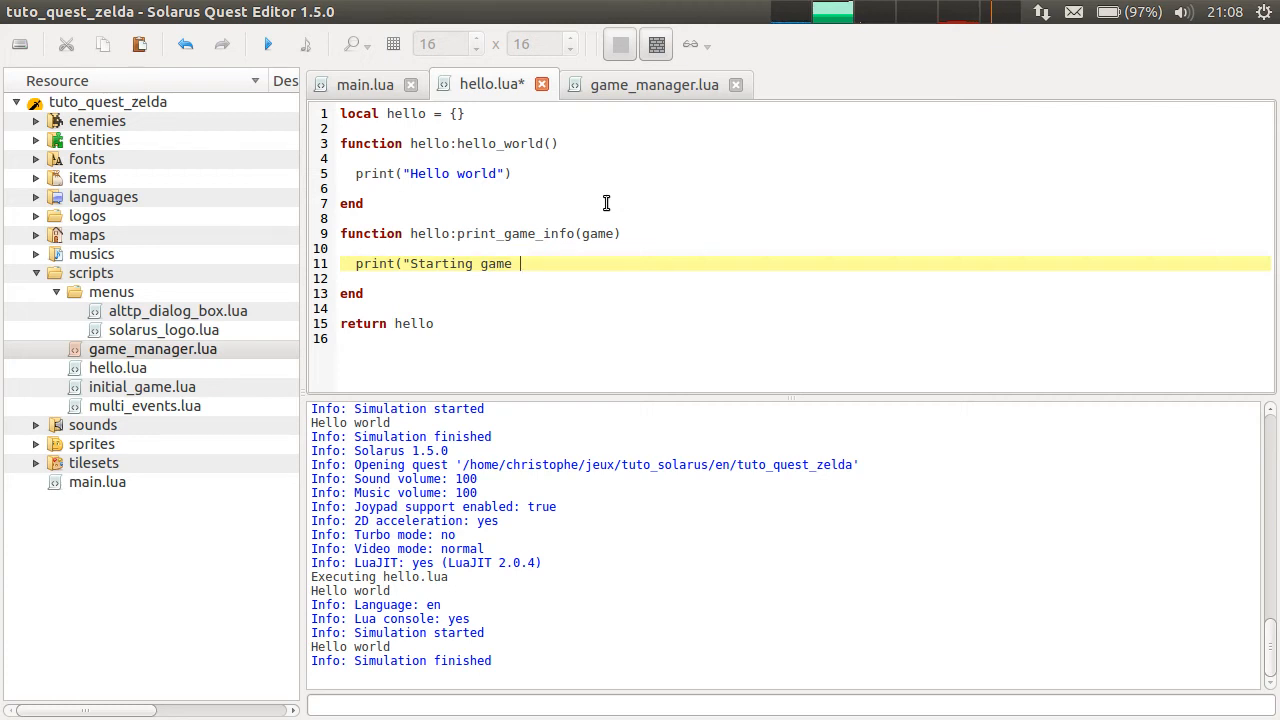
pyautogui.write('on map "')
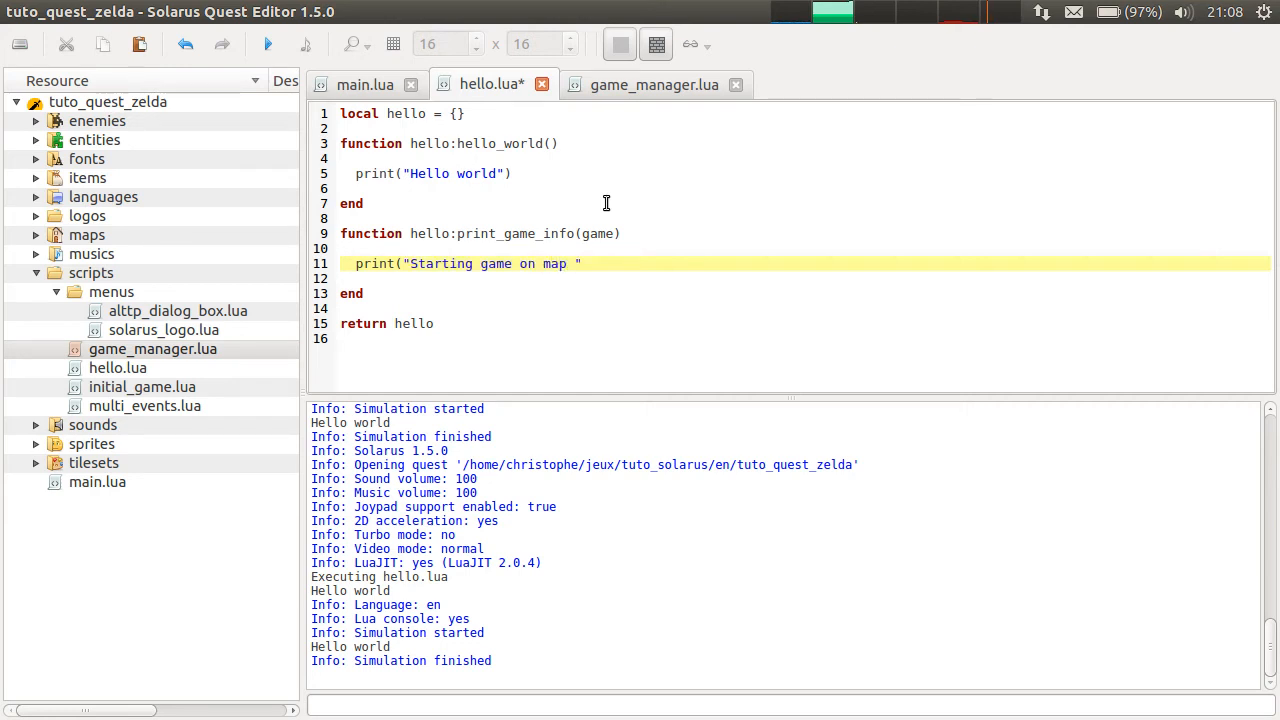
pyautogui.write('.. map_id)')
pyautogui.write('lo')
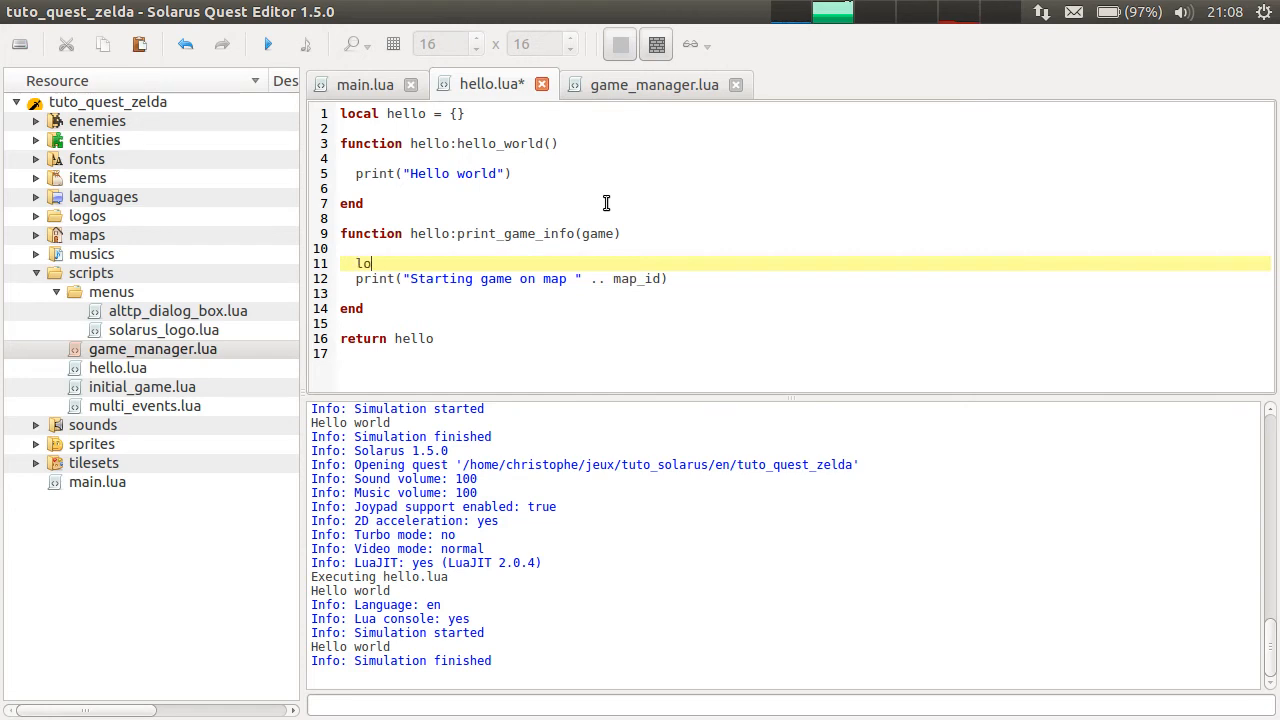
pyautogui.write('cal map_id =')
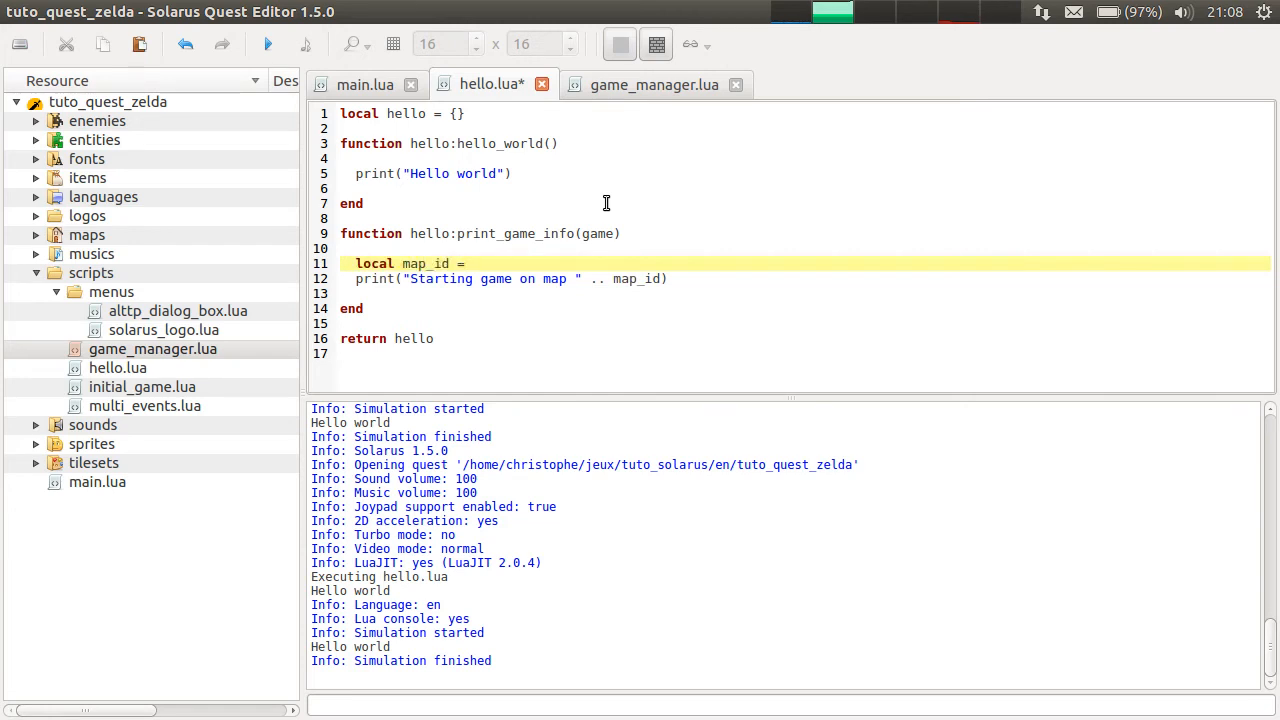
pyautogui.write('game:get_')
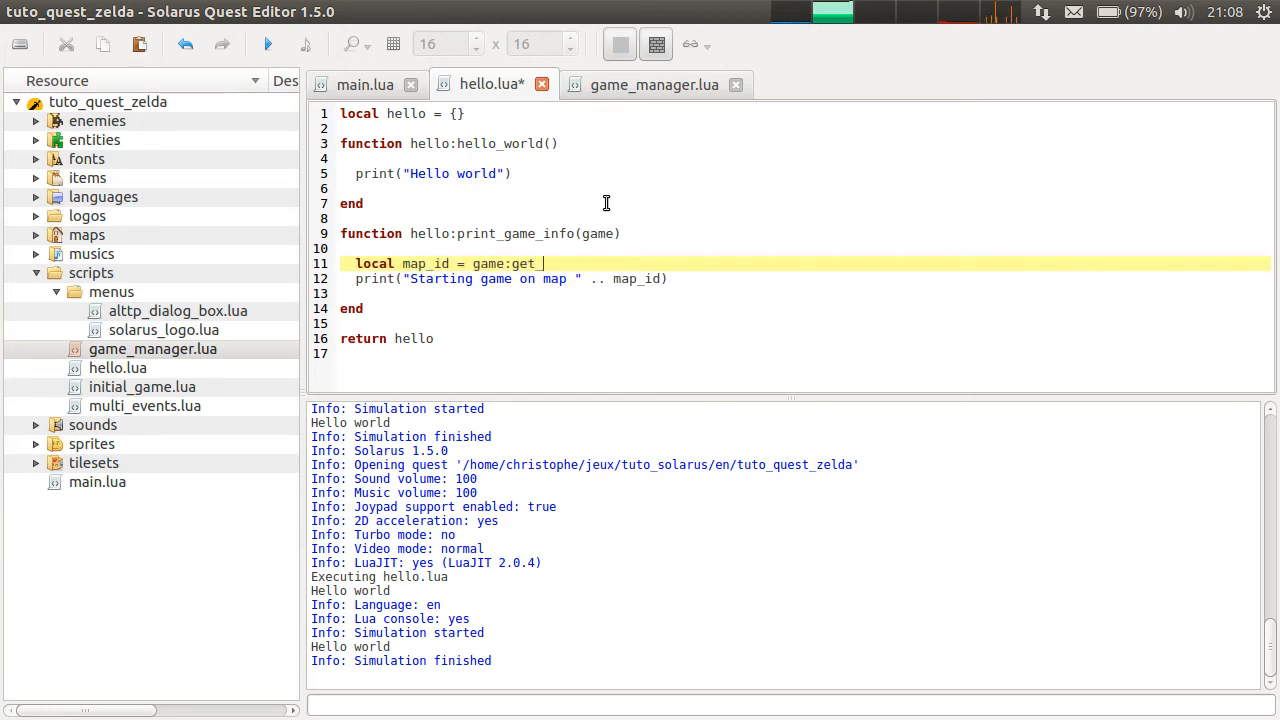
pyautogui.write('starting_location()')
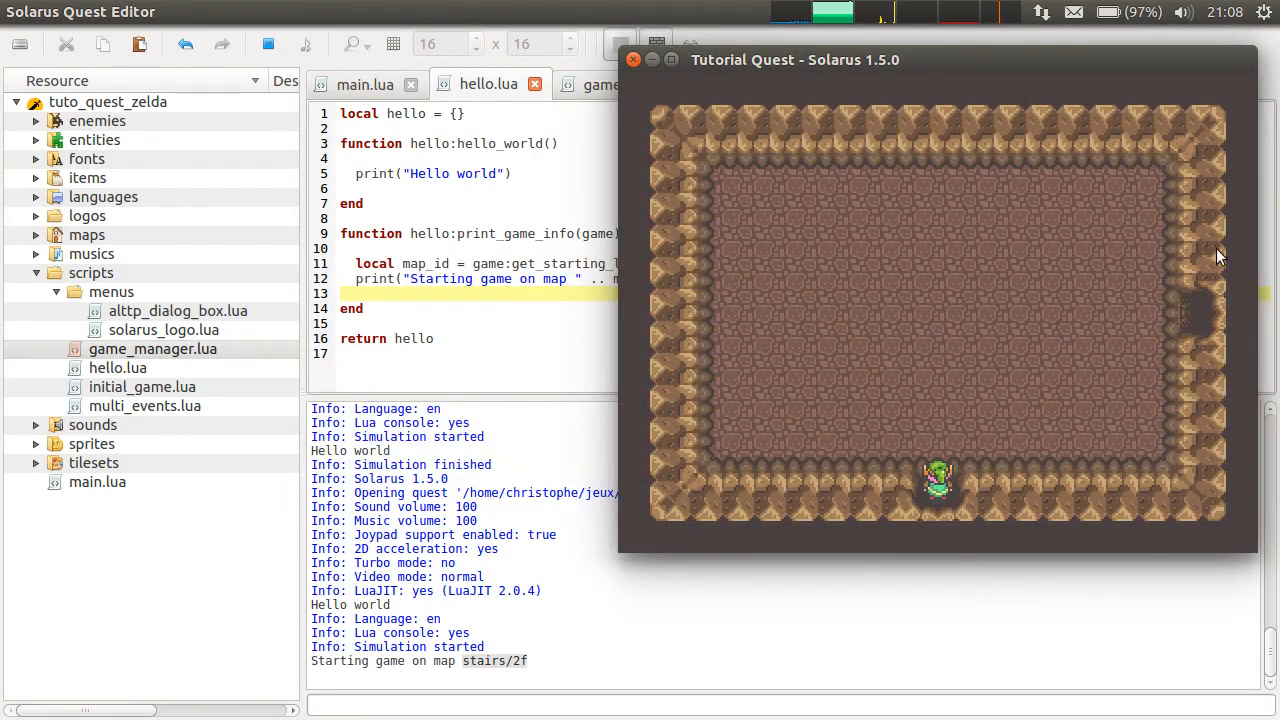
pyautogui.moveTo(1130, 218)
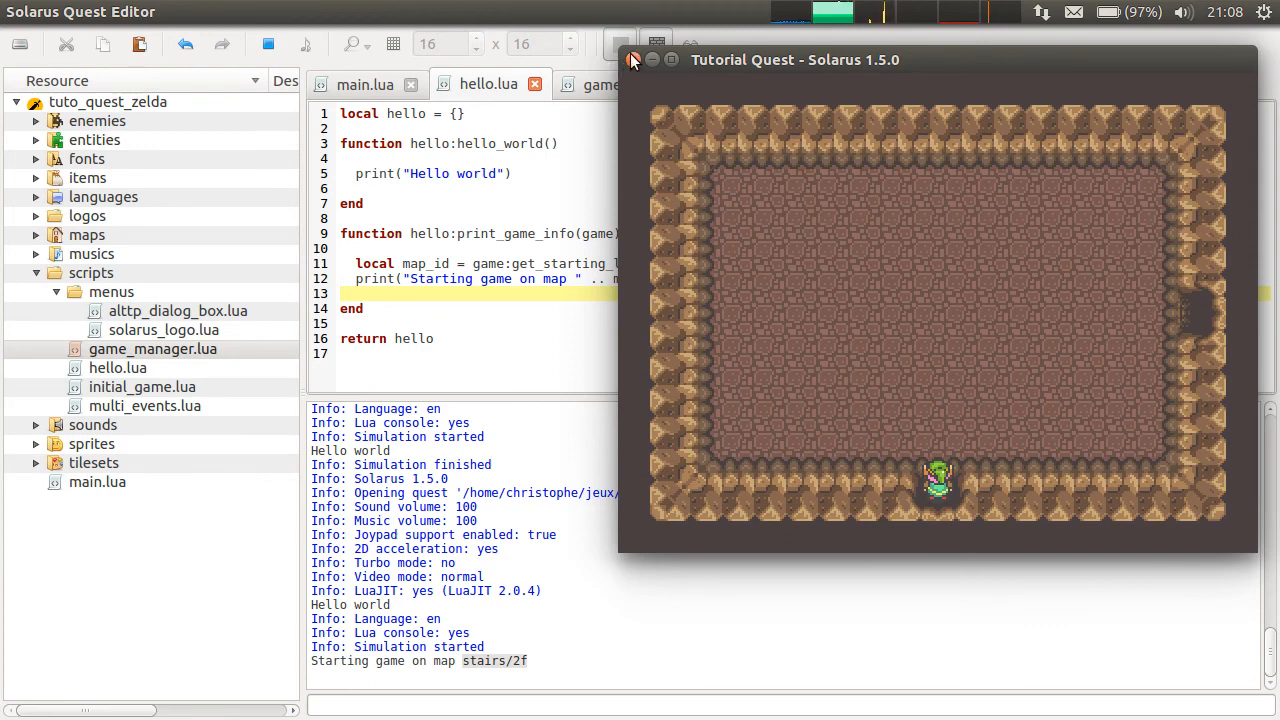
# - Close the Tutorial Quest window after the console reports starting on map stairs/2f
pyautogui.click(671, 59)
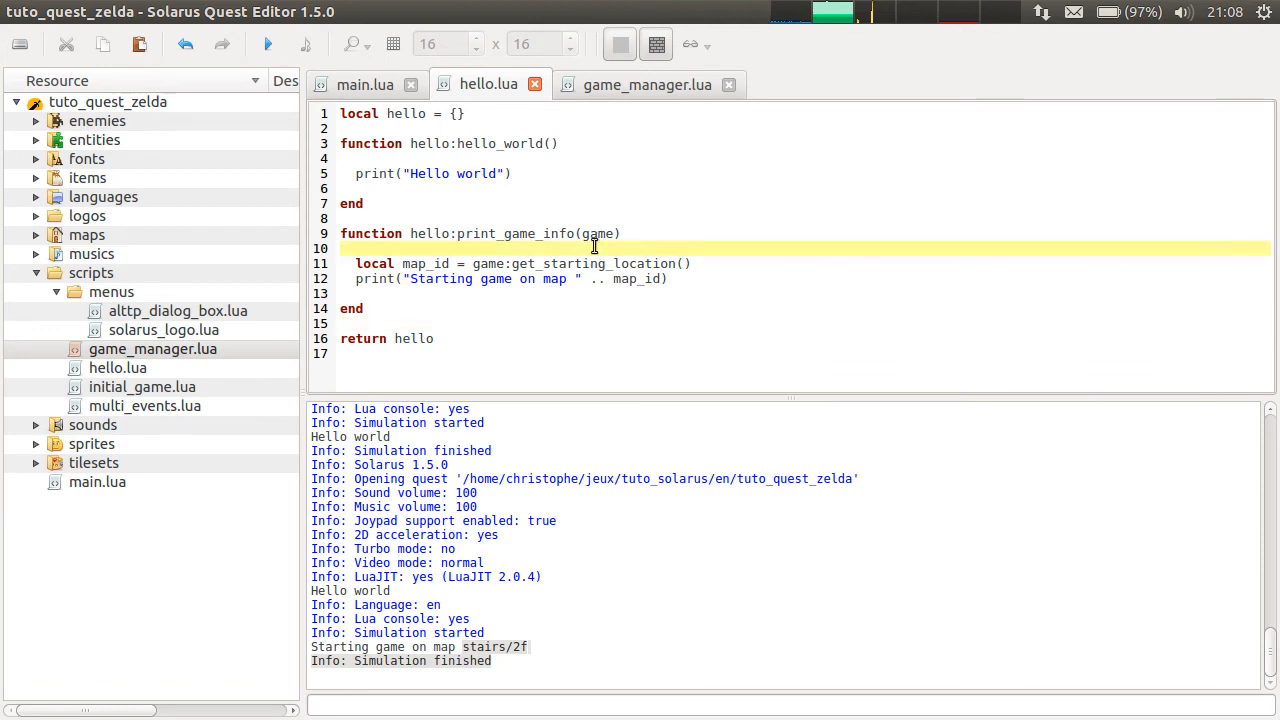
# - Inspect print_game_info's game parameter in hello.lua, glance at main.lua, then show game_manager.lua
pyautogui.doubleClick(597, 233)
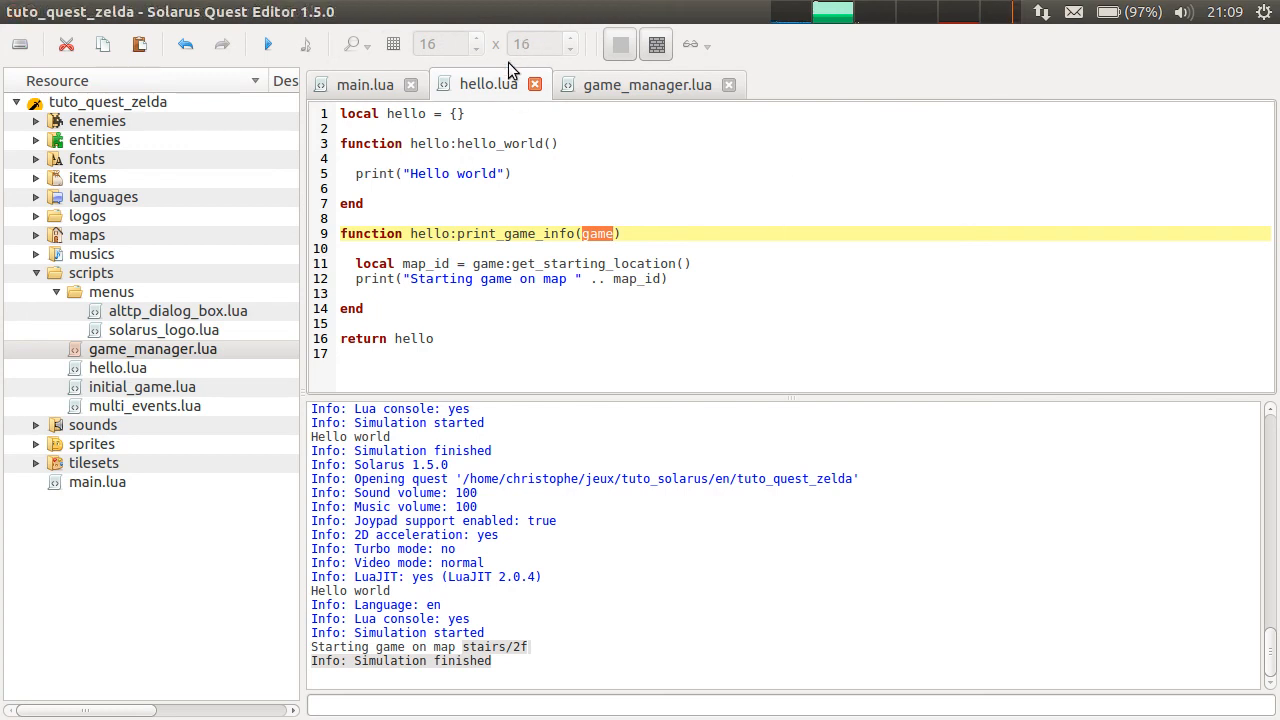
pyautogui.click(365, 84)
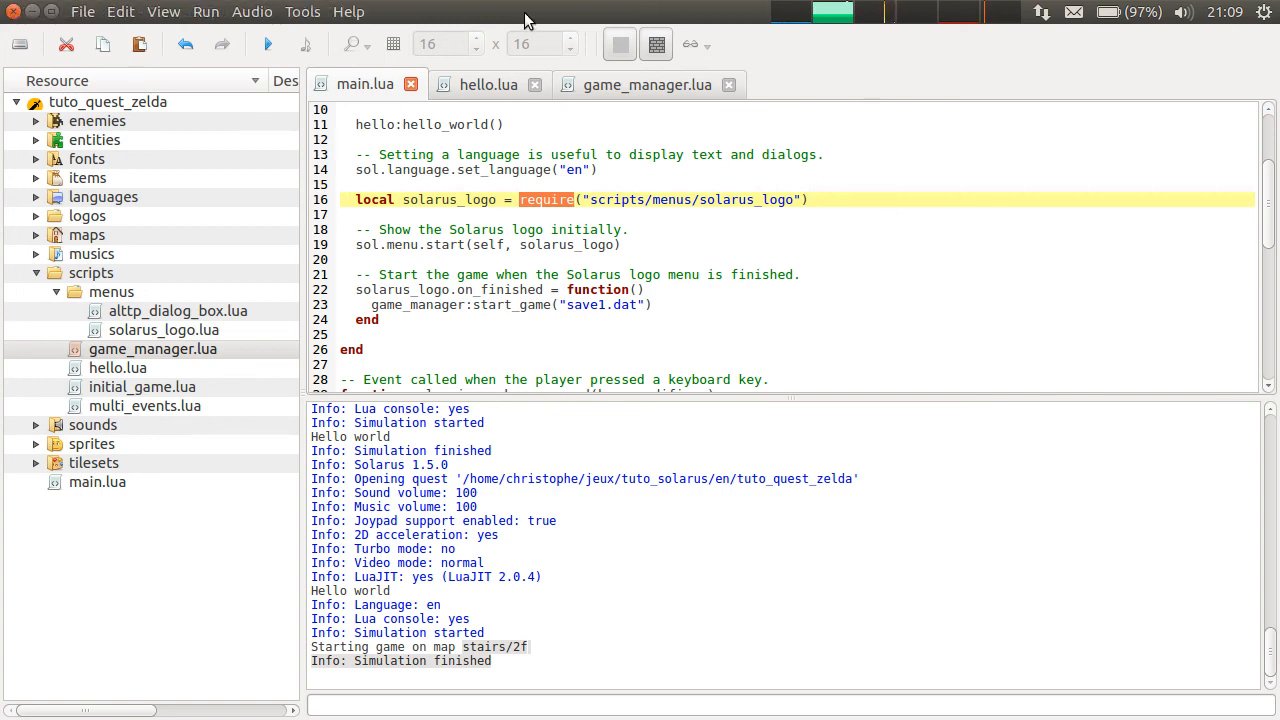
pyautogui.click(488, 84)
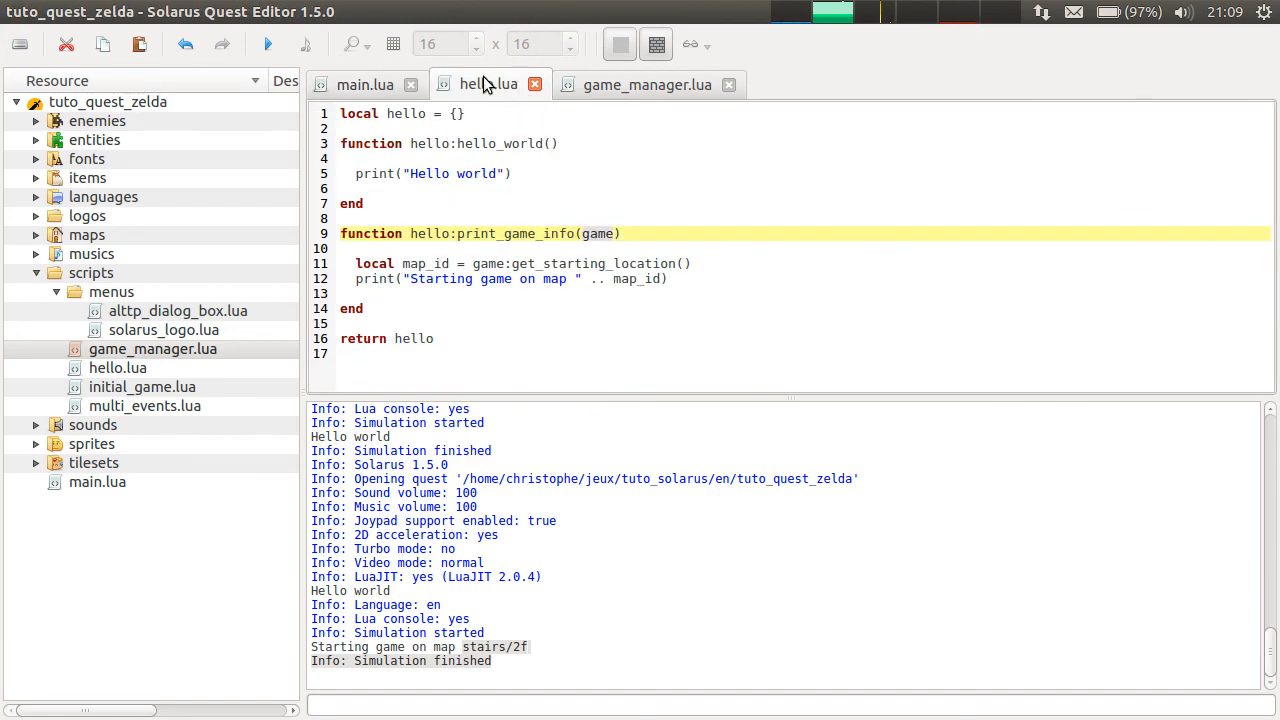
pyautogui.press('ctrl+a')
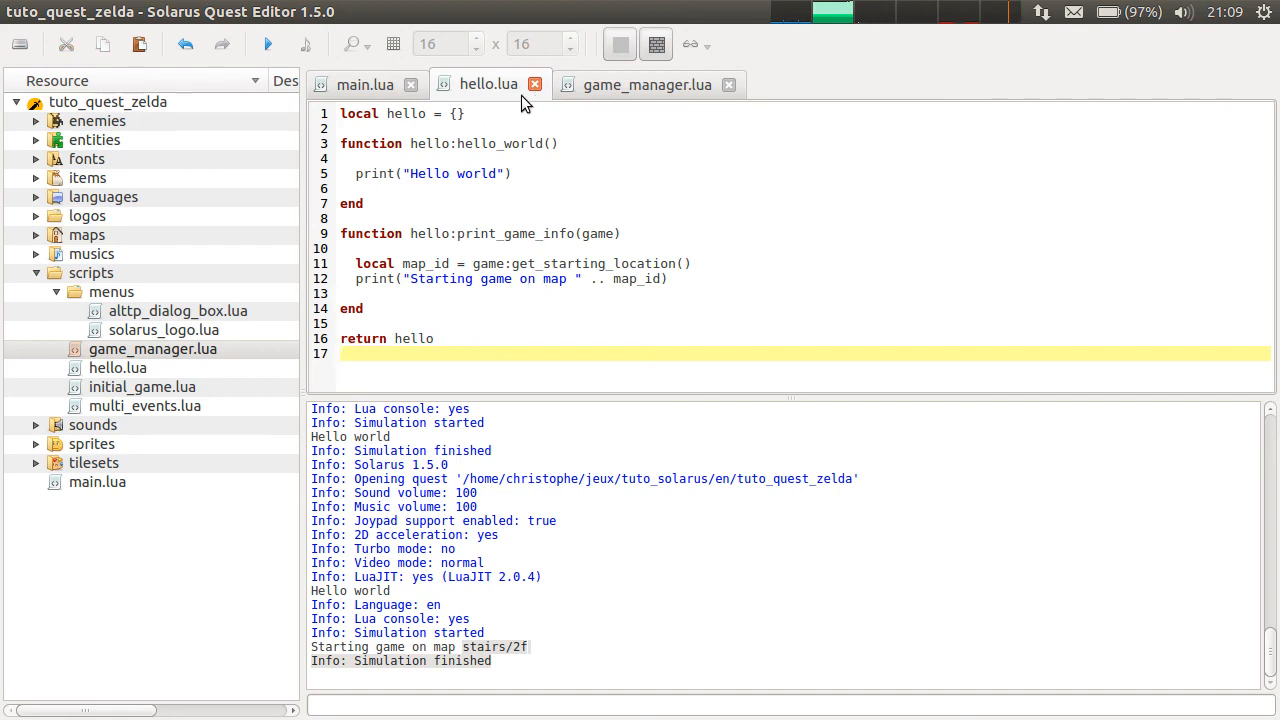
pyautogui.click(646, 84)
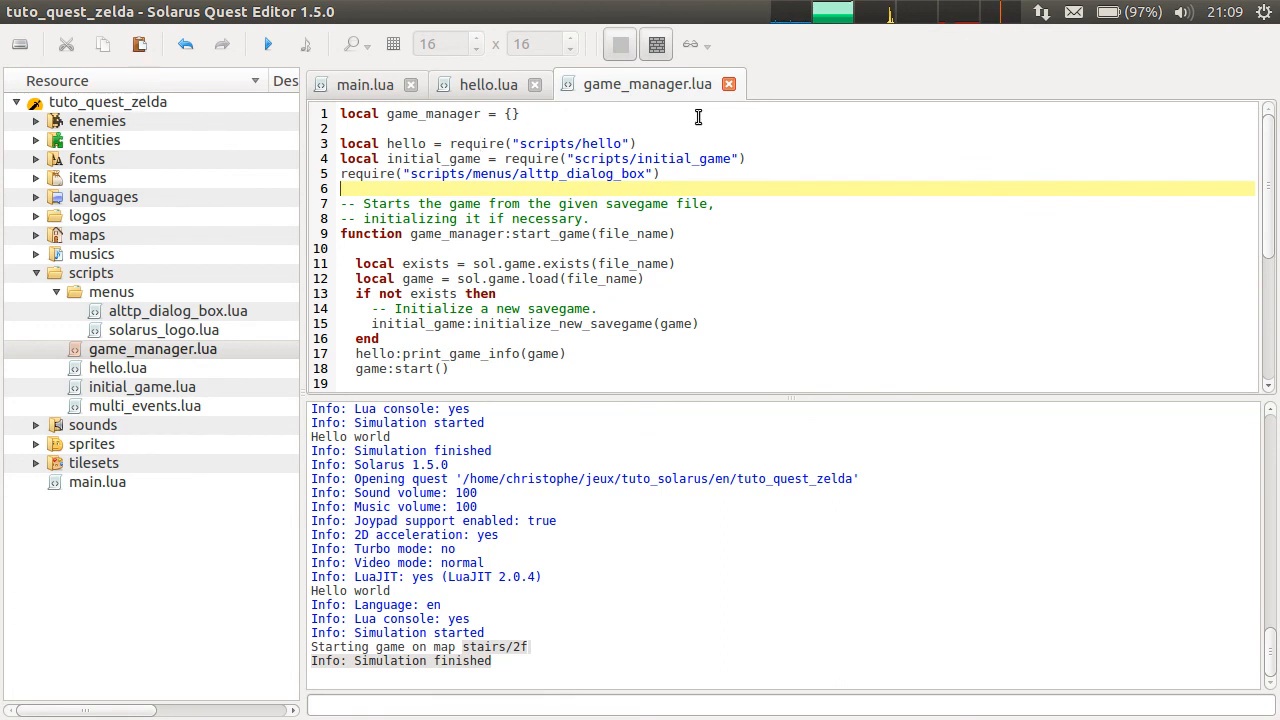
pyautogui.moveTo(636, 147)
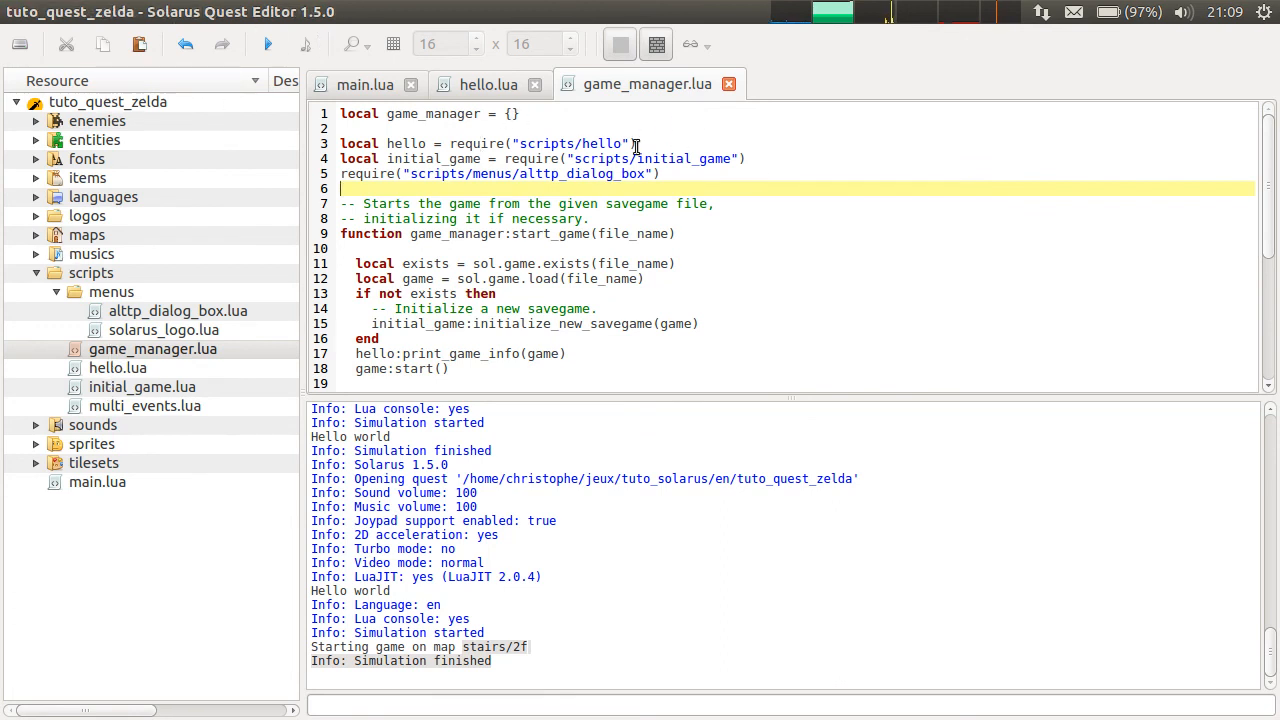
pyautogui.moveTo(650, 137)
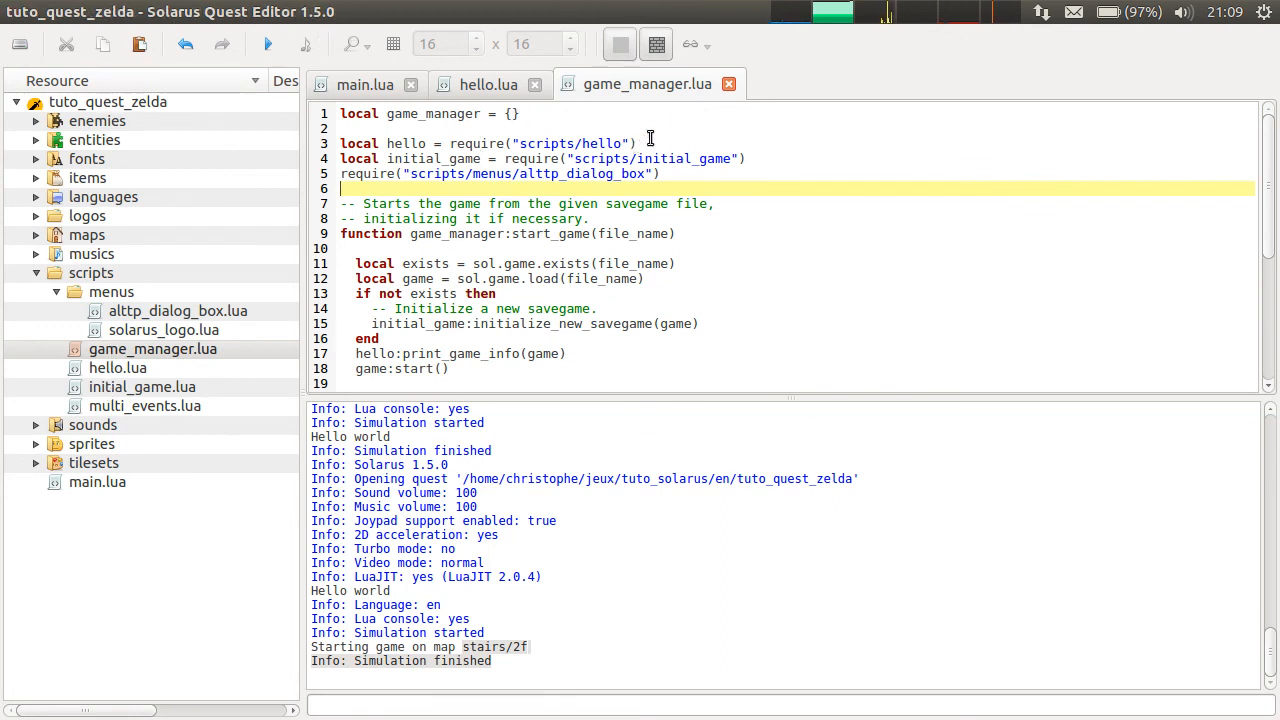